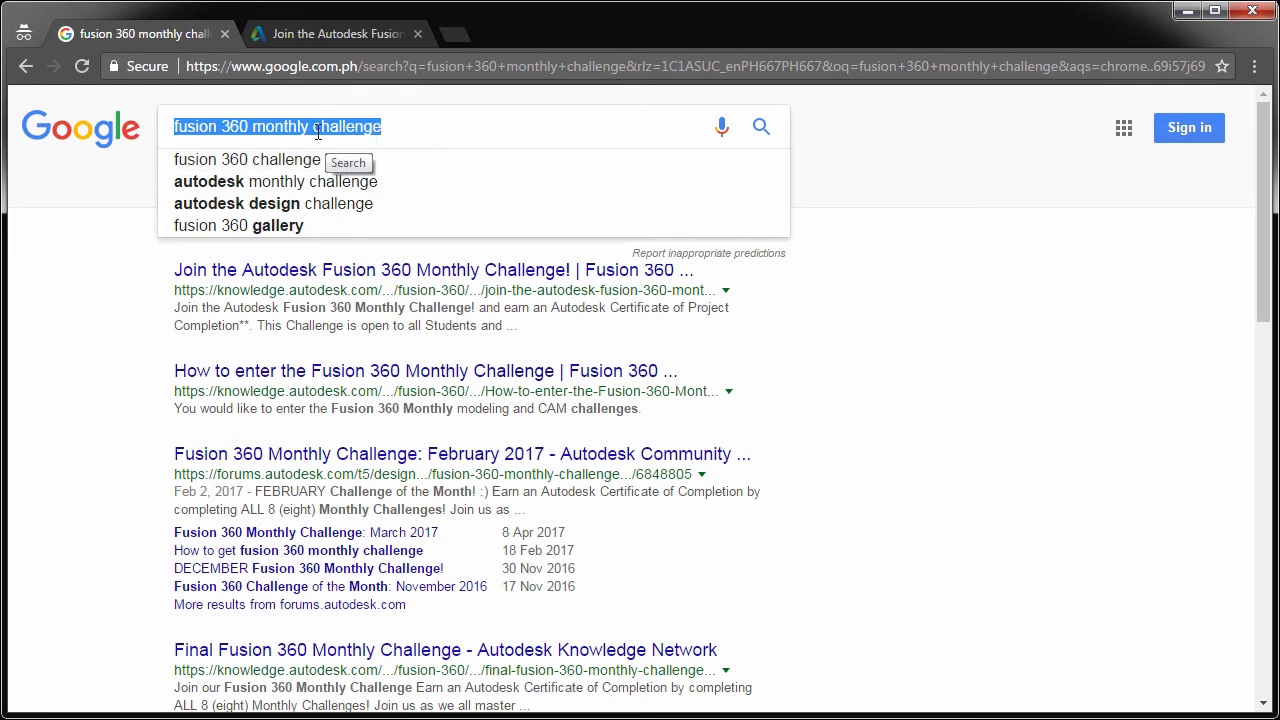
pyautogui.moveTo(320, 160)
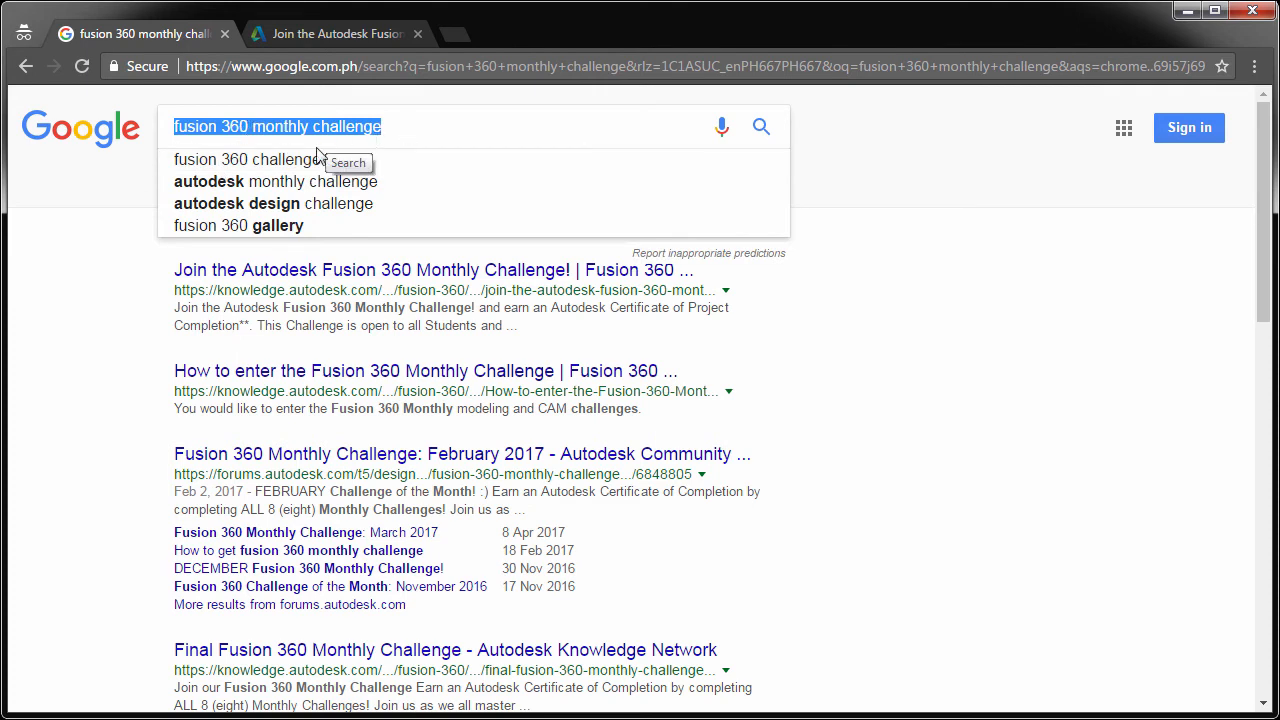
pyautogui.moveTo(456, 136)
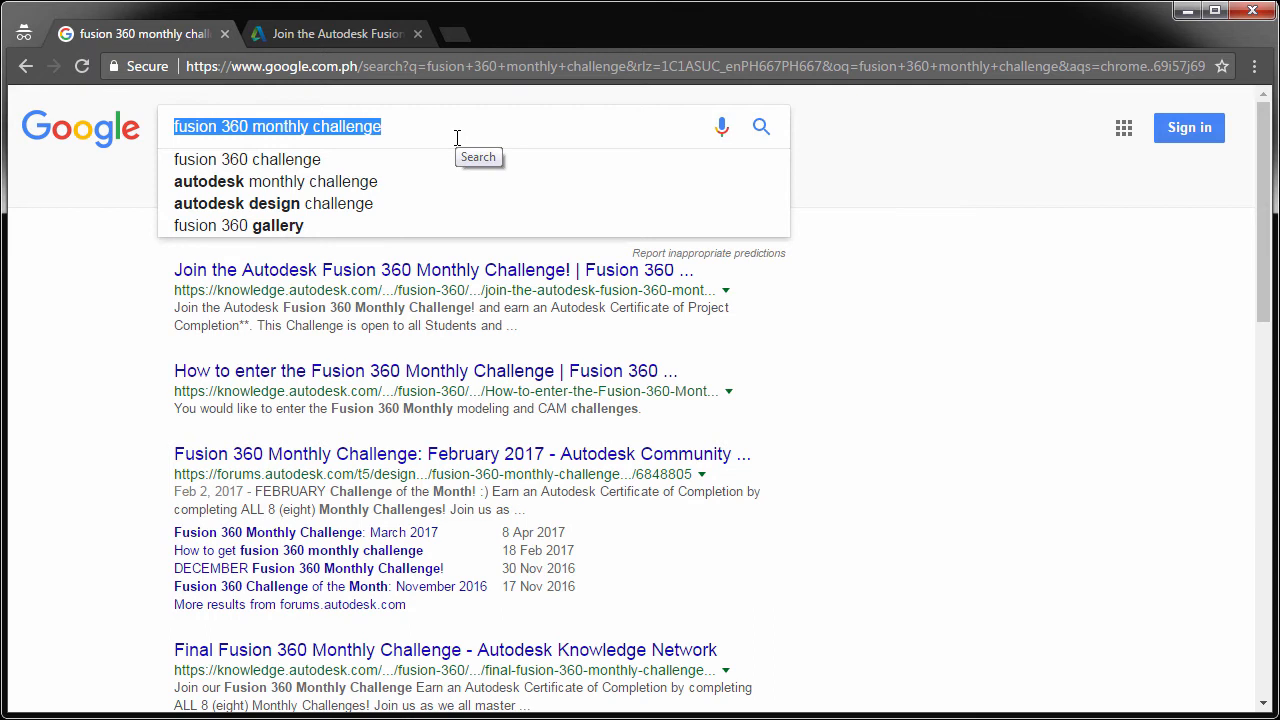
# Open the 'Join the Autodesk Fusion 360 Monthly Challenge!' article and scroll to its Mechanics section
pyautogui.click(336, 32)
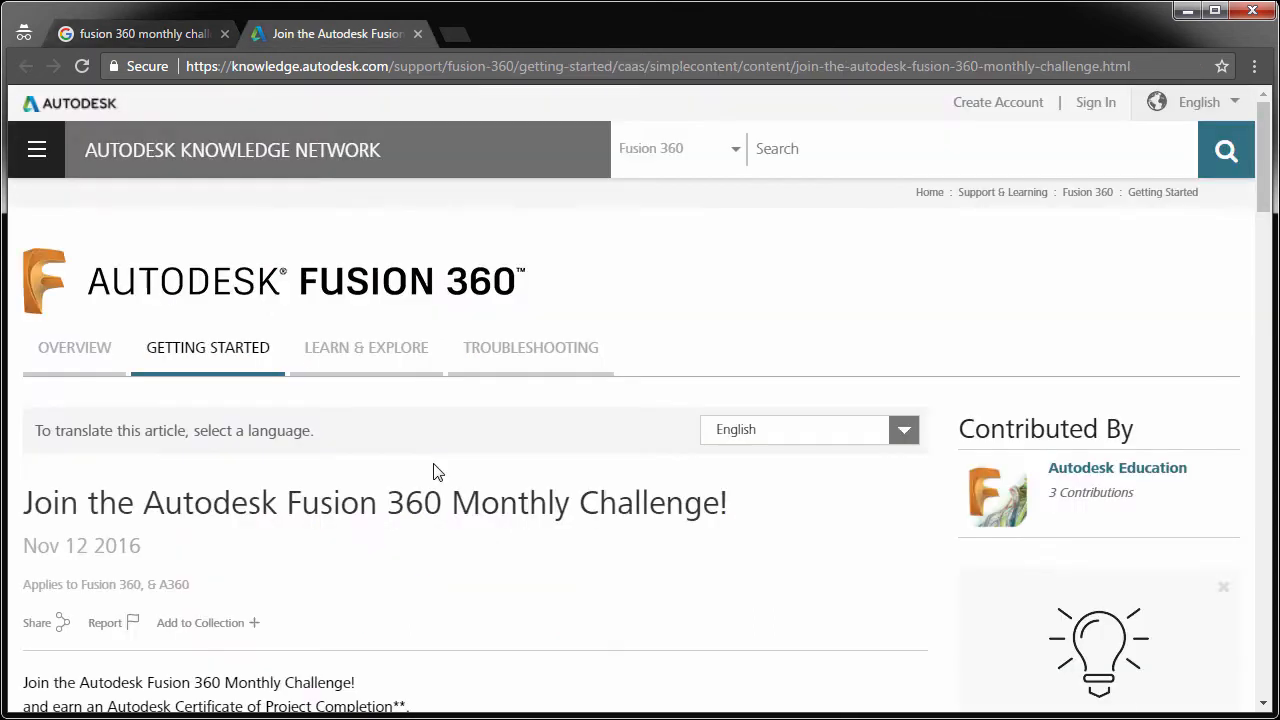
pyautogui.scroll(-3)
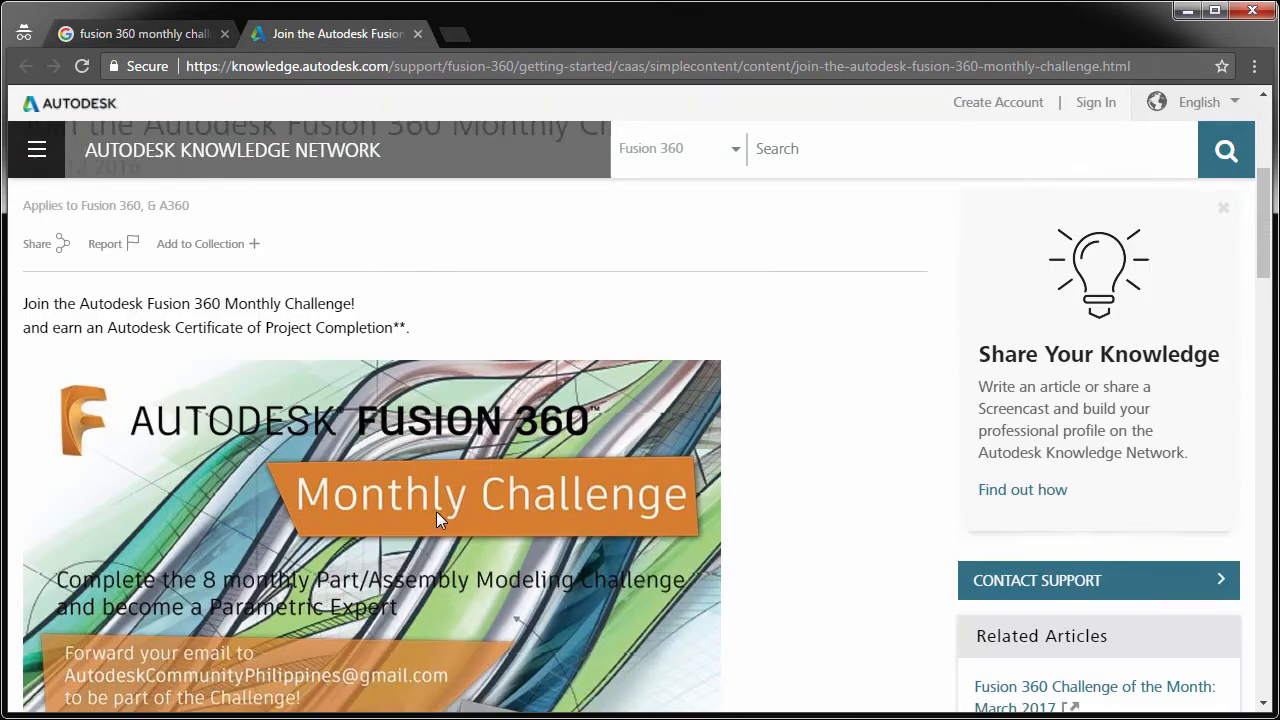
pyautogui.scroll(-3)
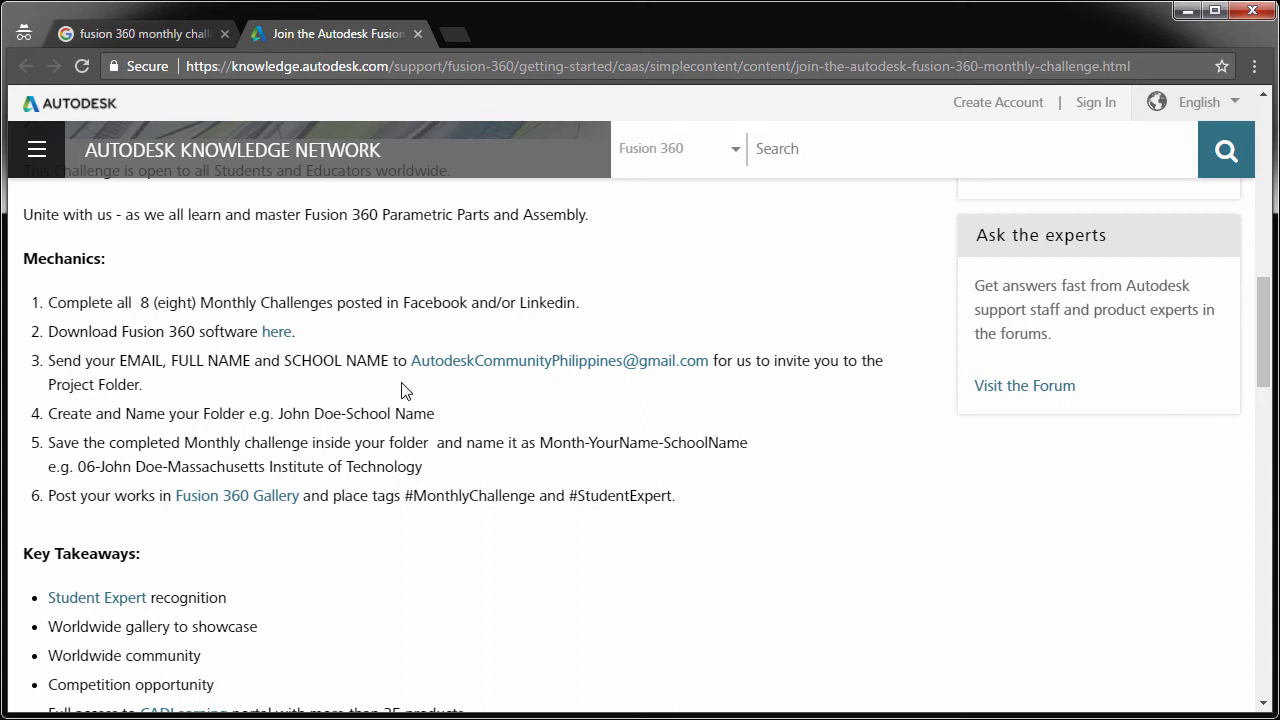
pyautogui.moveTo(484, 392)
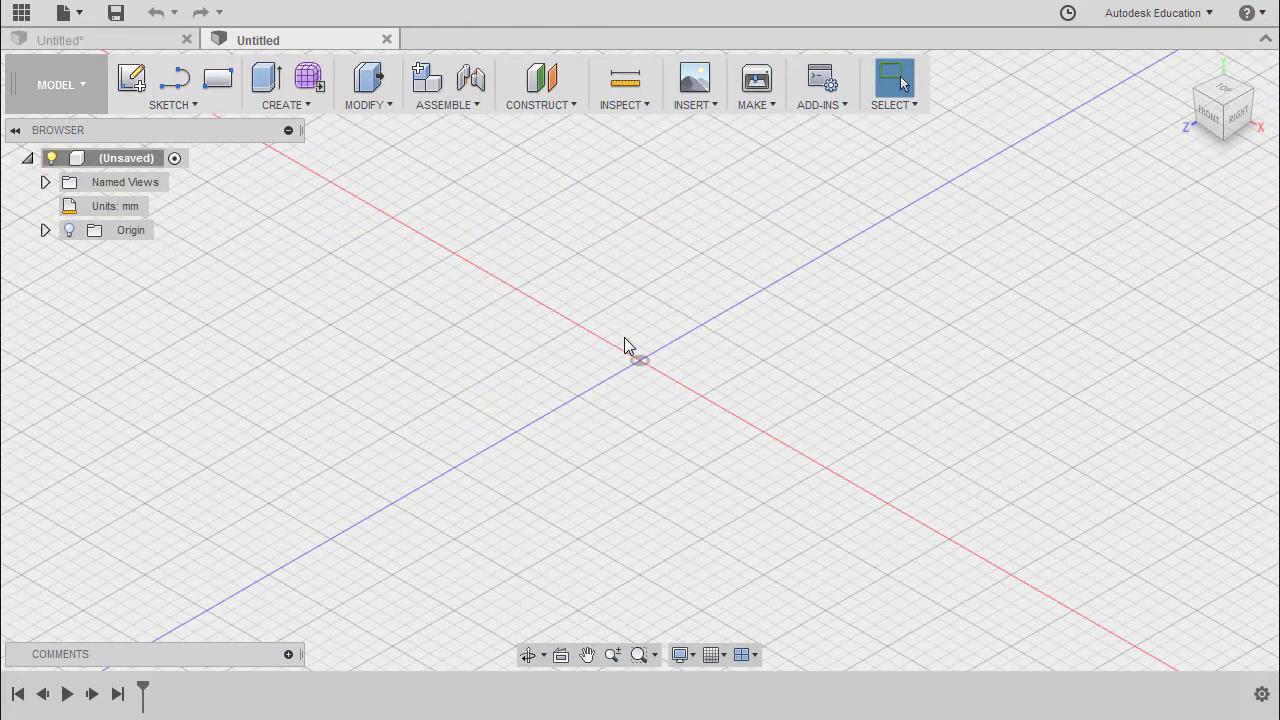
# Change the design's active Unit Type to Inch from the Browser units entry and confirm
pyautogui.click(680, 654)
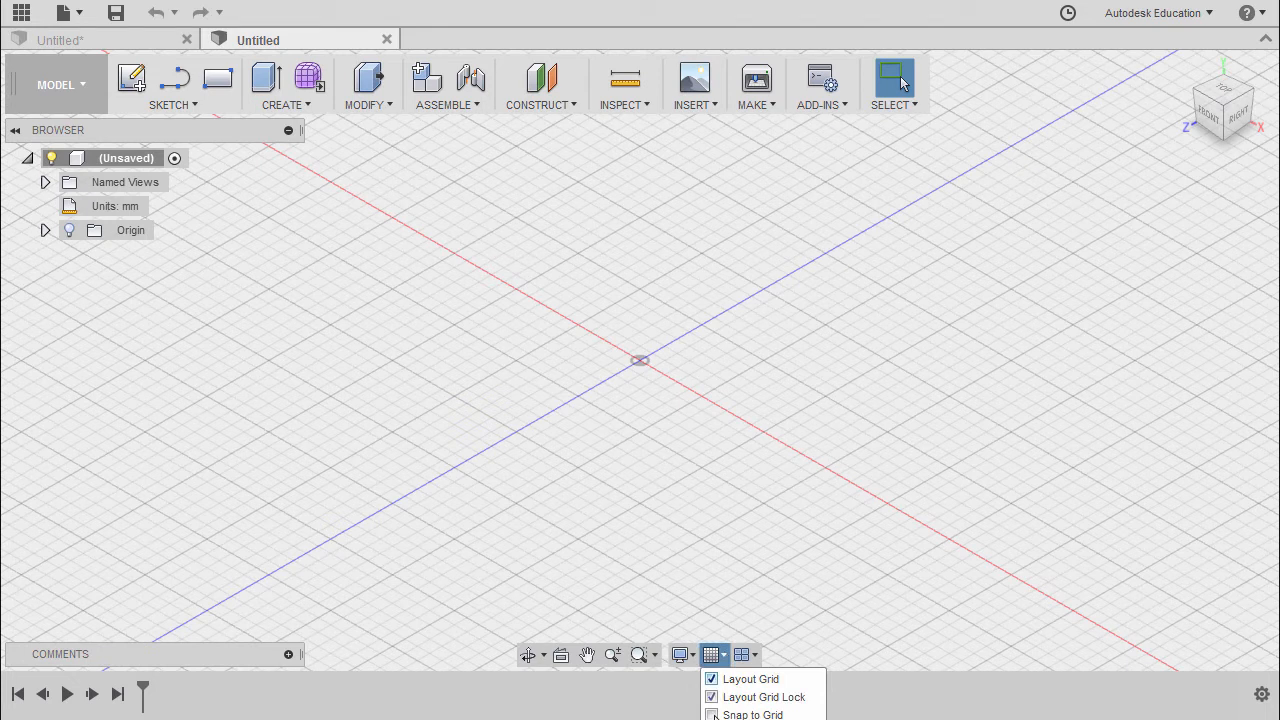
pyautogui.moveTo(640, 420)
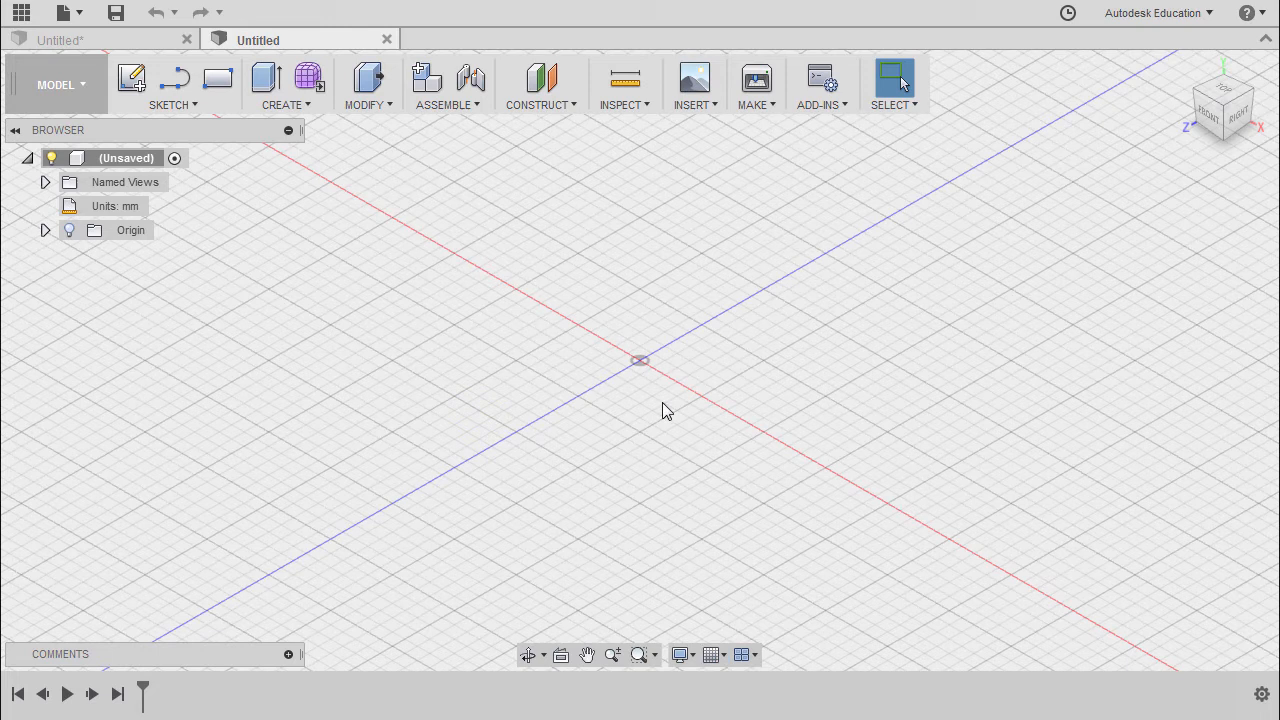
pyautogui.moveTo(158, 210)
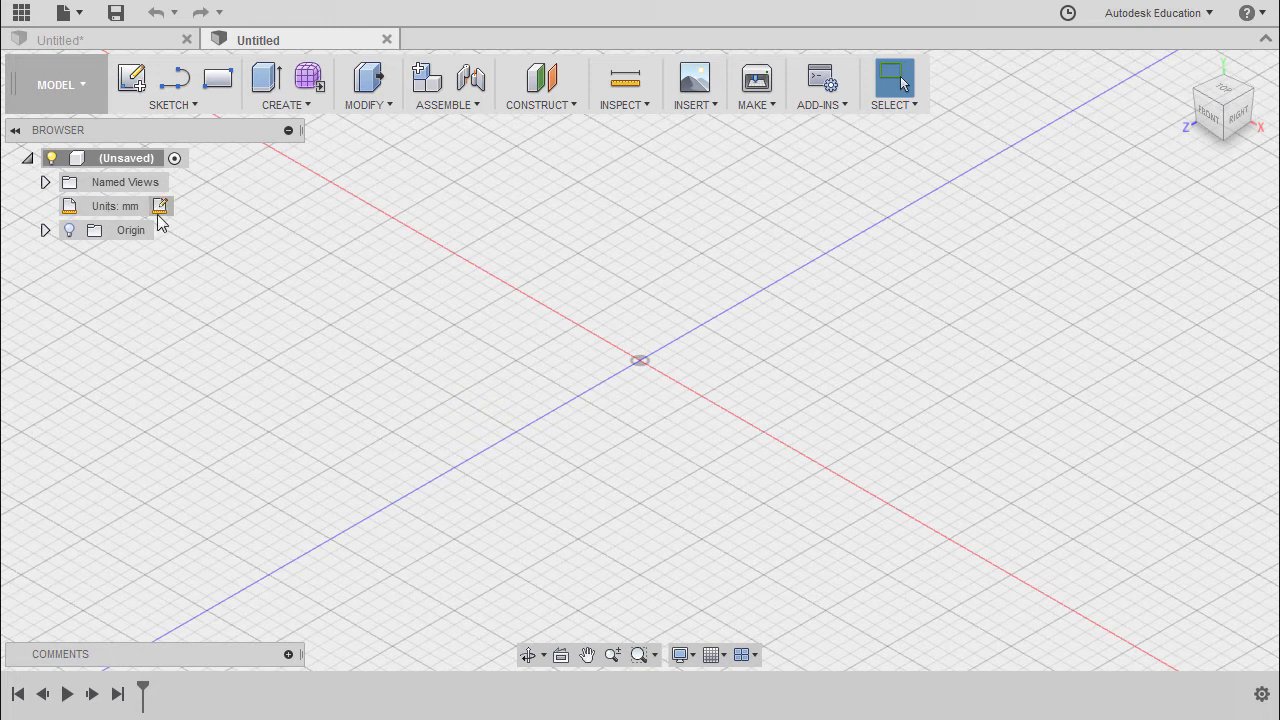
pyautogui.click(160, 206)
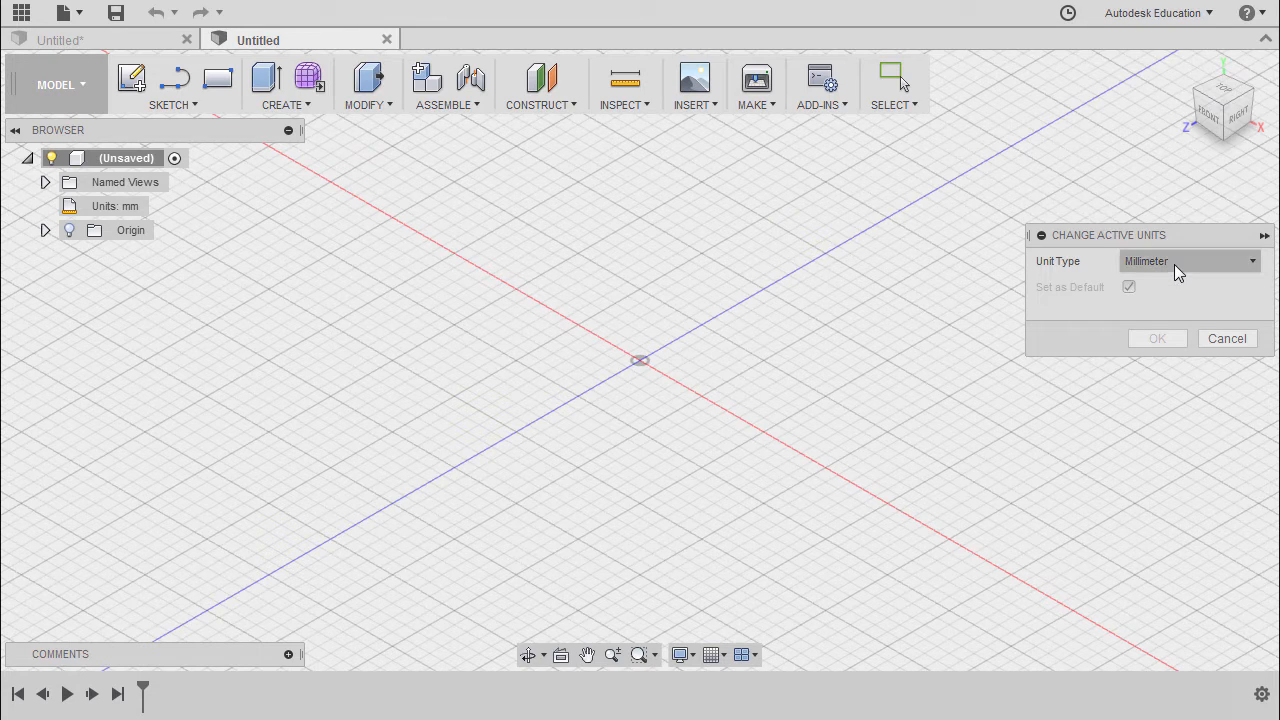
pyautogui.click(1188, 260)
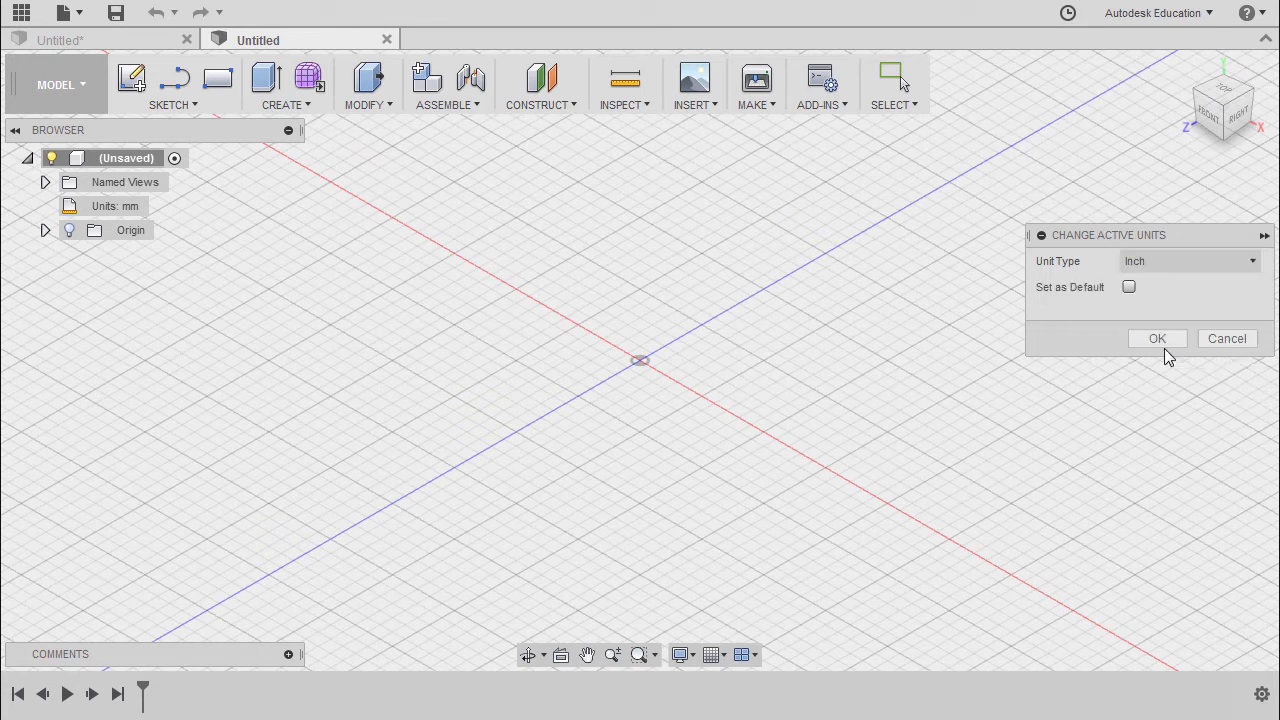
pyautogui.click(1156, 338)
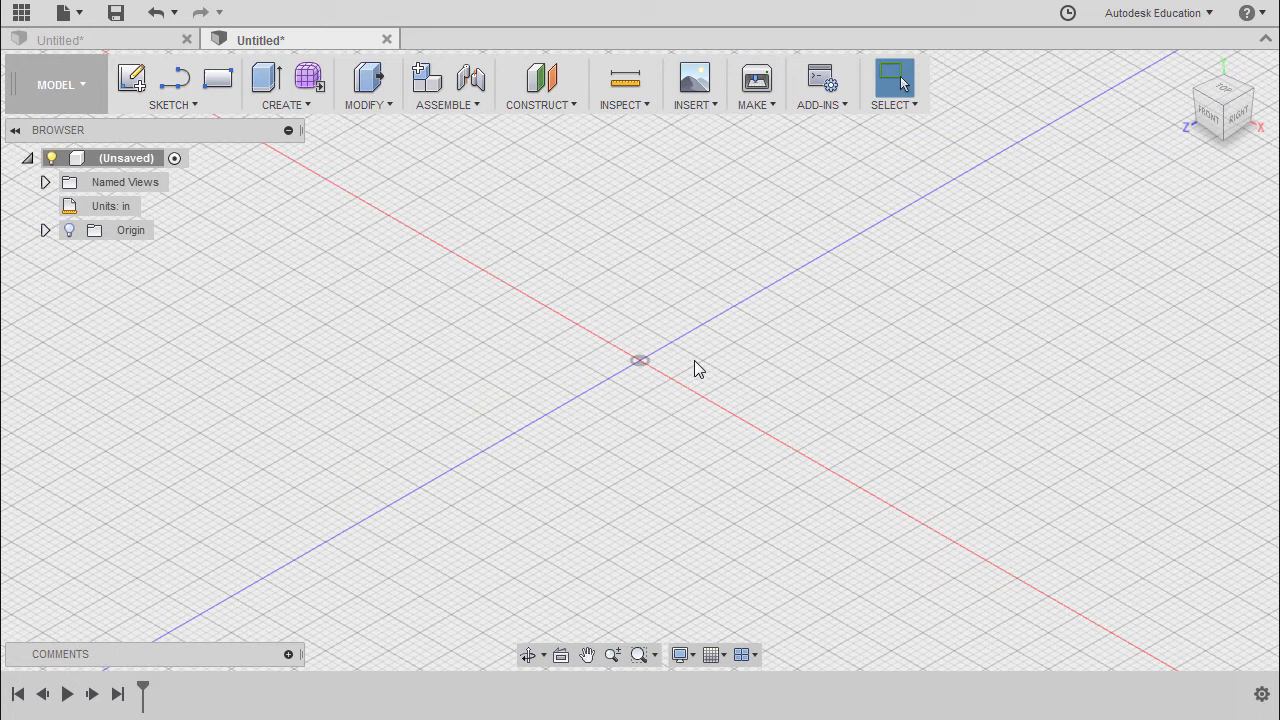
# Create a sketch on the right-side origin plane with the 2-Point Rectangle tool ready
pyautogui.click(132, 78)
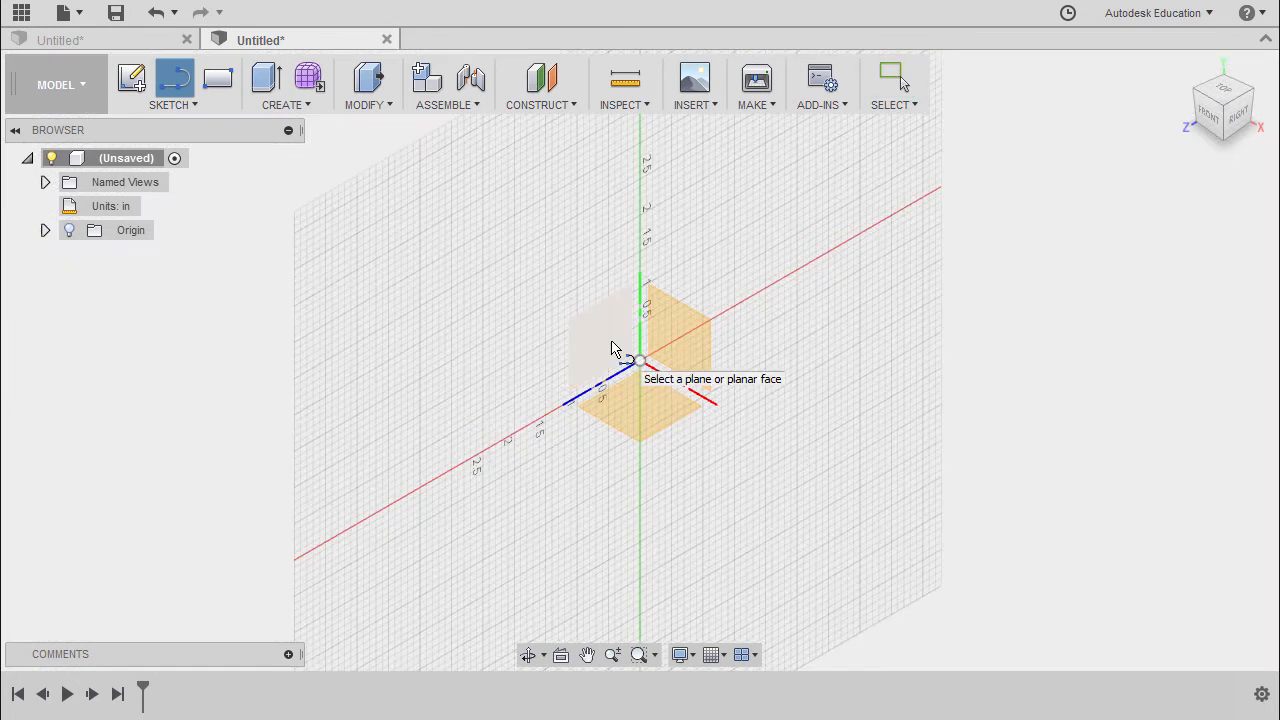
pyautogui.moveTo(600, 414)
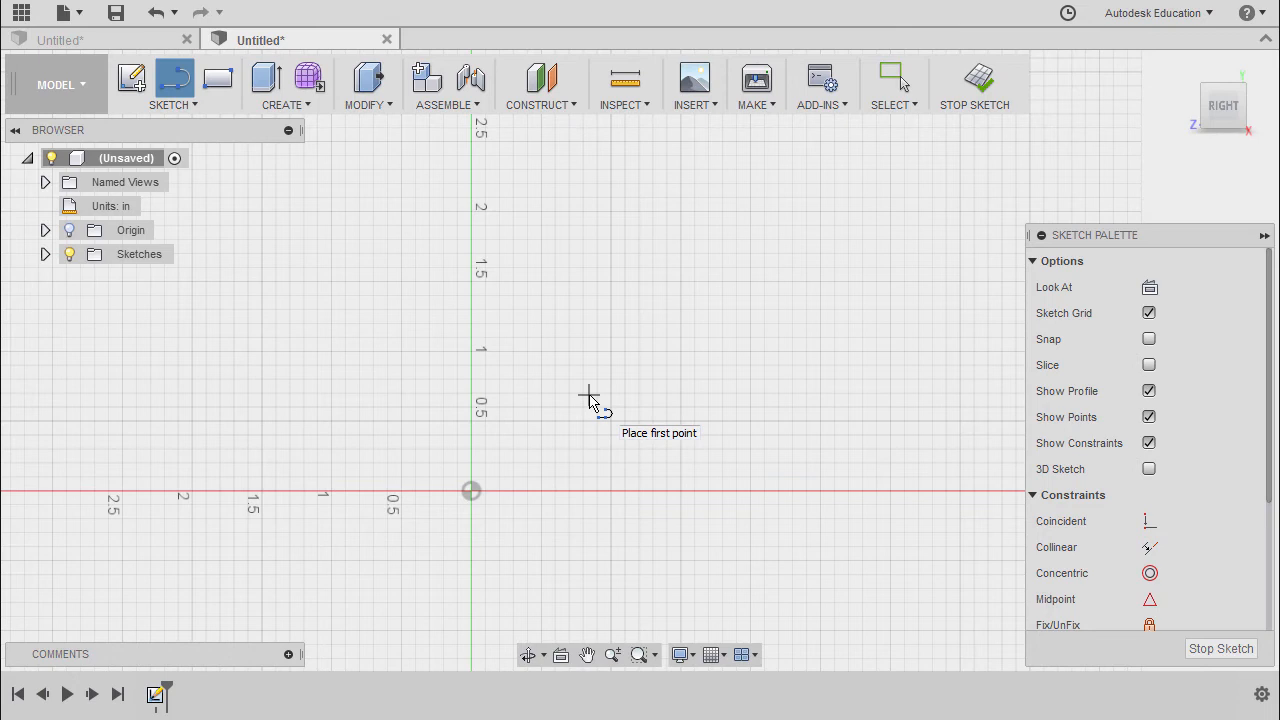
pyautogui.click(216, 78)
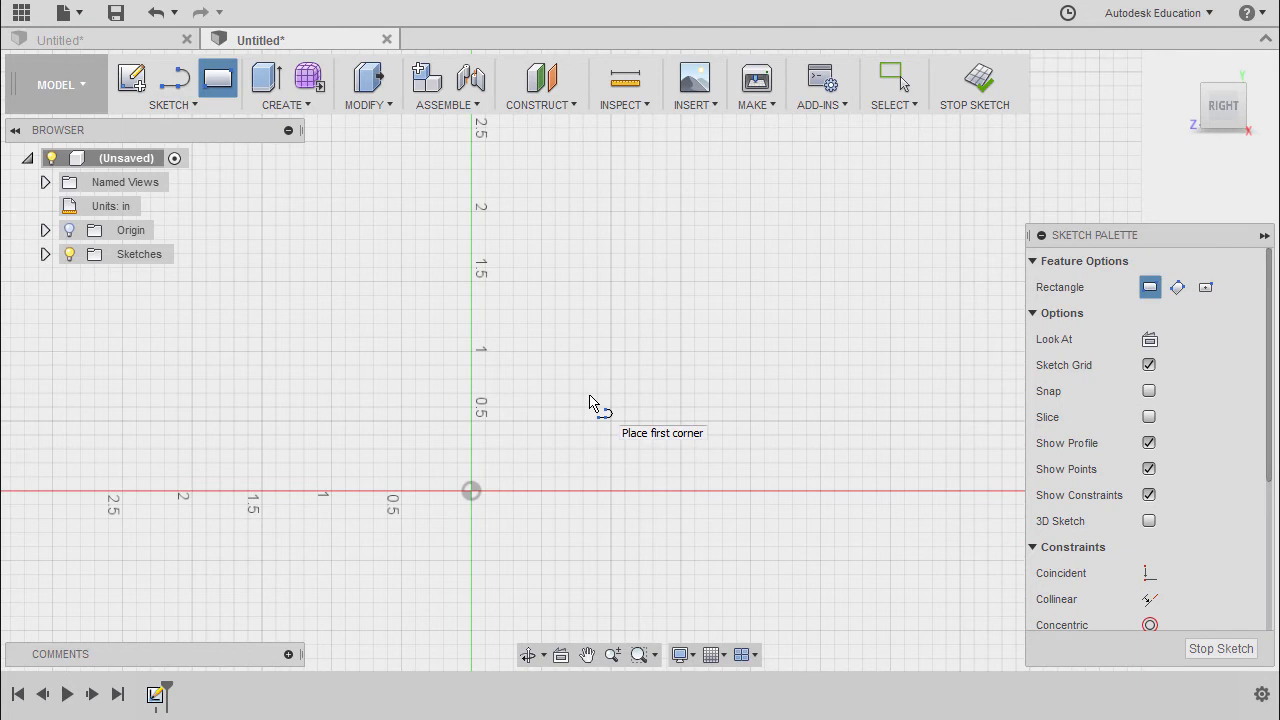
pyautogui.moveTo(588, 396)
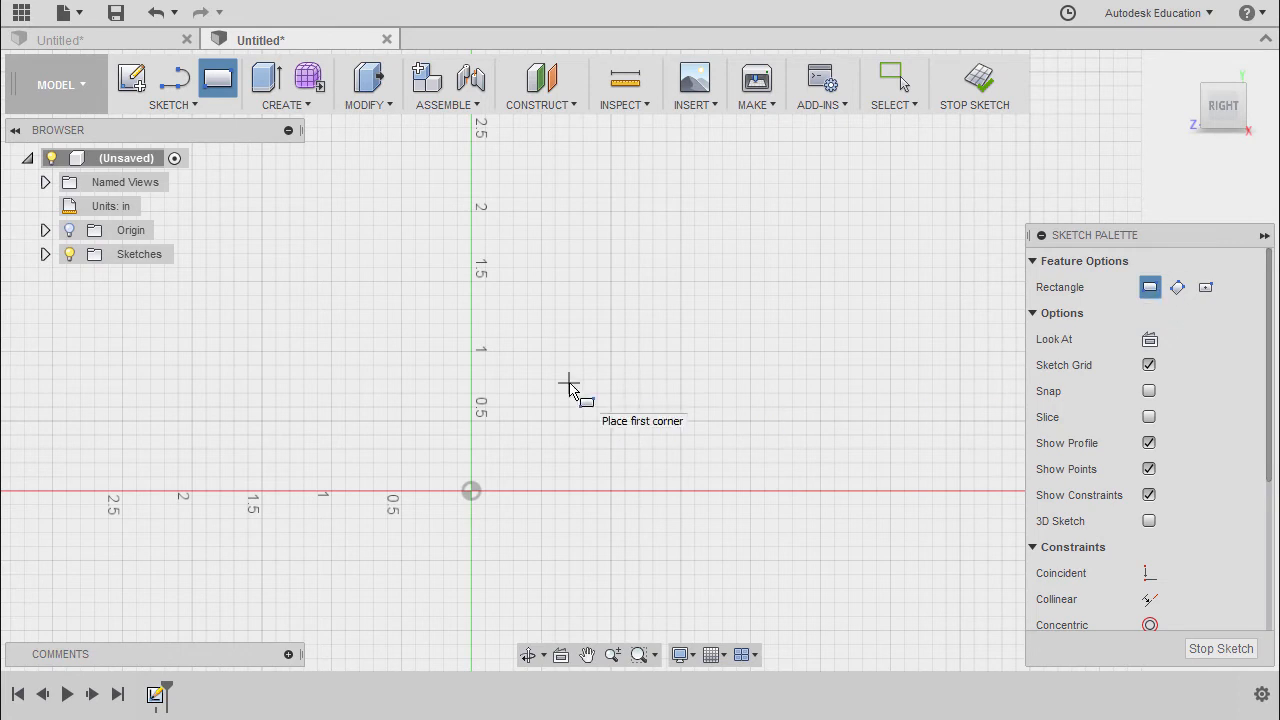
pyautogui.moveTo(492, 500)
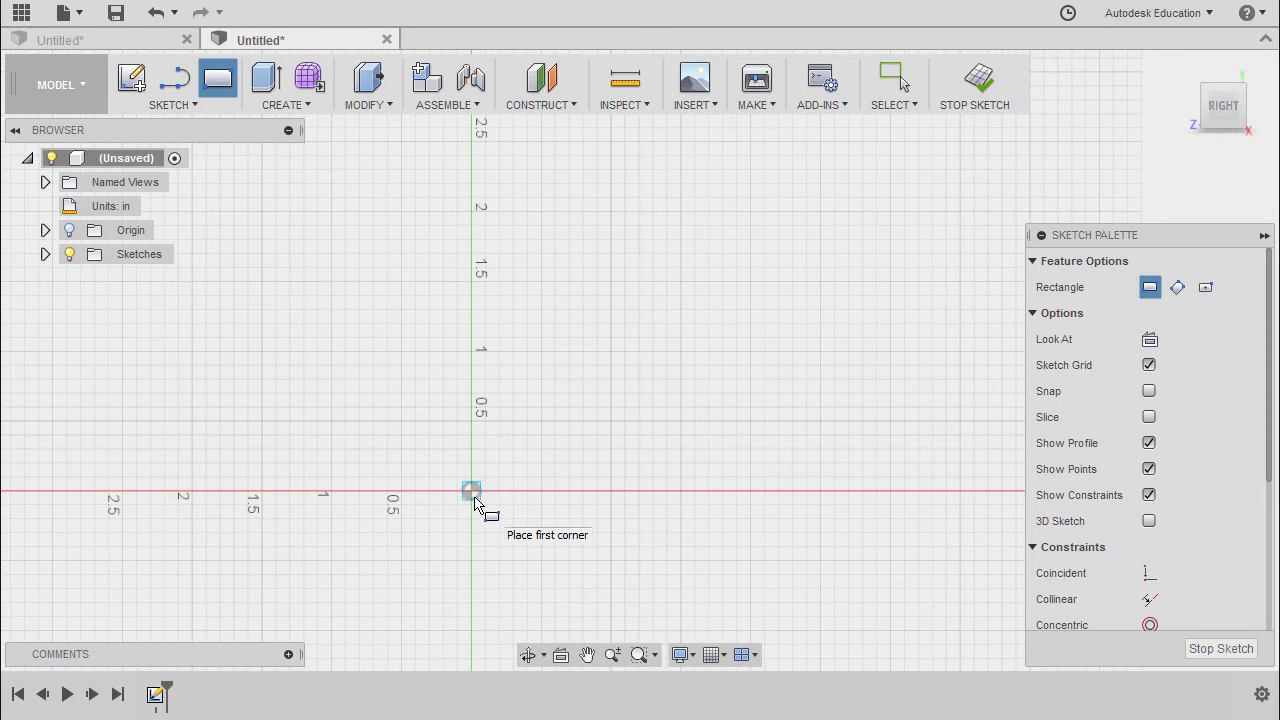
# Draw a 7 by 7 inch square anchored at the origin
pyautogui.moveTo(472, 490); pyautogui.dragTo(660, 256)
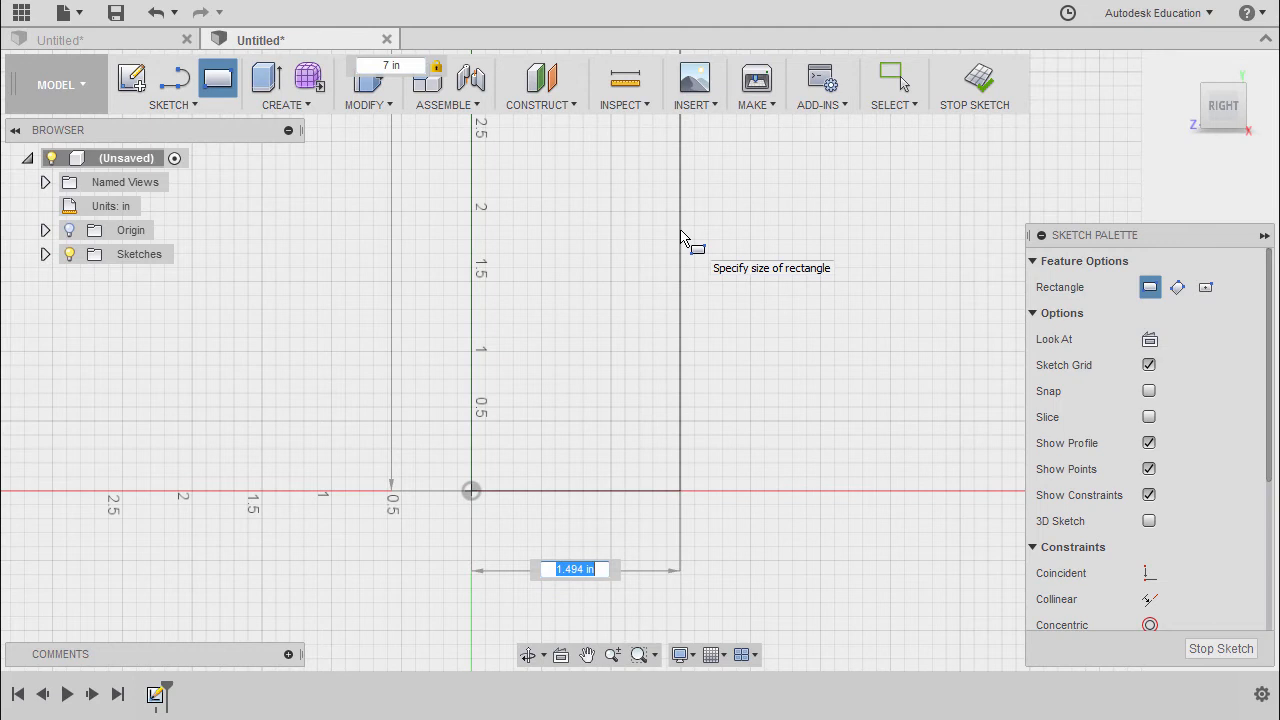
pyautogui.write('7')
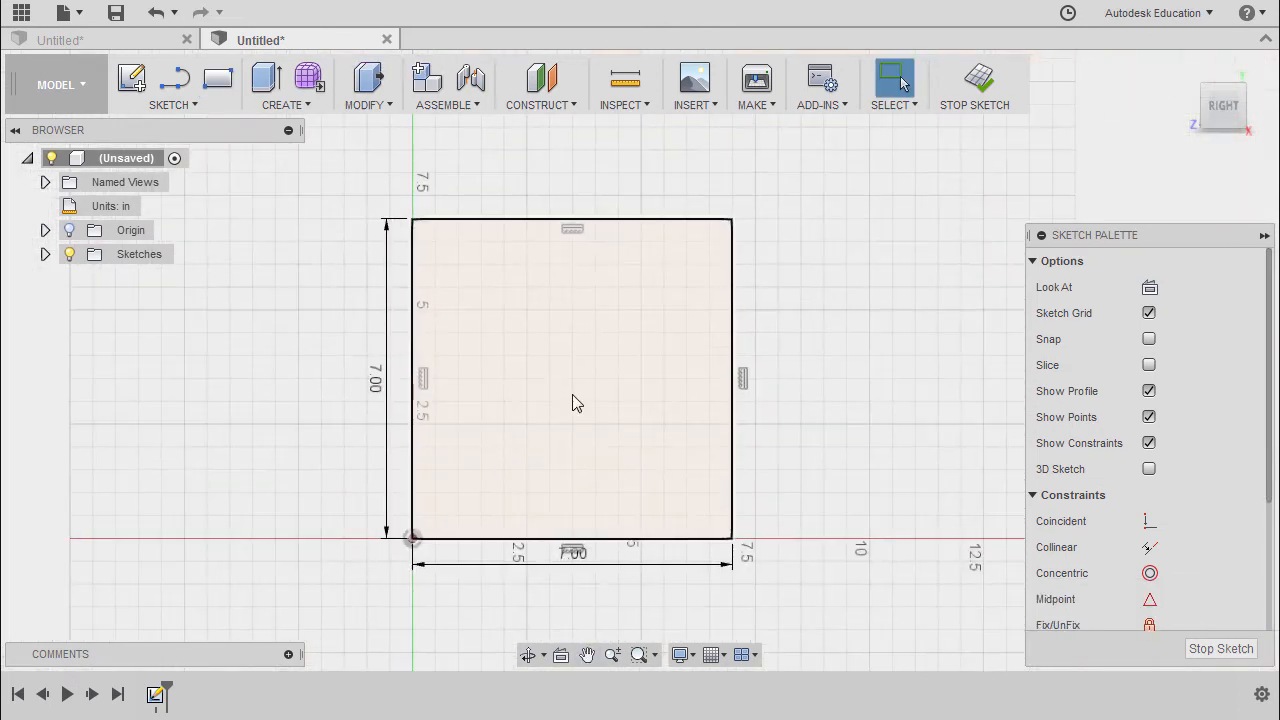
pyautogui.moveTo(670, 364)
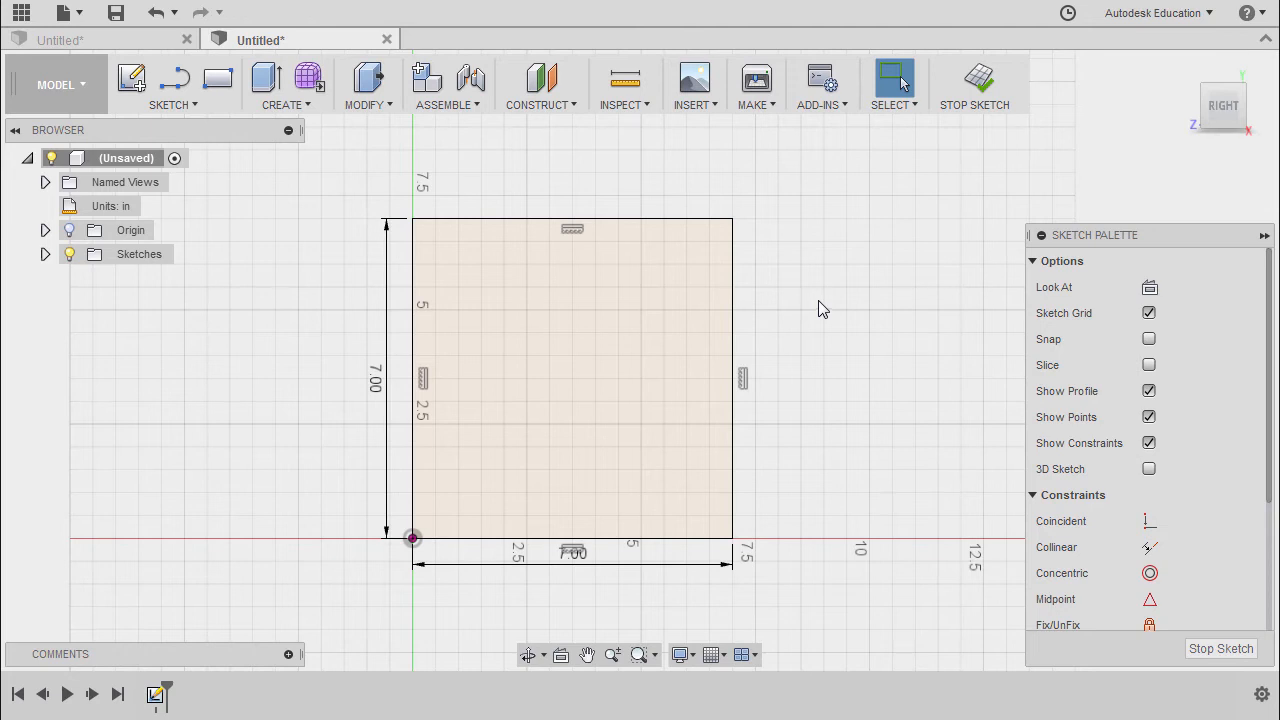
# Repeat the rectangle command for a smaller upper-right rectangle positioned by 4.00 and 5.00 inch dimensions
pyautogui.rightClick(818, 308)
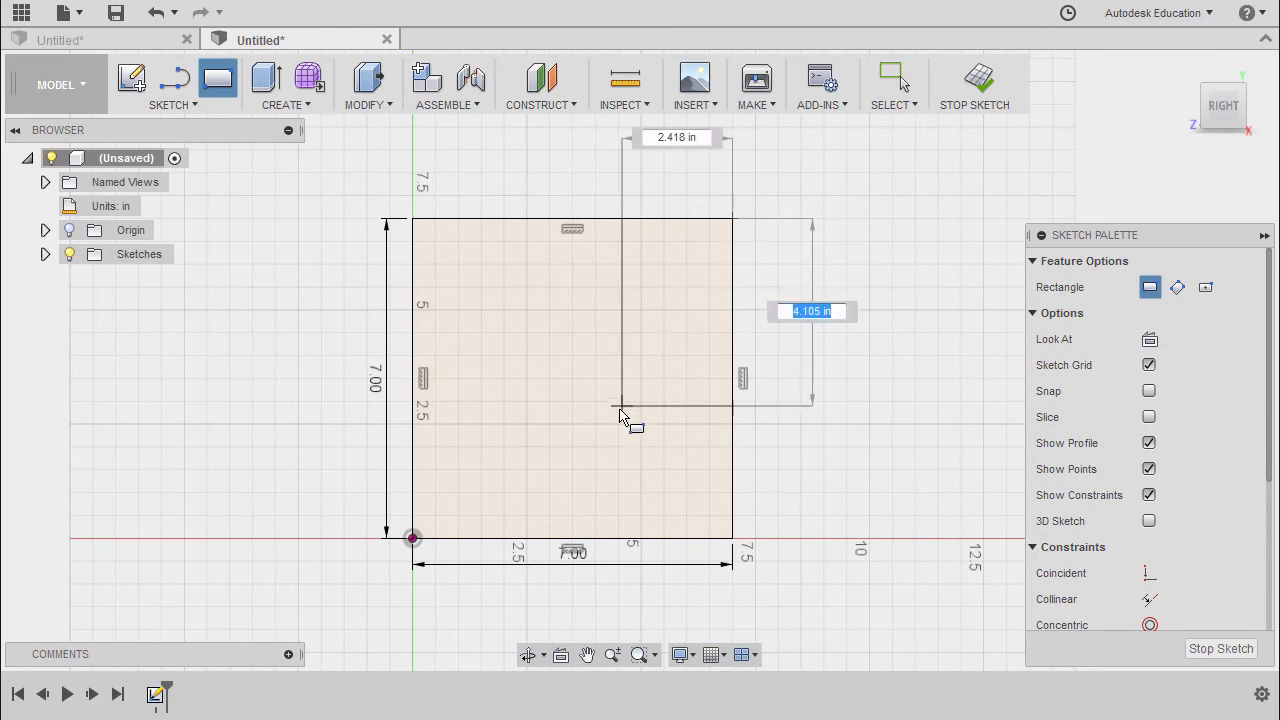
pyautogui.moveTo(648, 348)
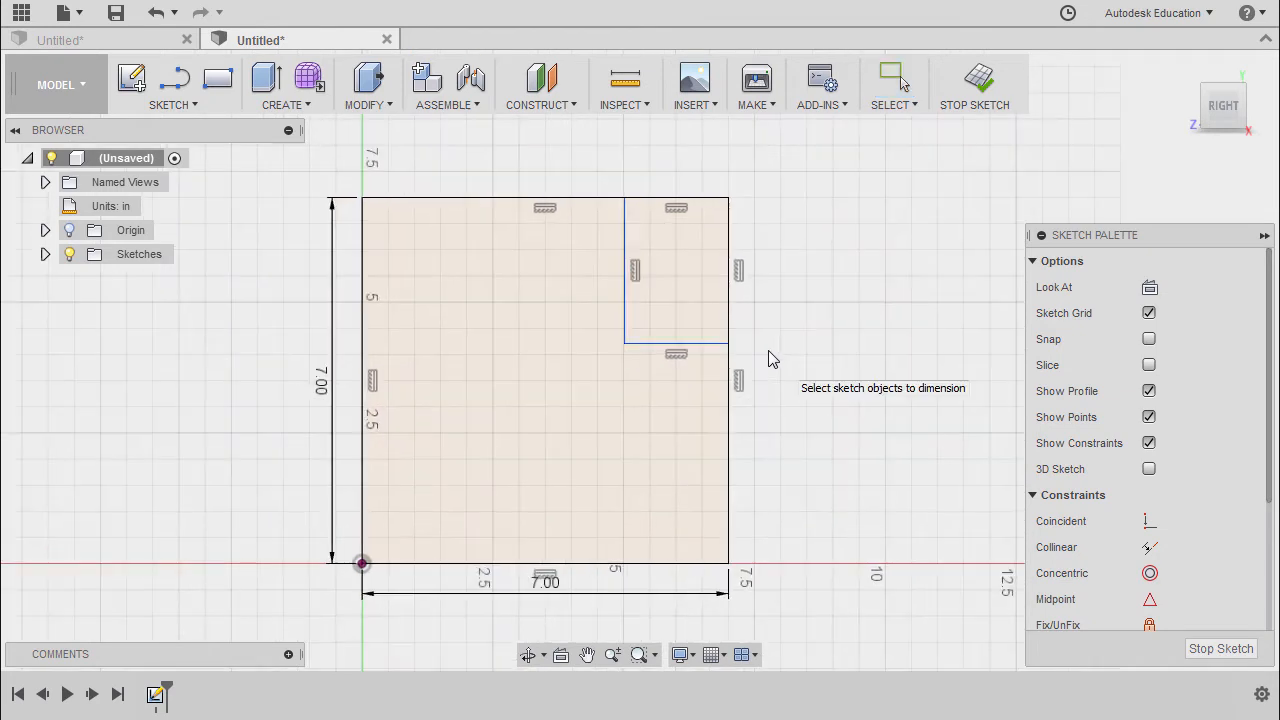
pyautogui.moveTo(704, 364)
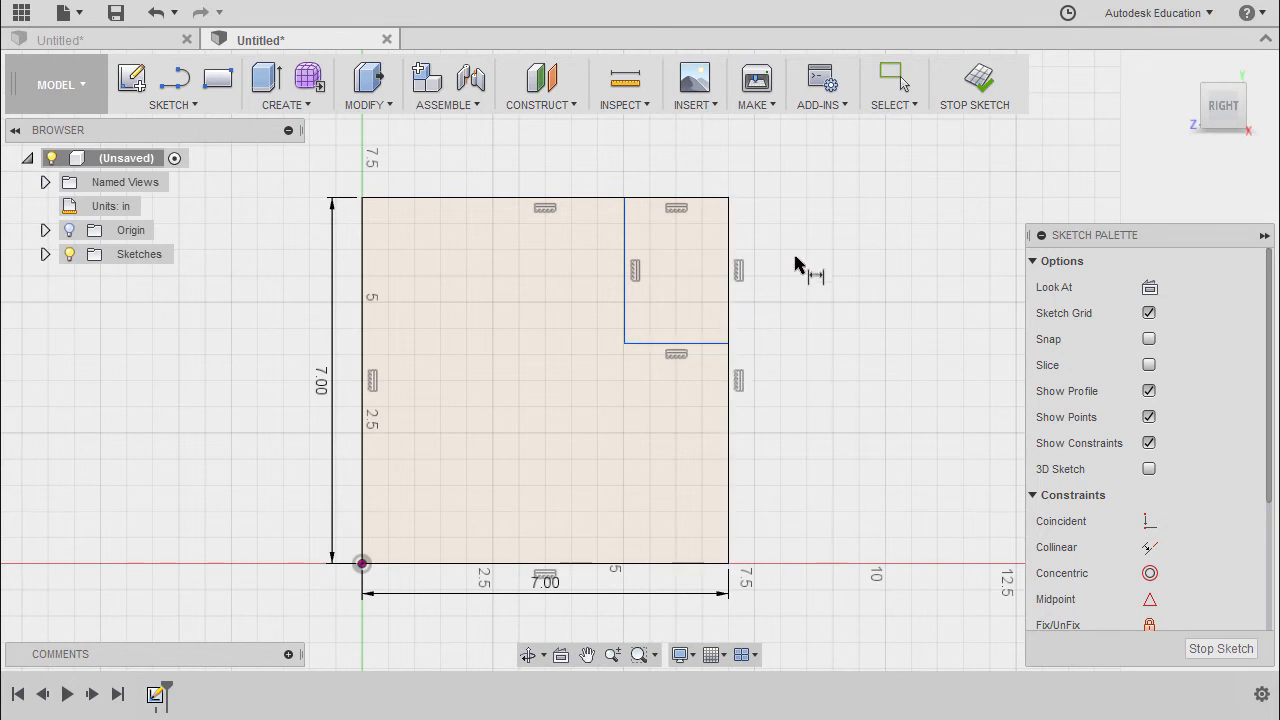
pyautogui.moveTo(700, 344)
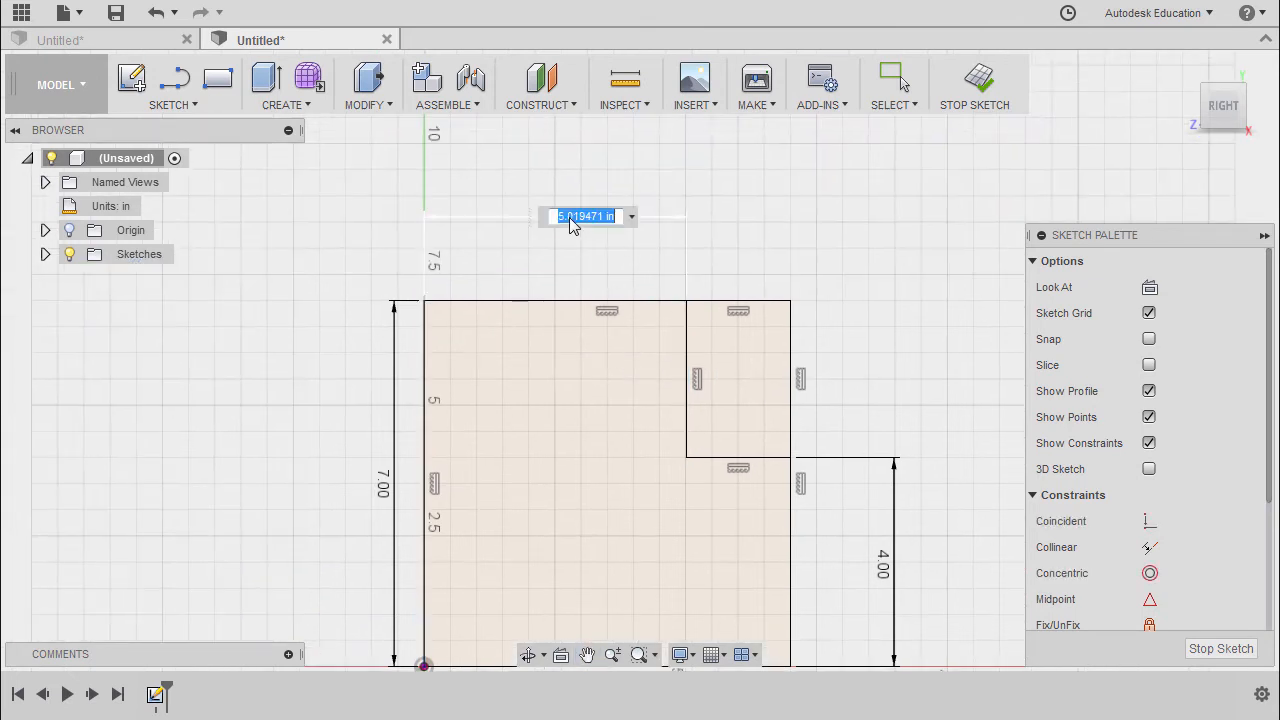
pyautogui.write('5.00')
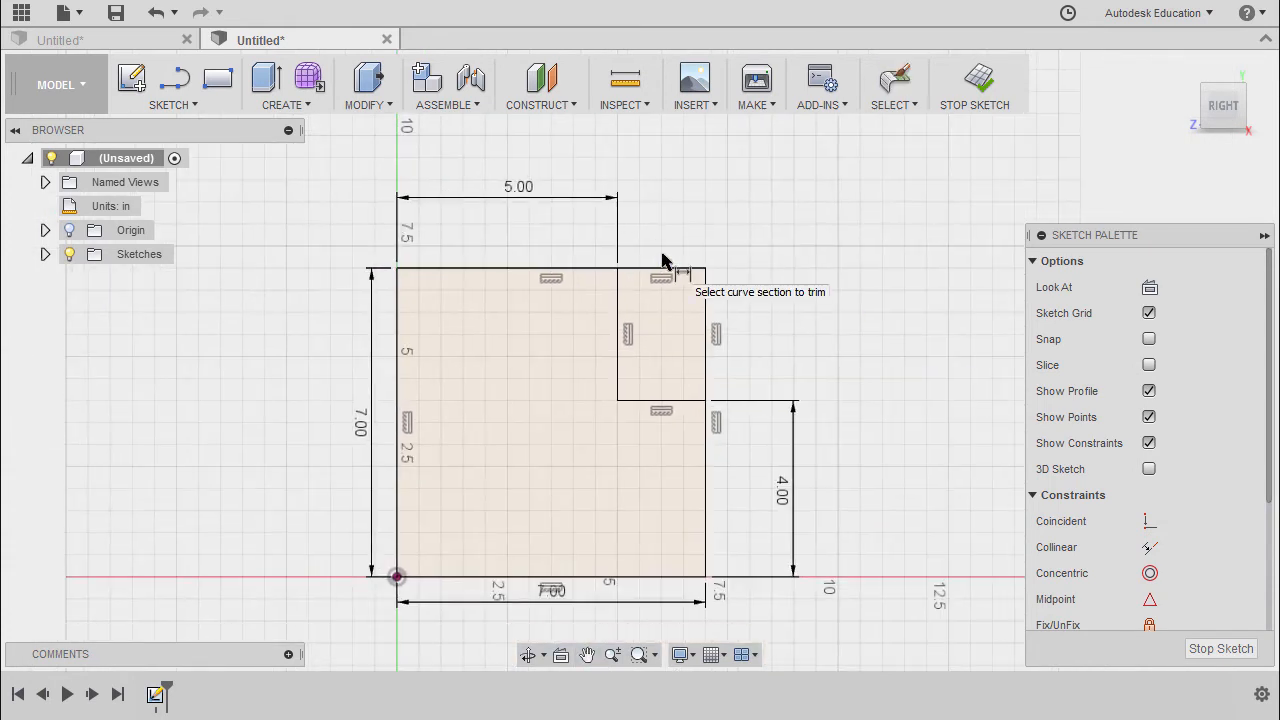
pyautogui.moveTo(680, 218)
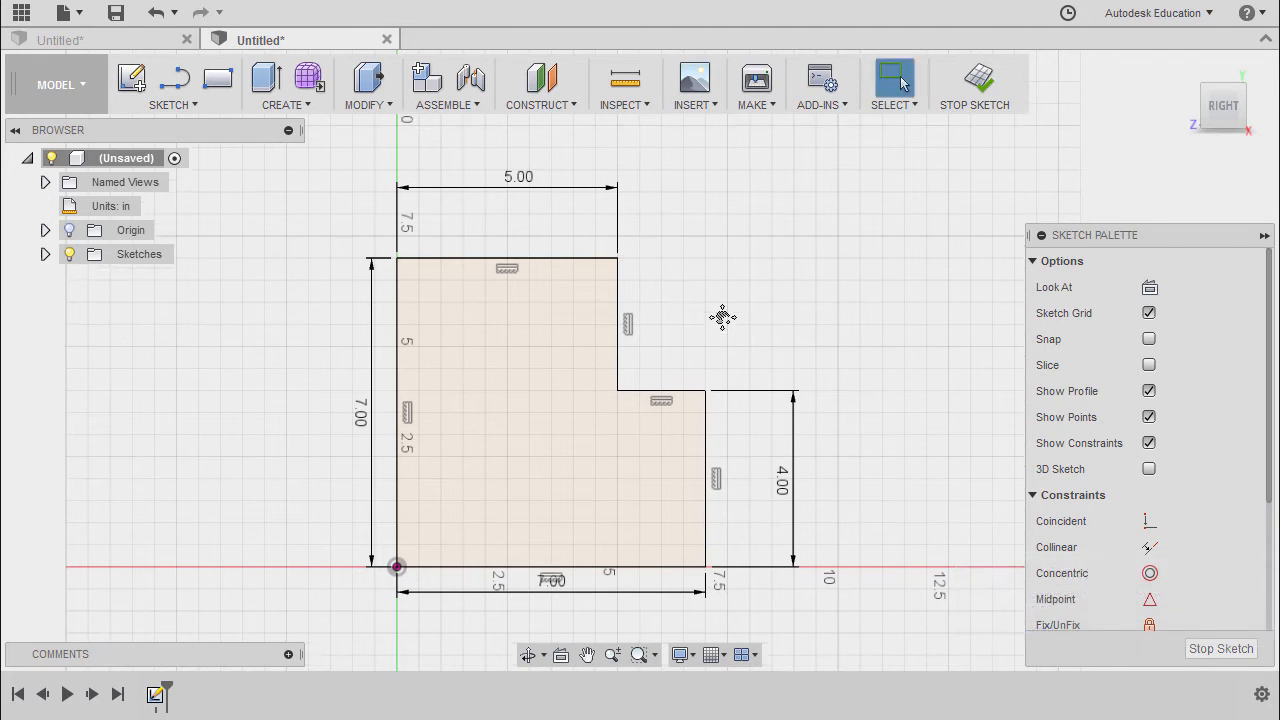
# Stop the sketch, leaving the dimensioned L-shaped profile
pyautogui.click(372, 410)
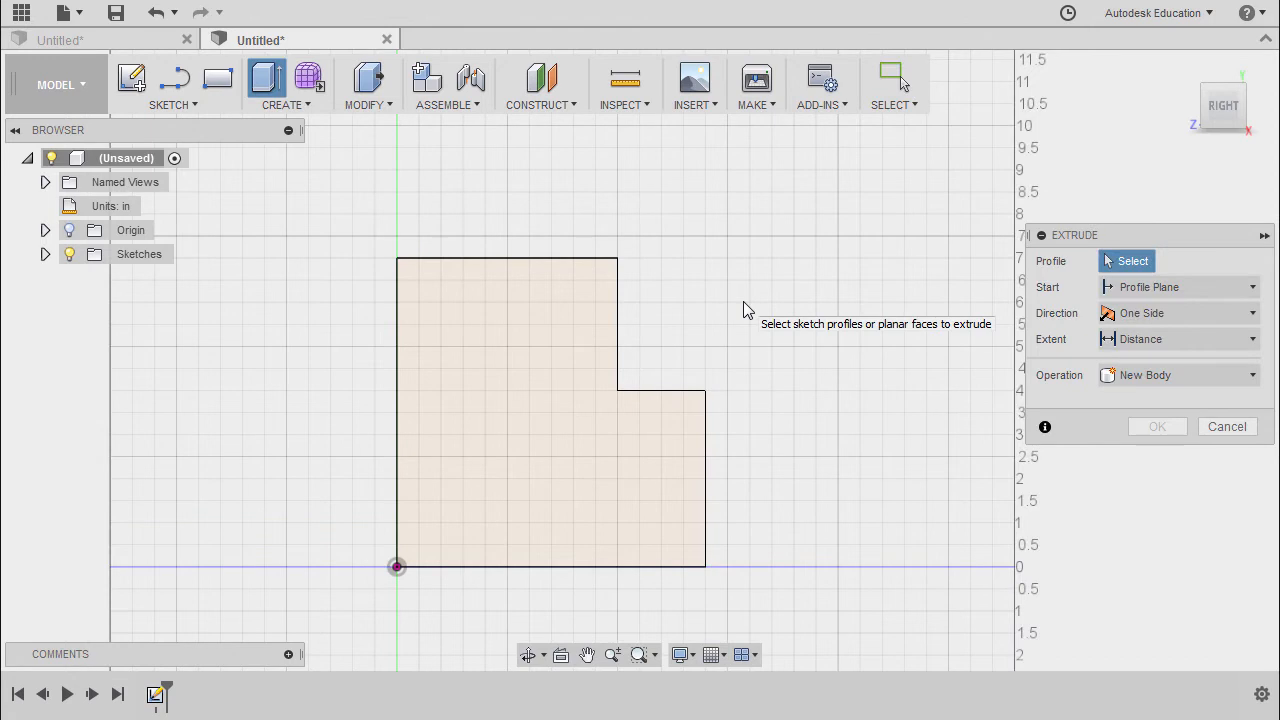
pyautogui.moveTo(1132, 260)
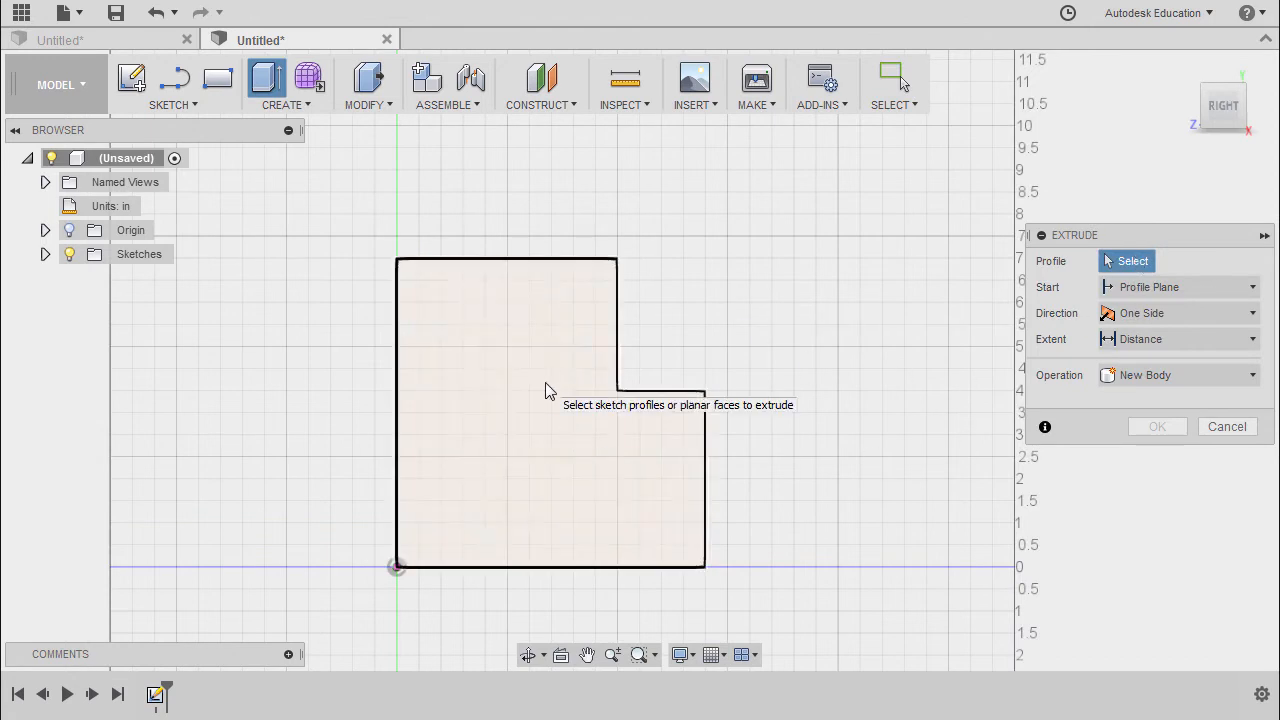
# Extrude the L-shaped profile symmetrically to a 14-inch distance into a solid block
pyautogui.click(510, 410)
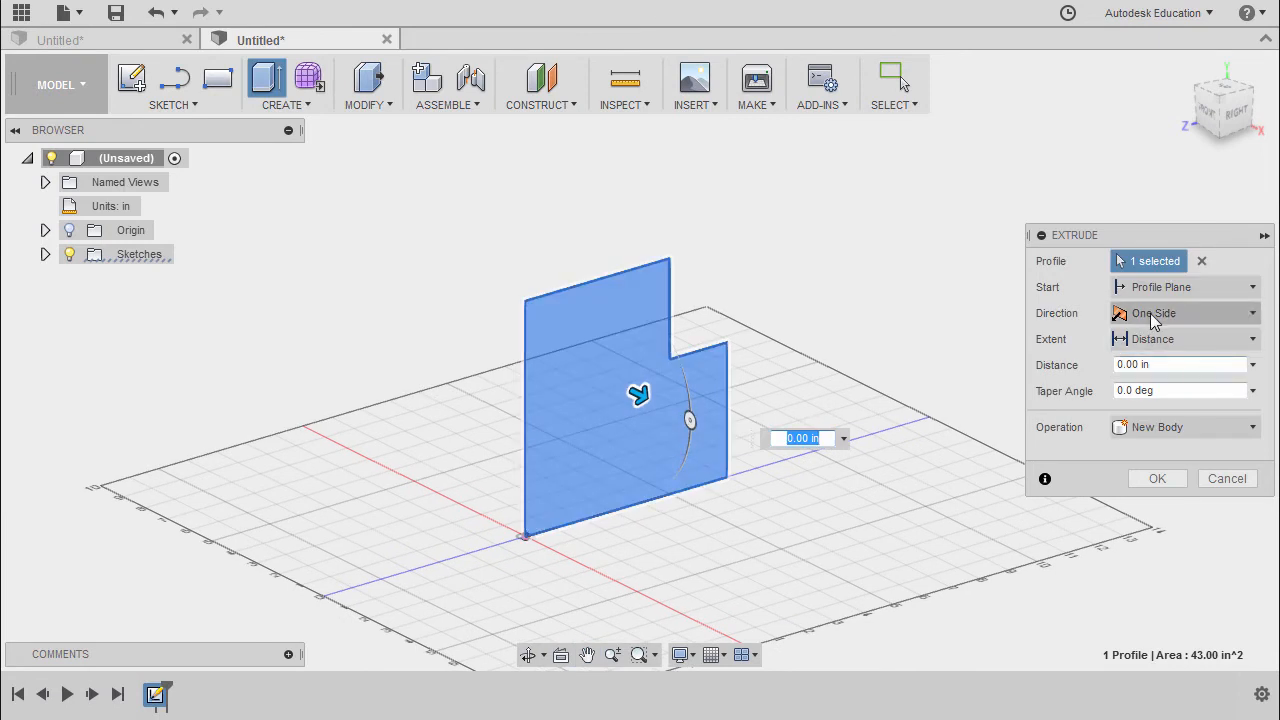
pyautogui.click(1184, 312)
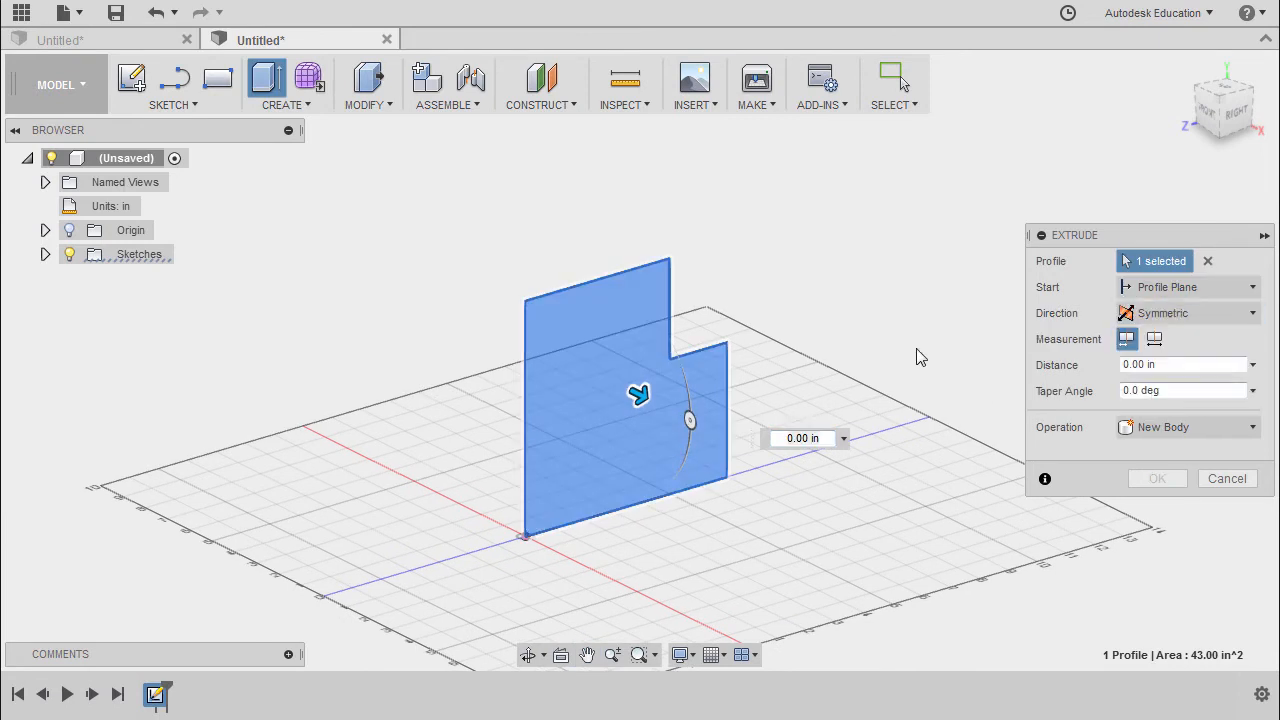
pyautogui.moveTo(730, 414)
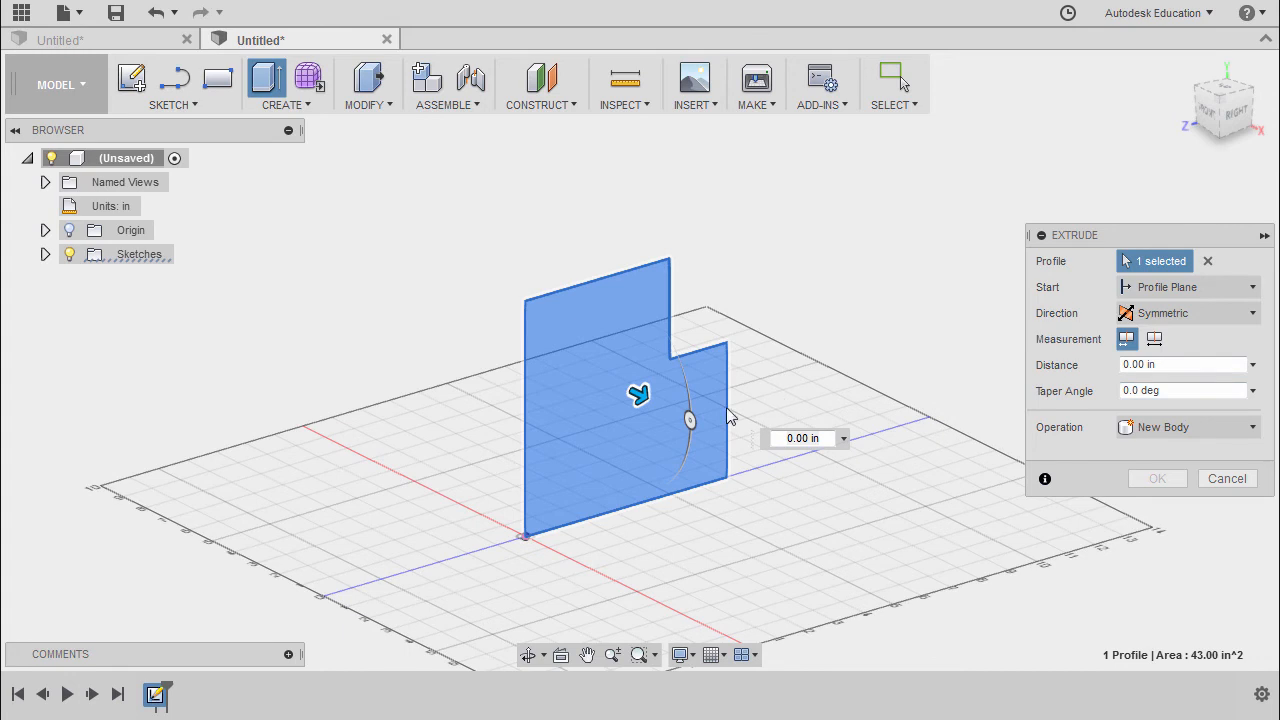
pyautogui.moveTo(640, 392)
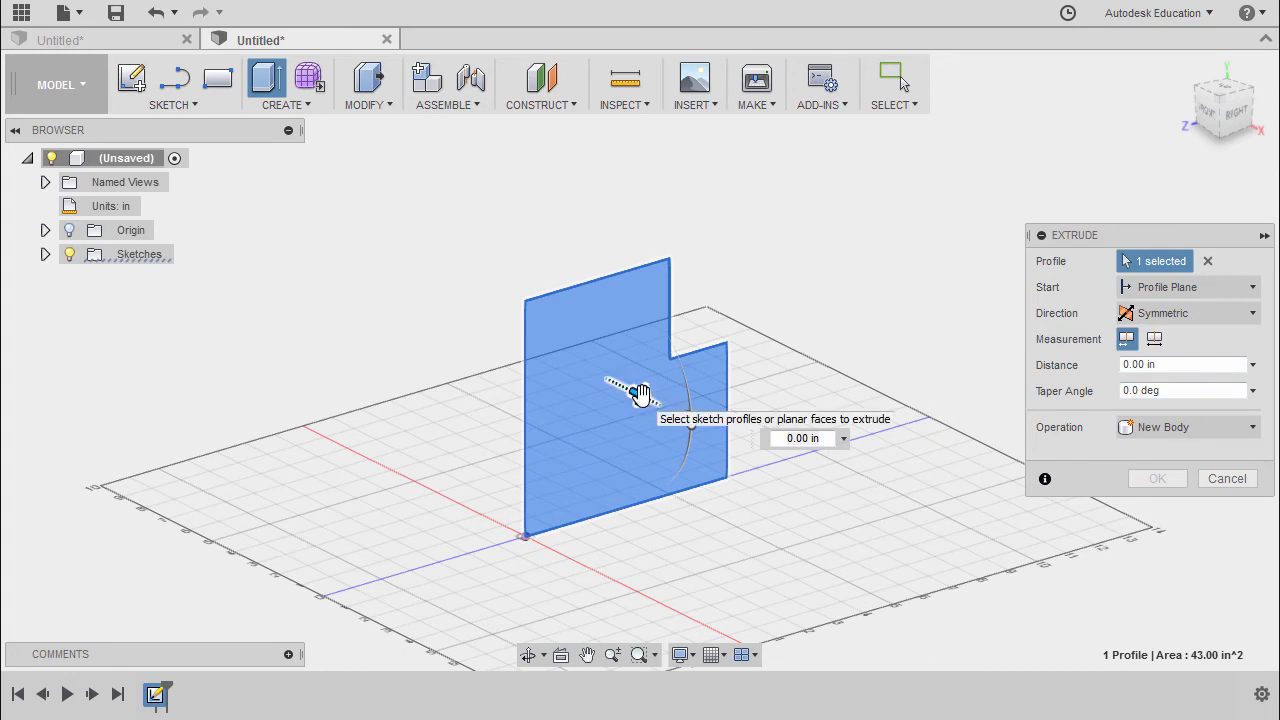
pyautogui.moveTo(640, 390); pyautogui.dragTo(724, 436)
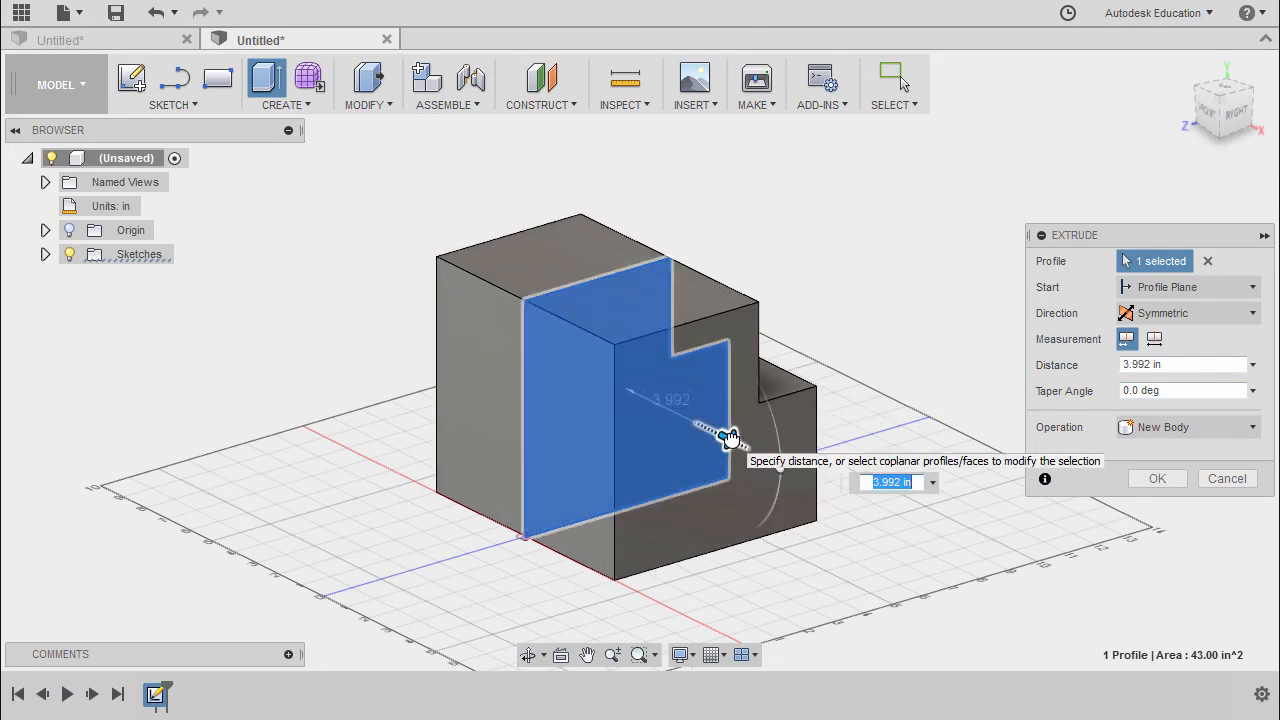
pyautogui.moveTo(724, 432); pyautogui.dragTo(756, 450)
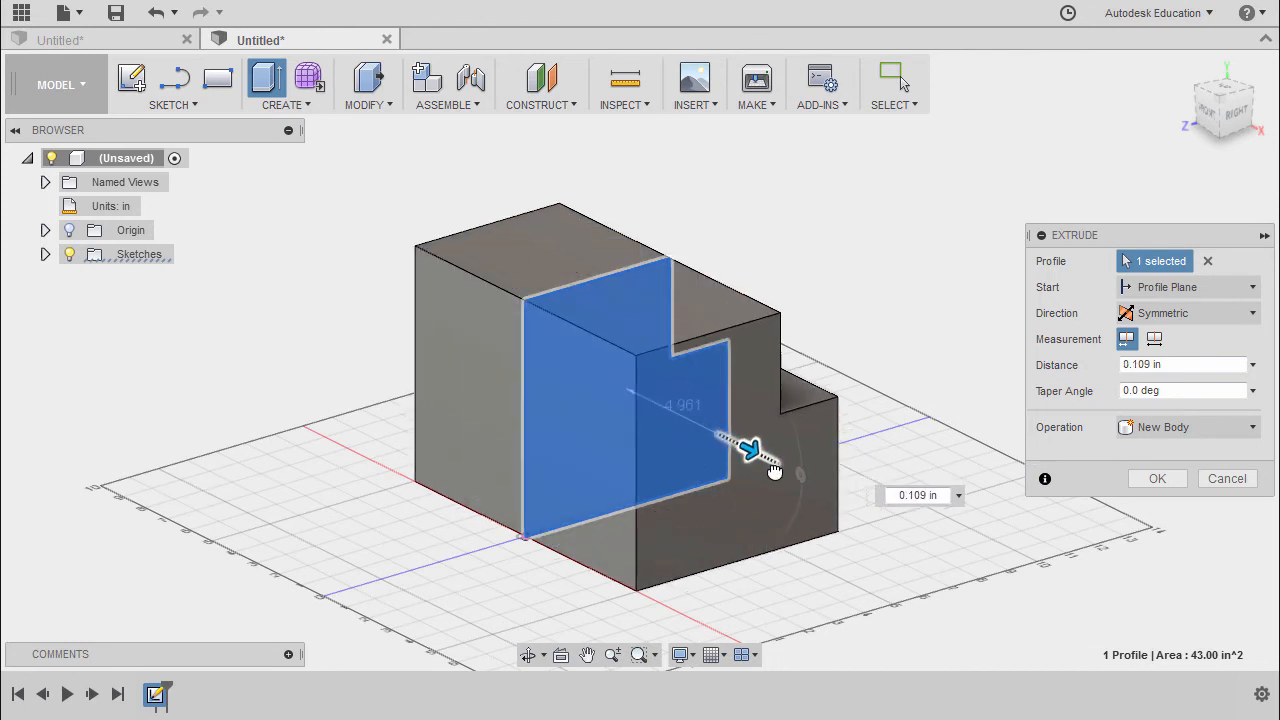
pyautogui.moveTo(750, 448); pyautogui.dragTo(756, 452)
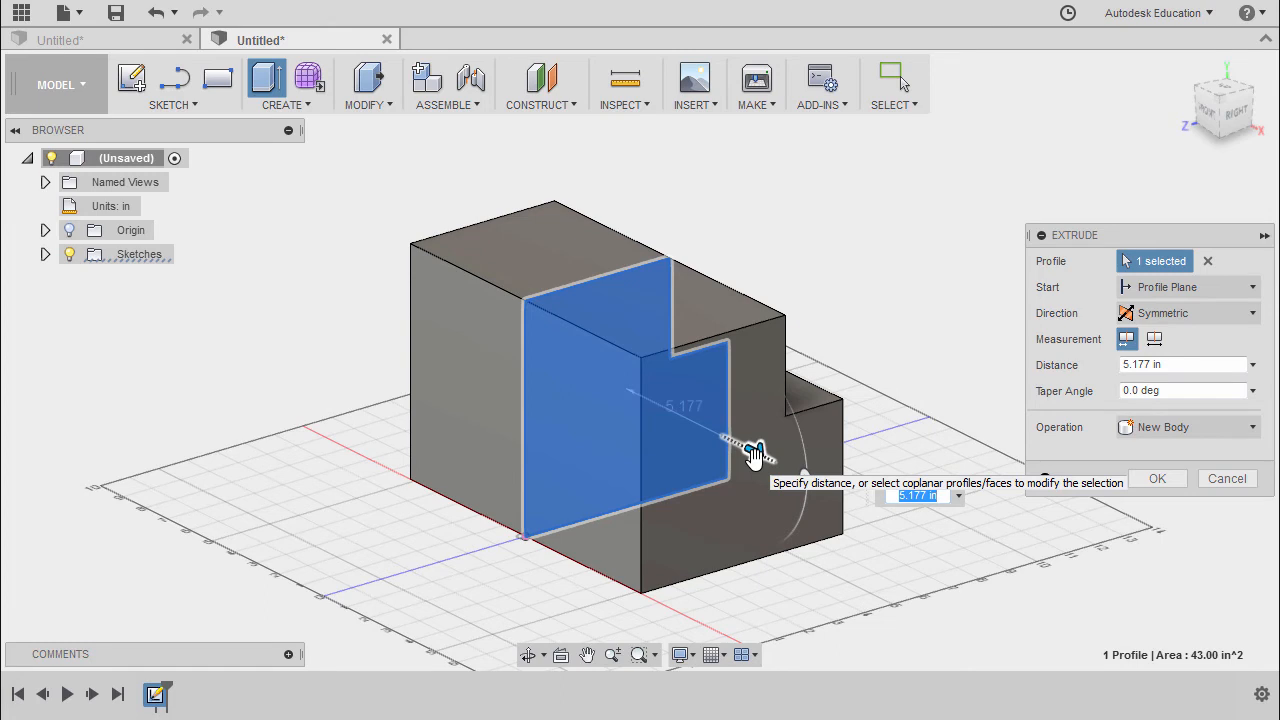
pyautogui.moveTo(748, 404)
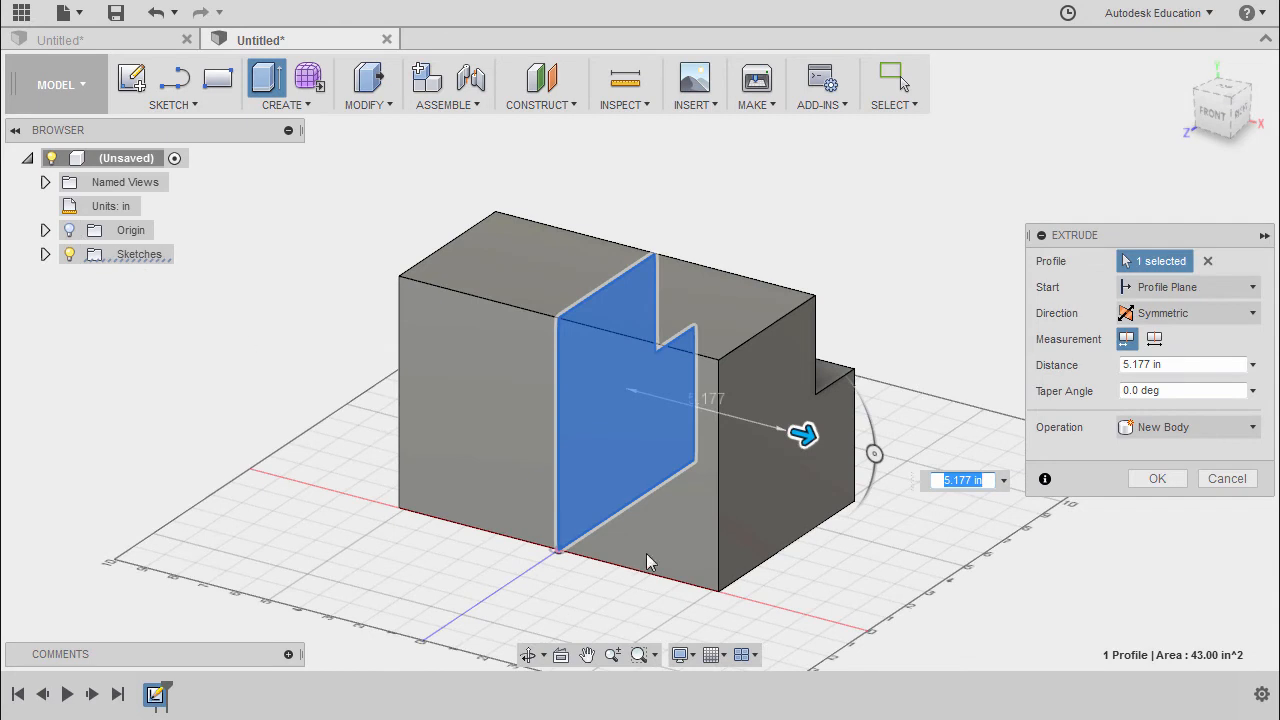
pyautogui.moveTo(660, 490)
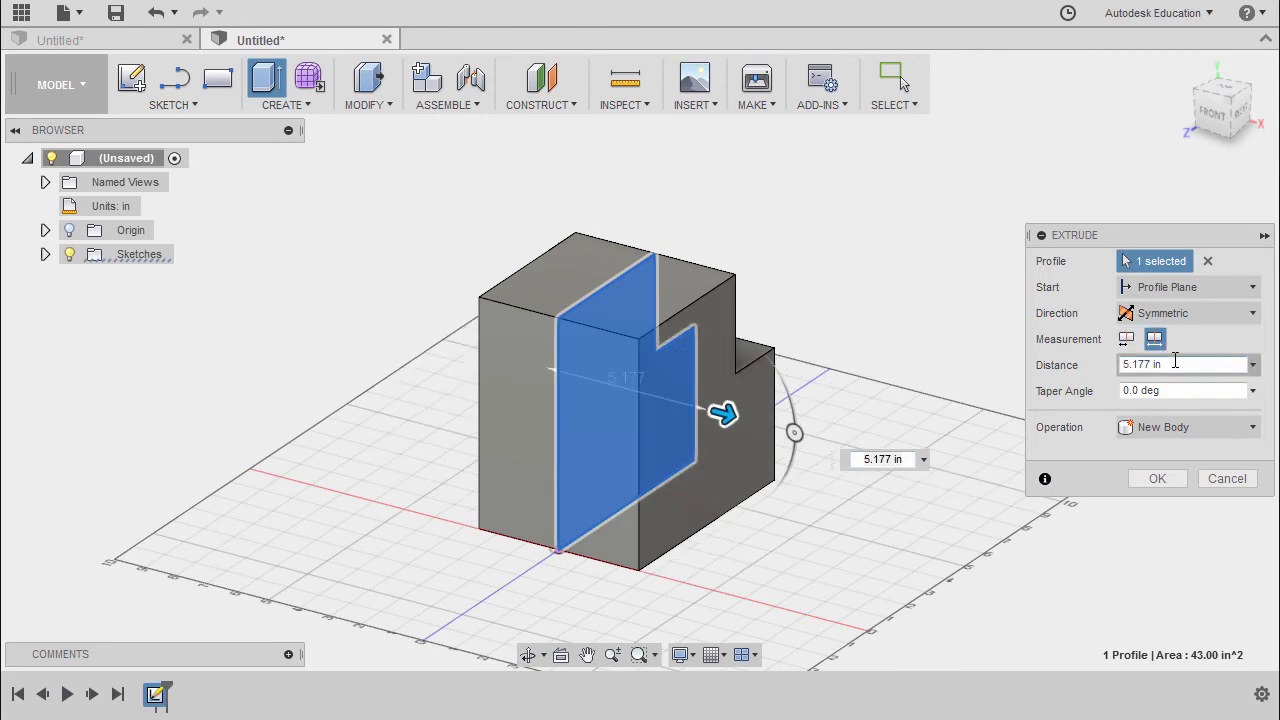
pyautogui.tripleClick(1184, 364)
pyautogui.write('14')
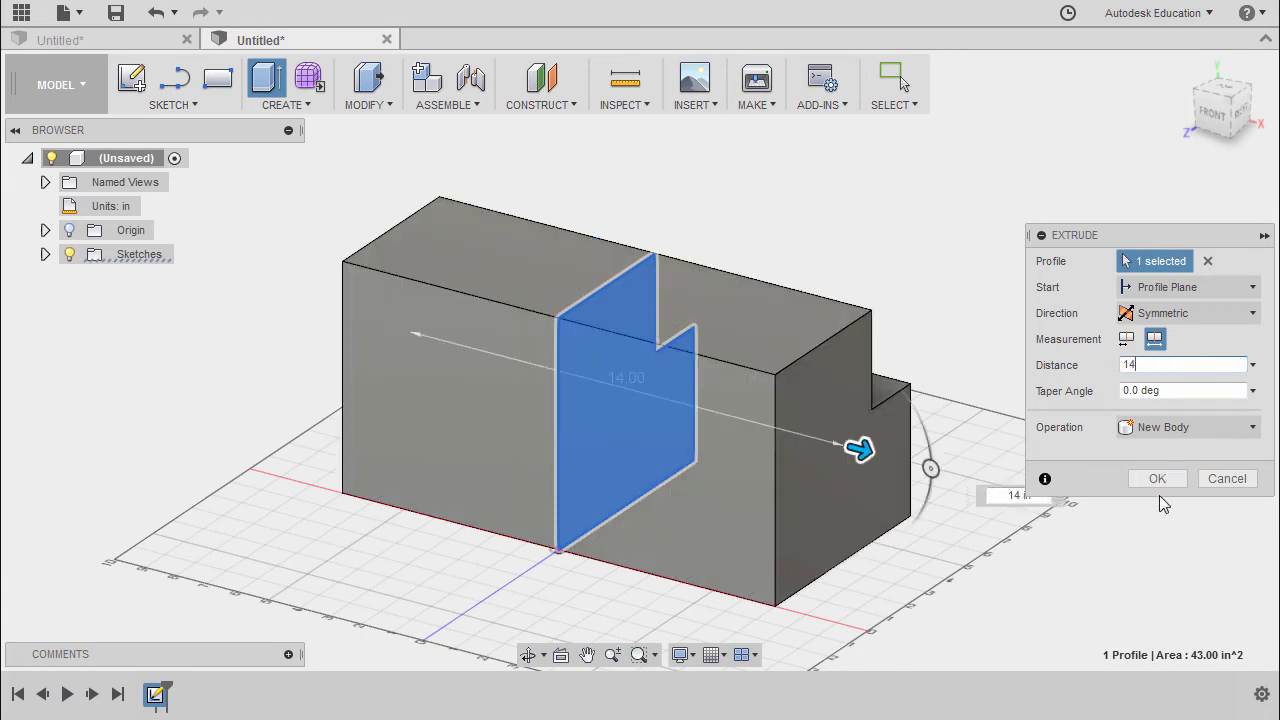
pyautogui.click(1156, 478)
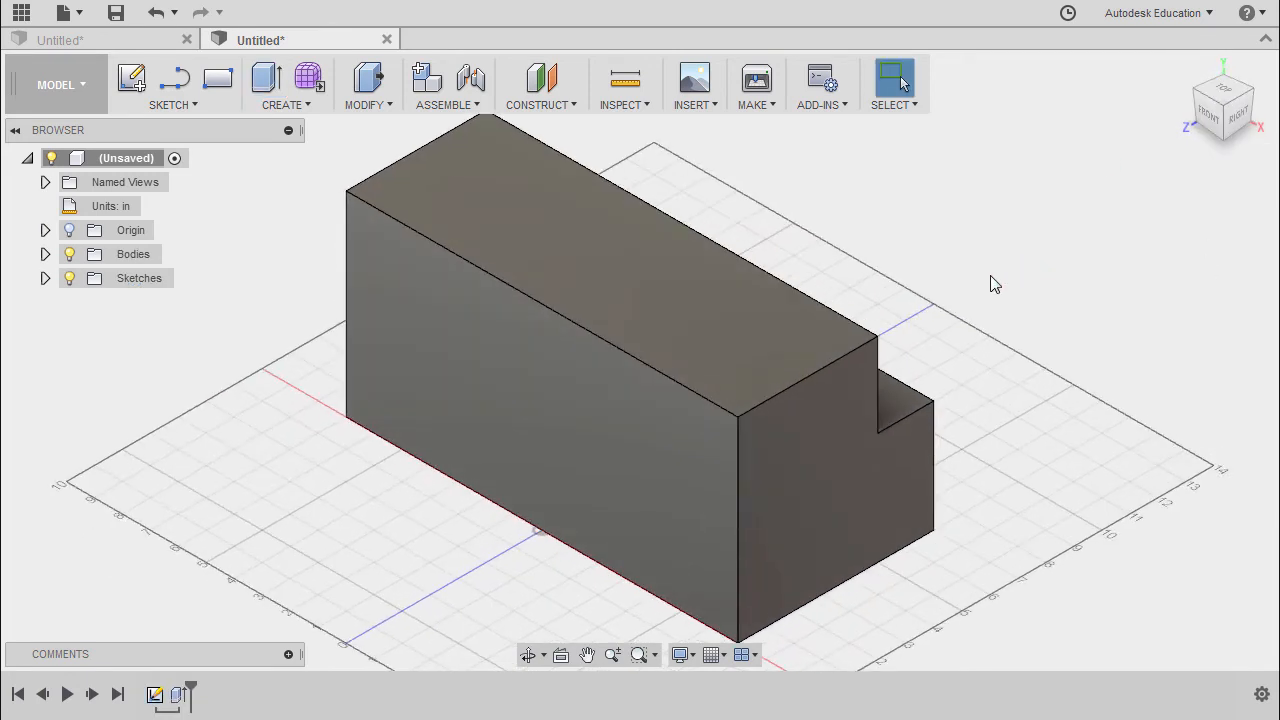
pyautogui.moveTo(860, 268)
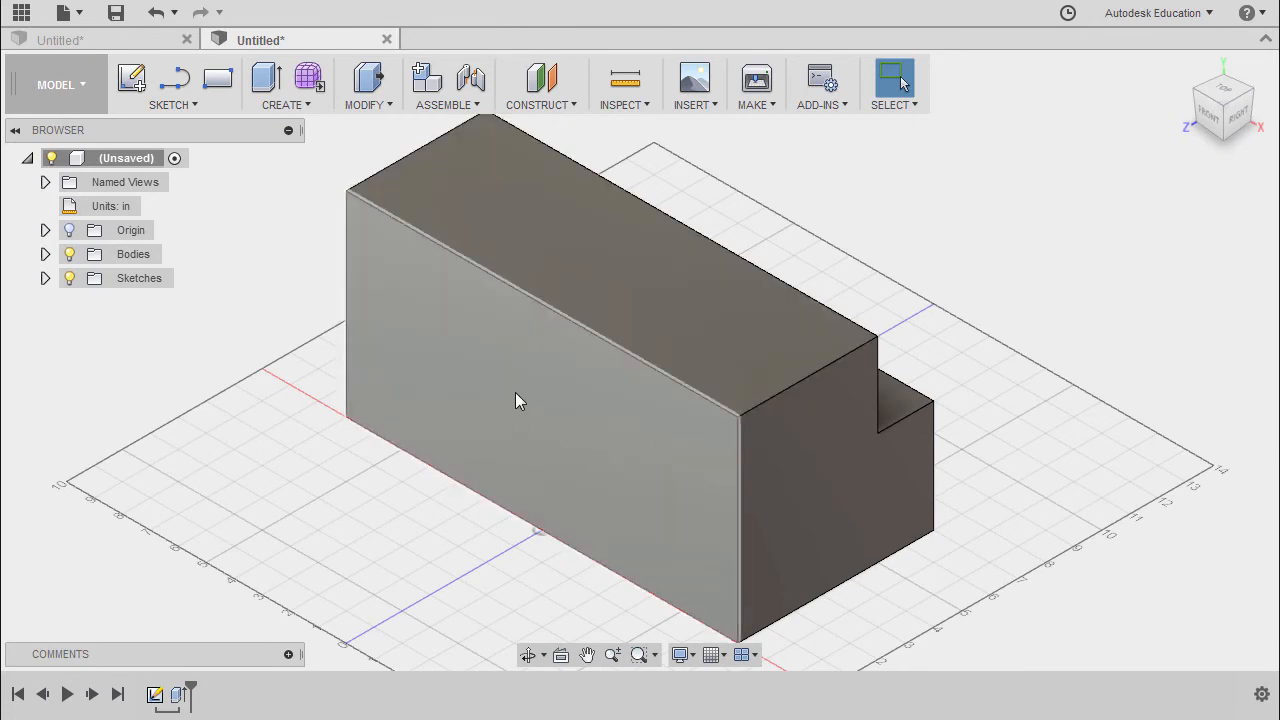
# Sketch on the block's long front face a slanted line from the centre axis up to the top edge
pyautogui.click(536, 396)
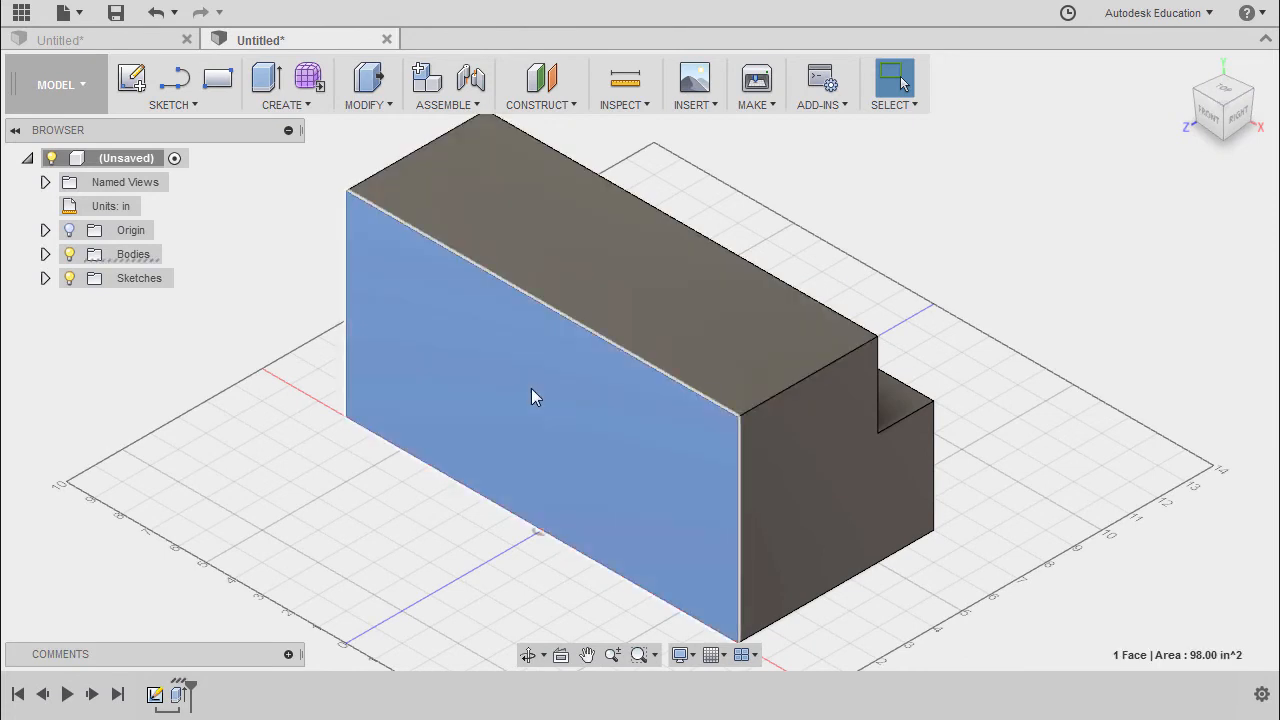
pyautogui.rightClick(536, 396)
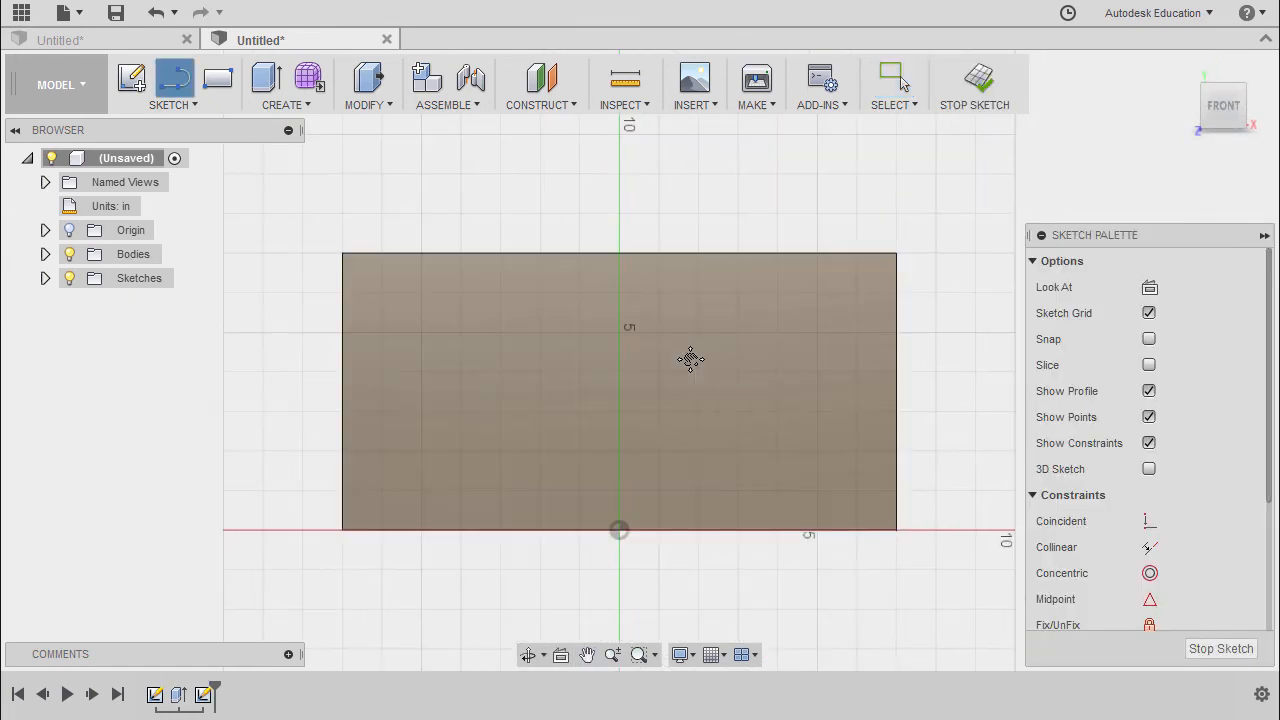
pyautogui.moveTo(810, 204)
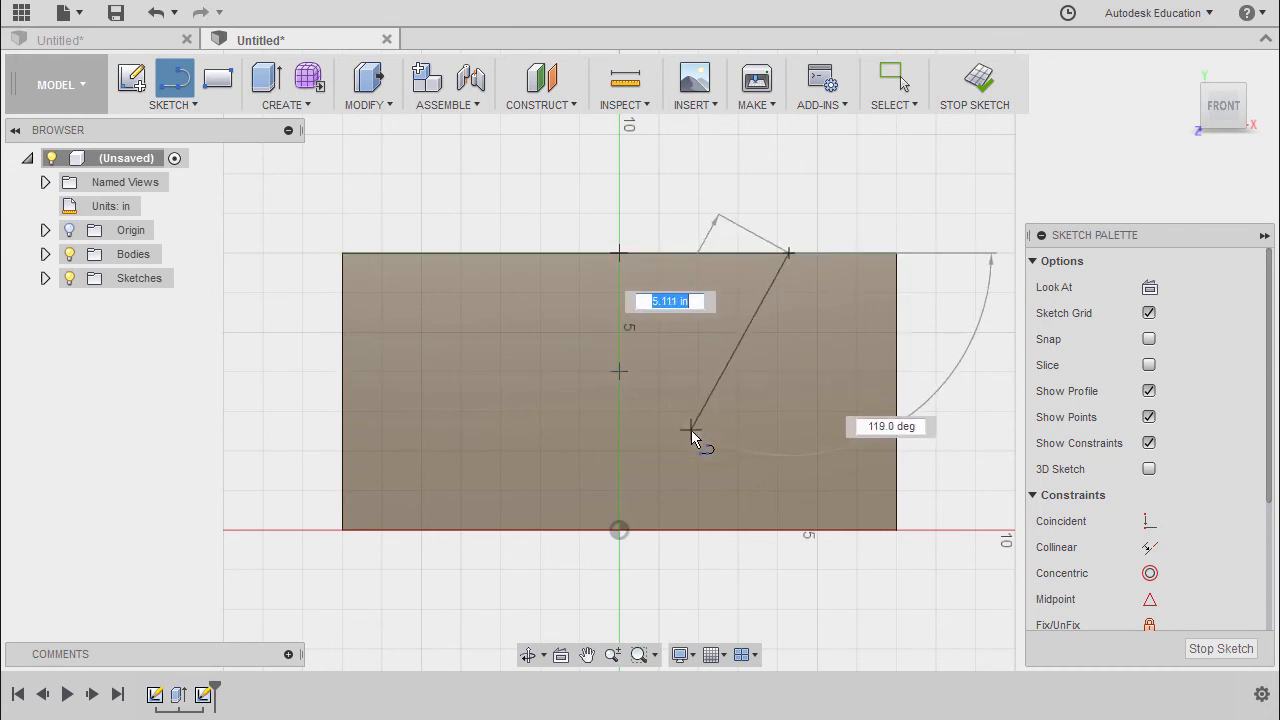
pyautogui.moveTo(696, 430); pyautogui.dragTo(620, 530)
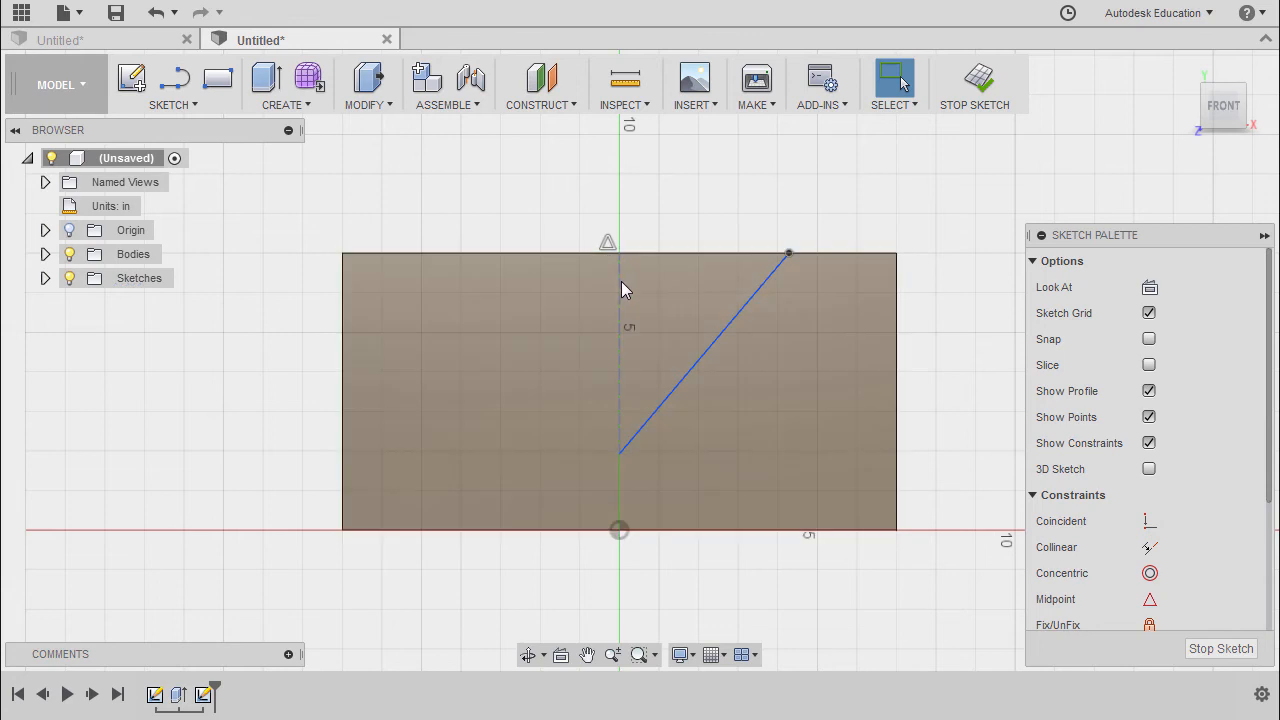
# Make the vertical line a construction line and start Mirror with the slanted line as the object
pyautogui.rightClick(624, 290)
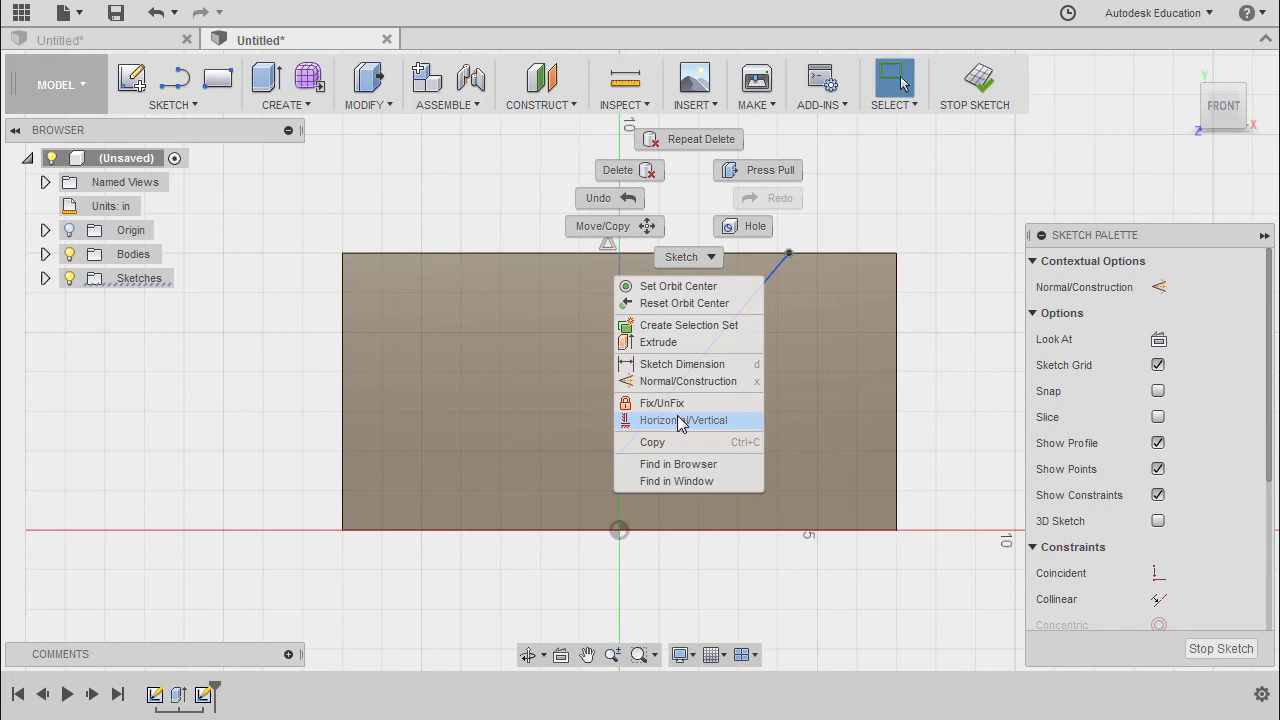
pyautogui.click(684, 420)
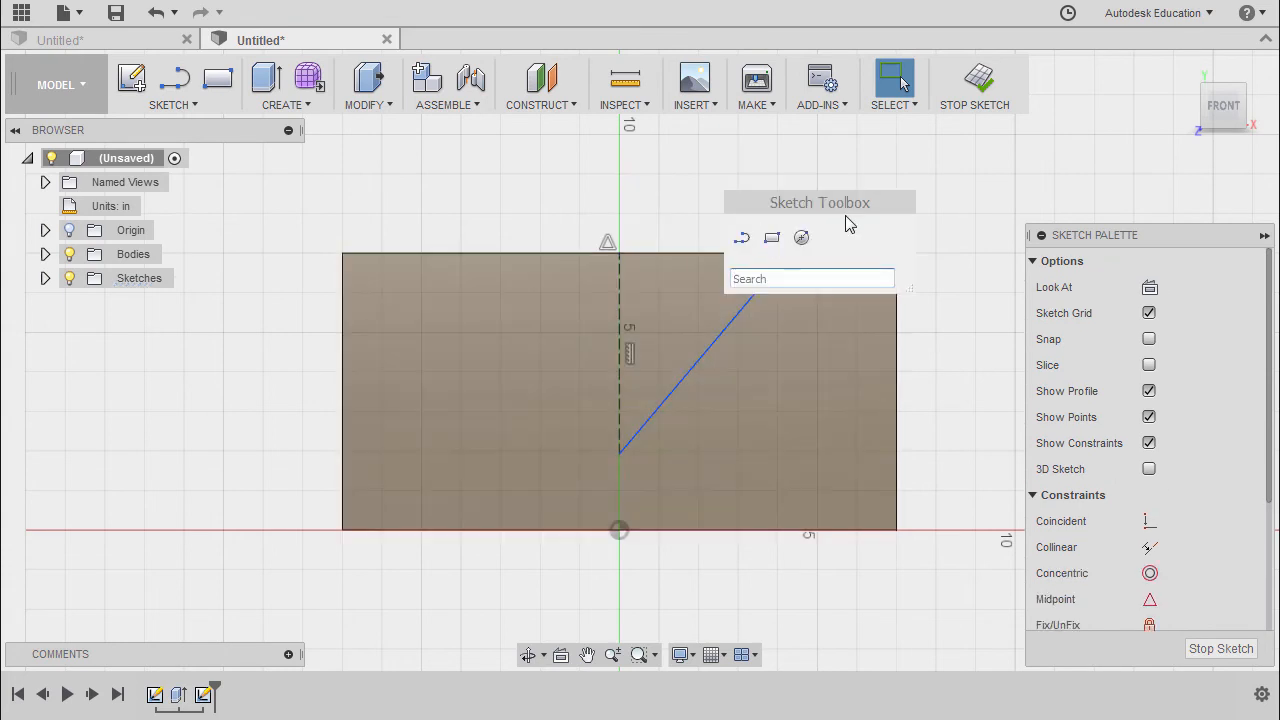
pyautogui.write('mi')
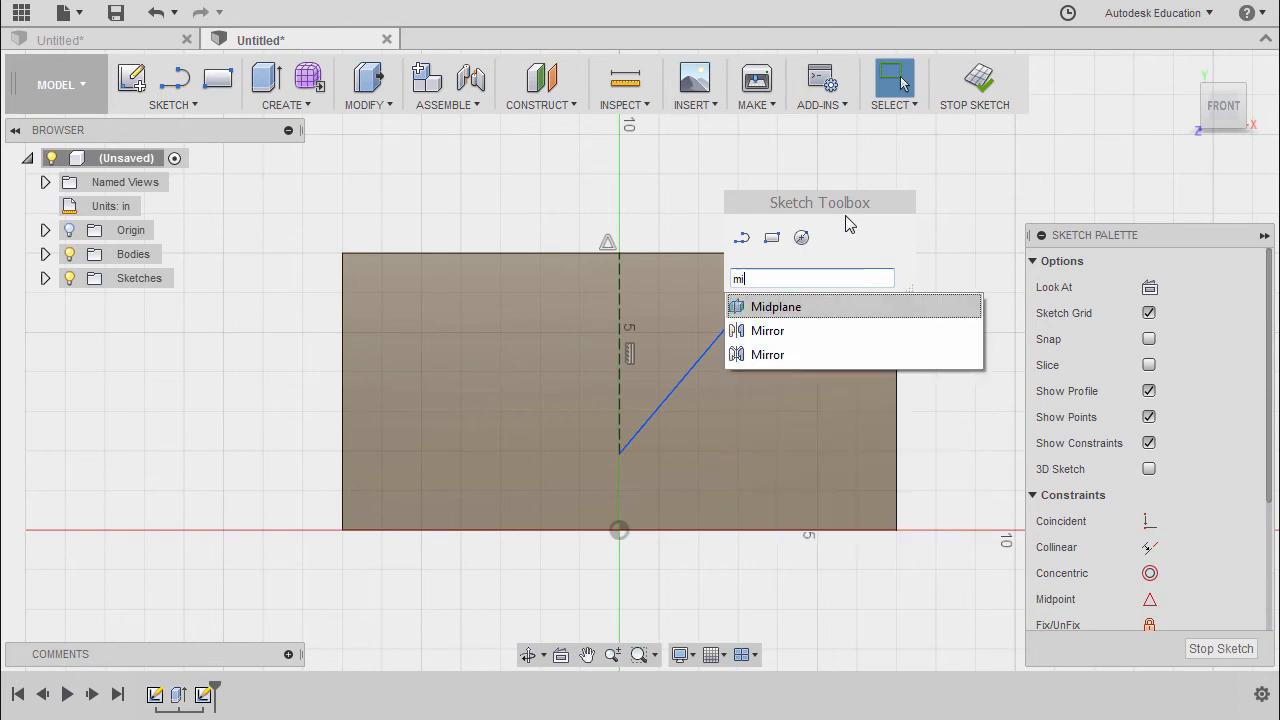
pyautogui.moveTo(820, 332)
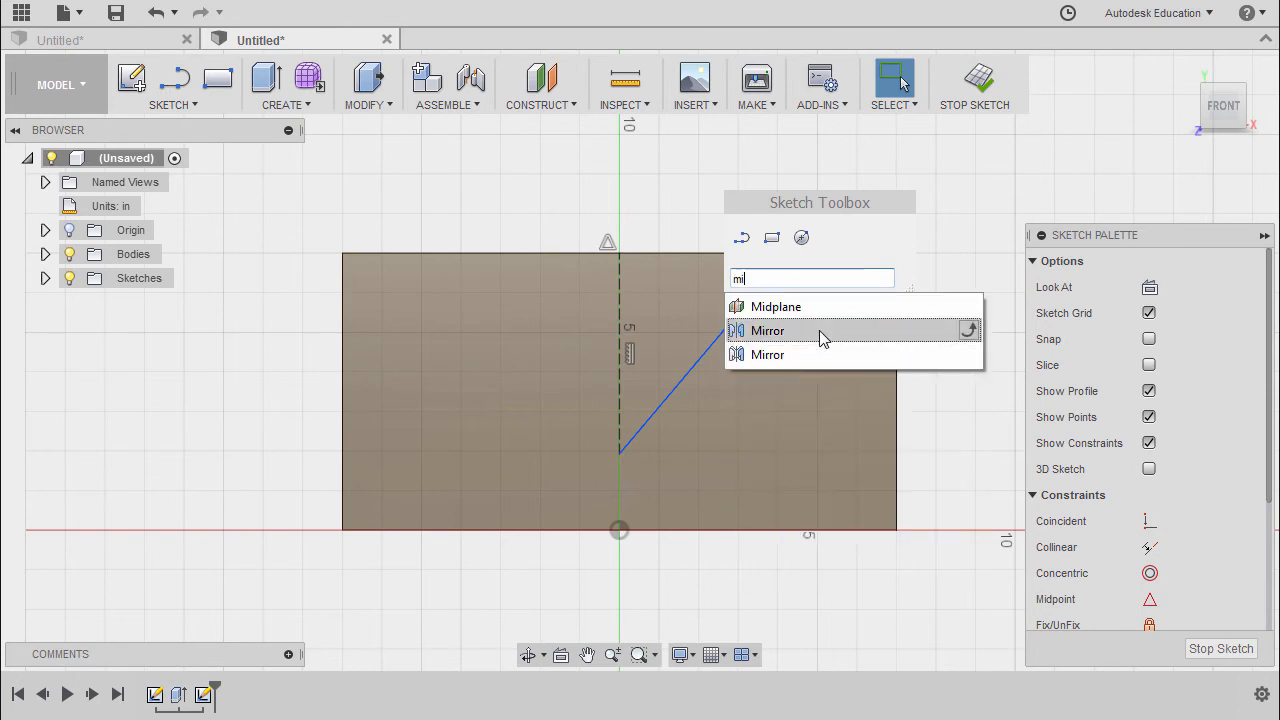
pyautogui.click(768, 330)
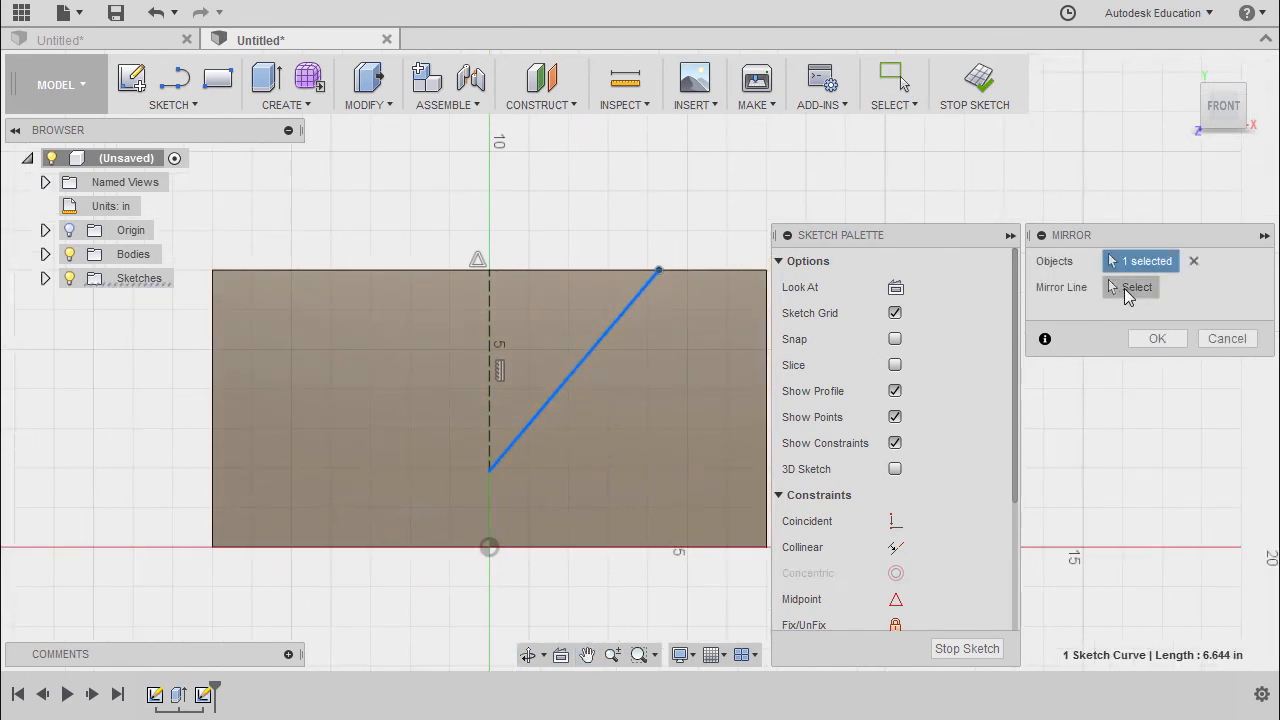
pyautogui.click(1136, 288)
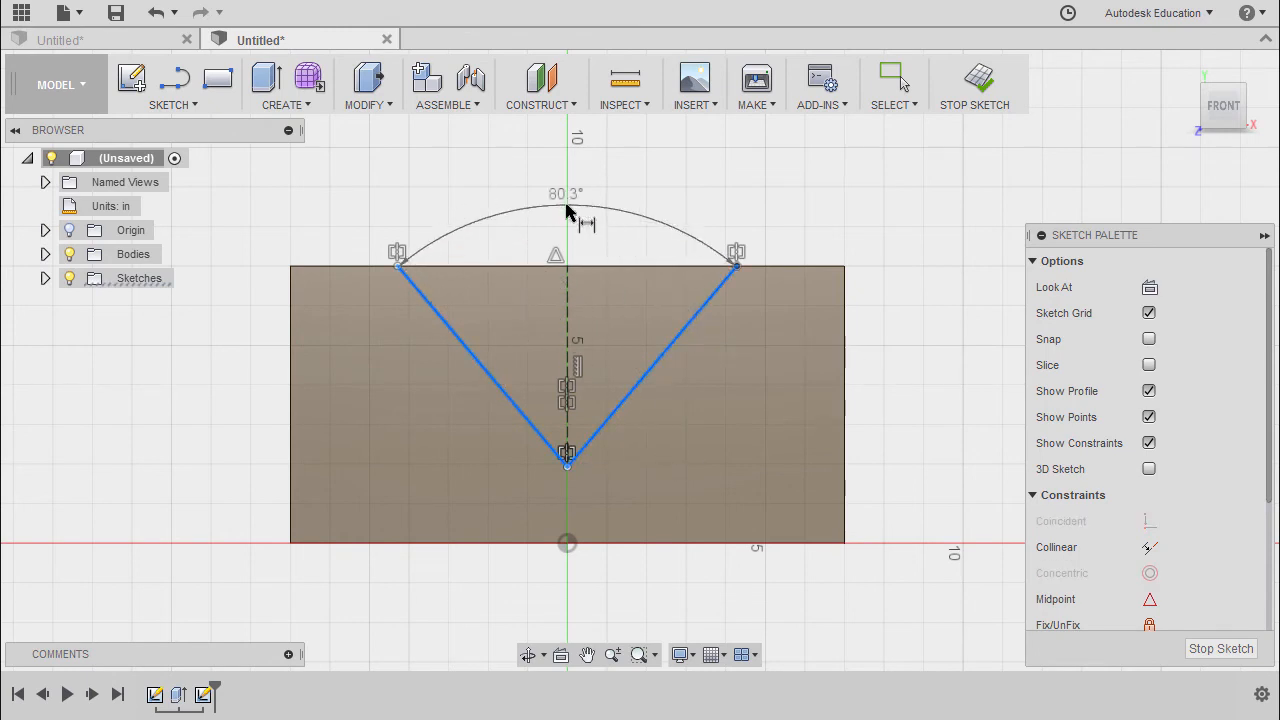
# Dimension the 90° V so its tip sits 2.00 inches above the bottom edge
pyautogui.doubleClick(564, 192)
pyautogui.write('90')
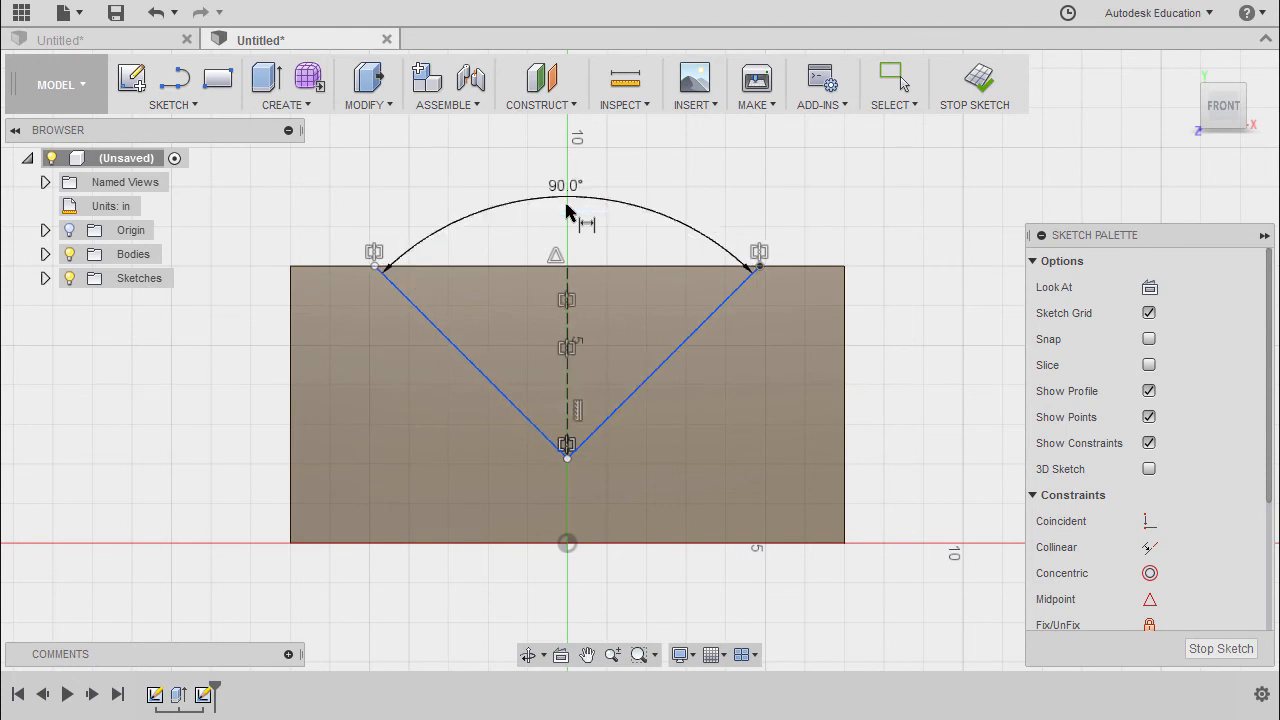
pyautogui.moveTo(638, 436)
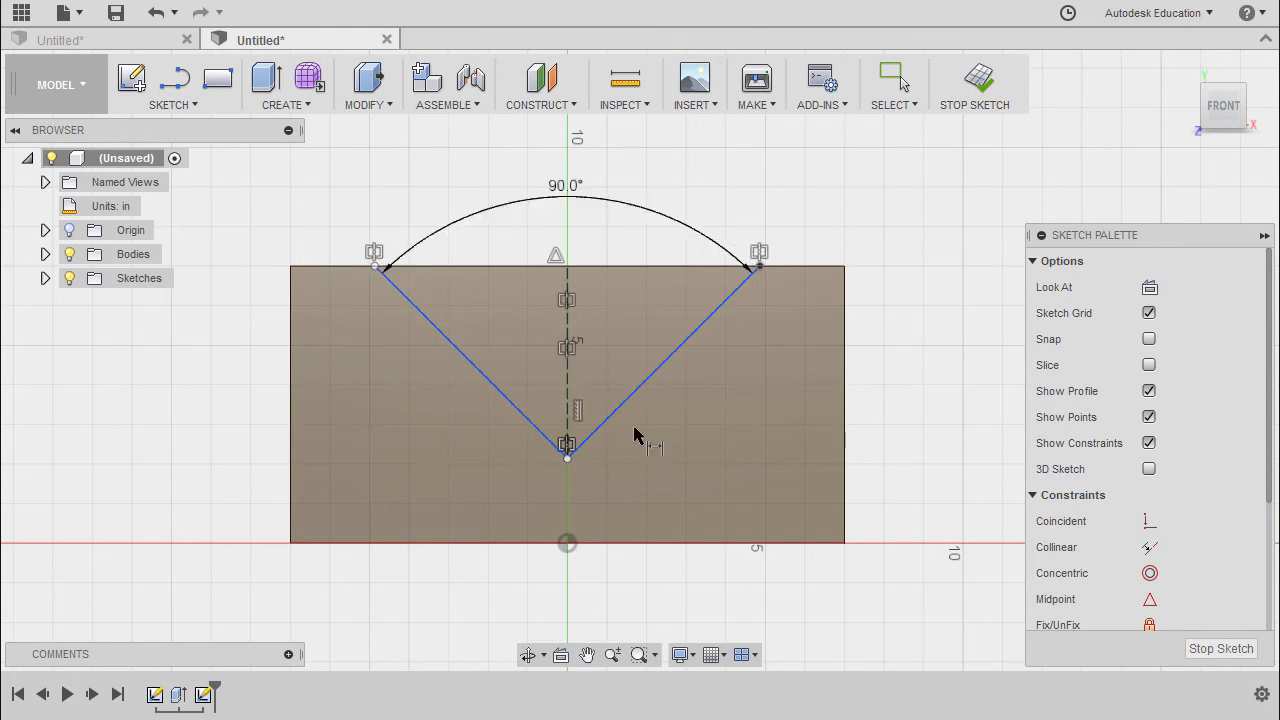
pyautogui.moveTo(810, 556)
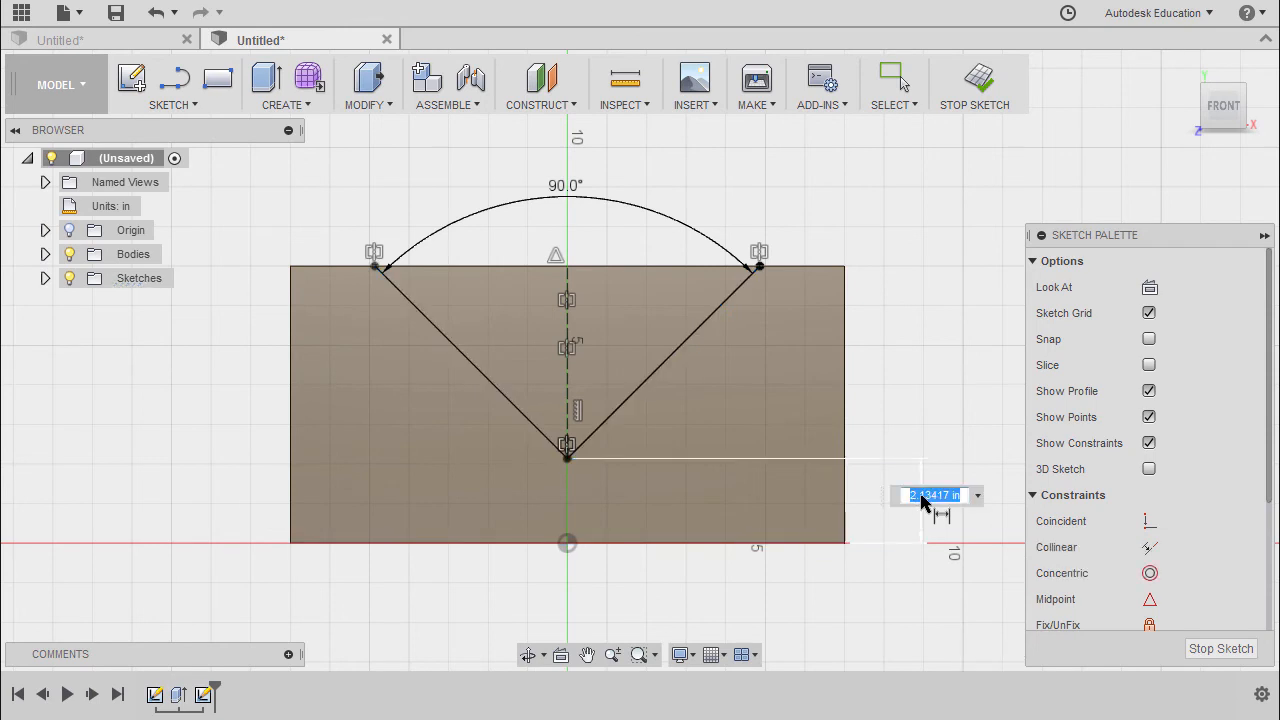
pyautogui.write('2')
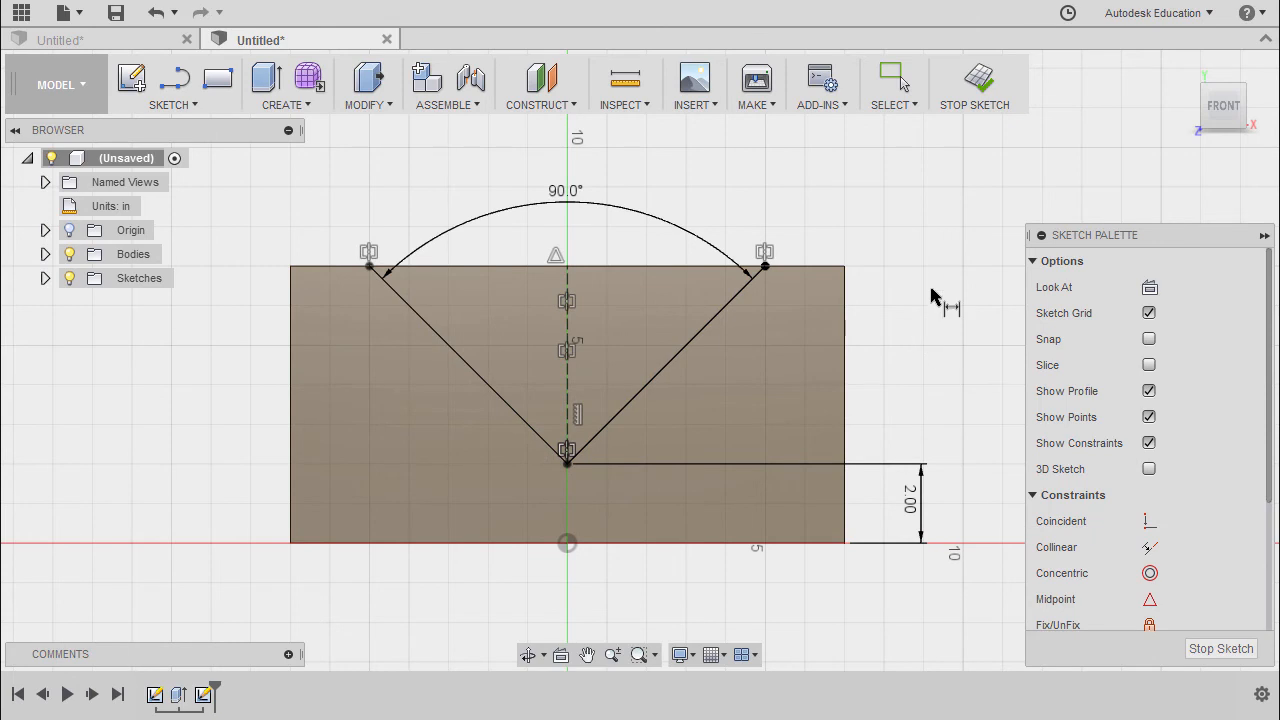
pyautogui.moveTo(516, 330)
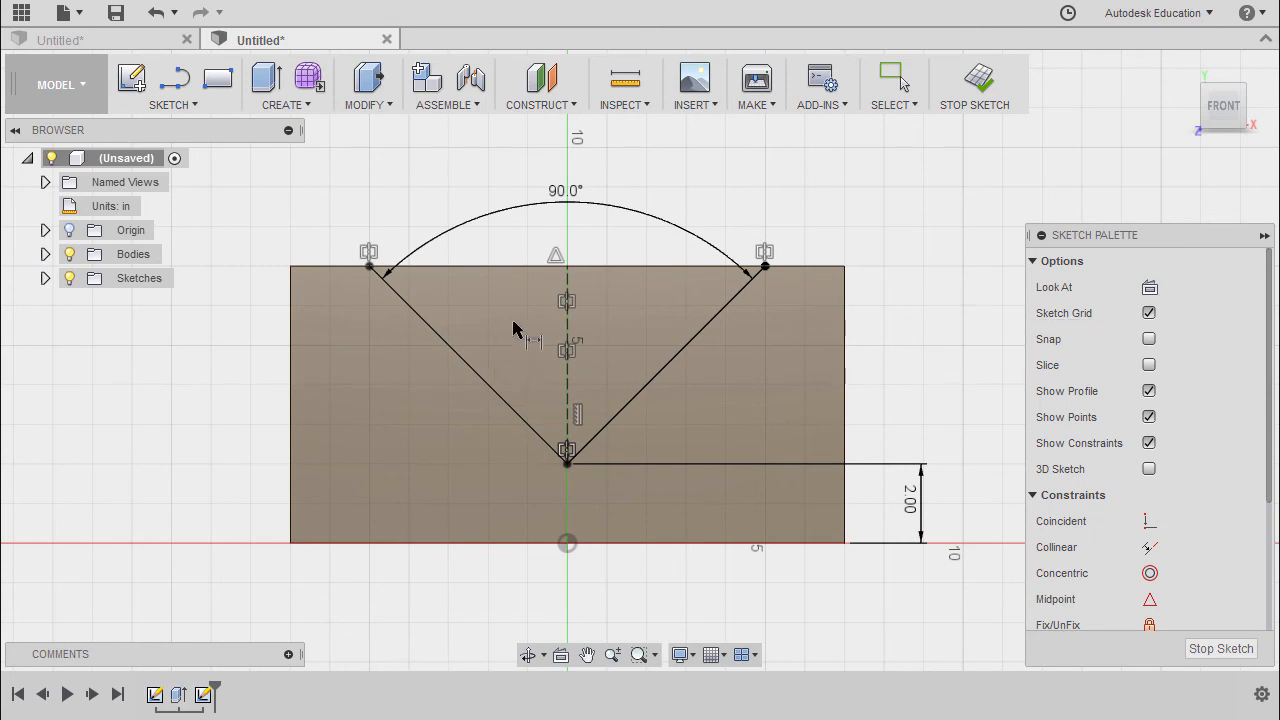
pyautogui.moveTo(960, 140)
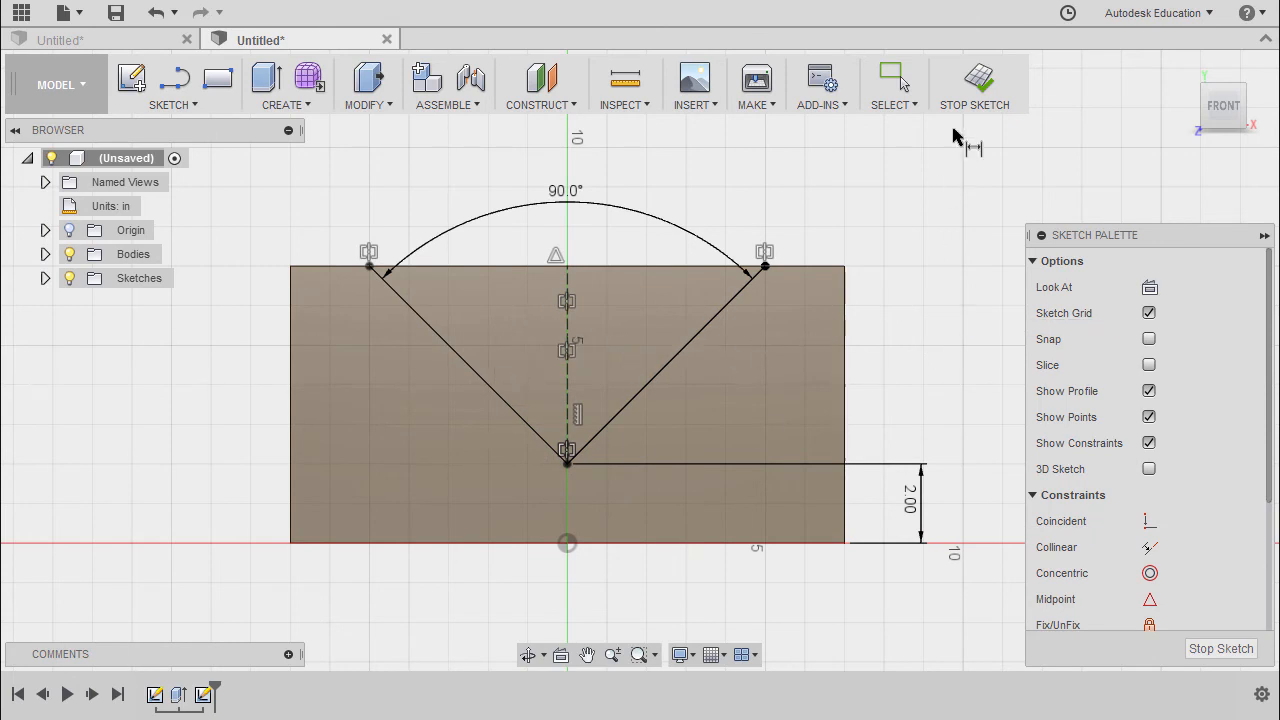
# Finish the front-face V sketch and start a sketch on the top face, viewed straight down
pyautogui.click(974, 84)
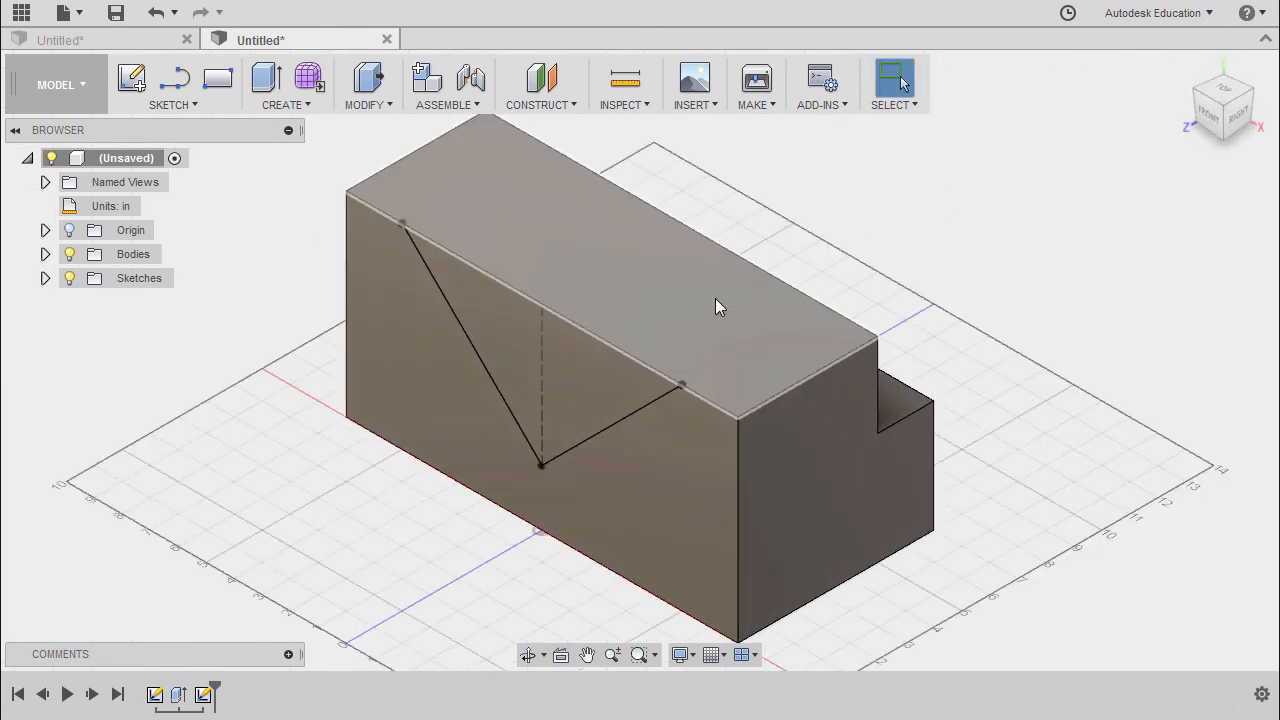
pyautogui.moveTo(696, 312)
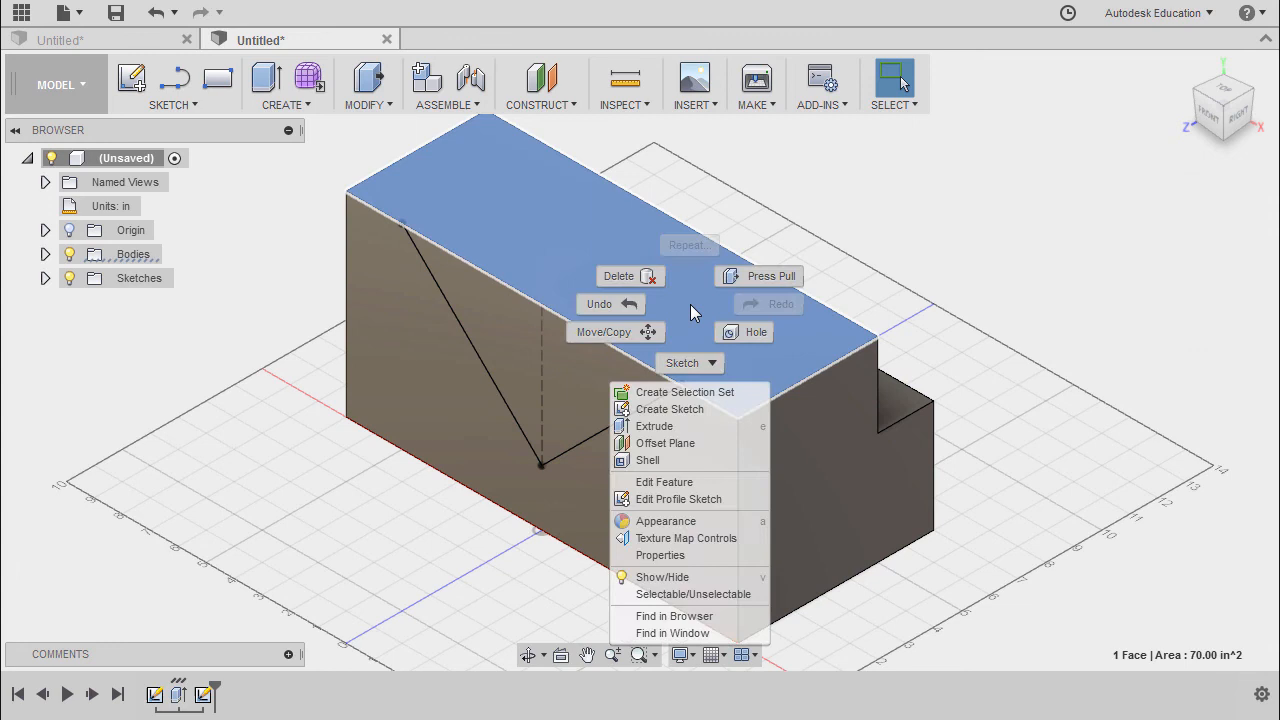
pyautogui.moveTo(688, 412)
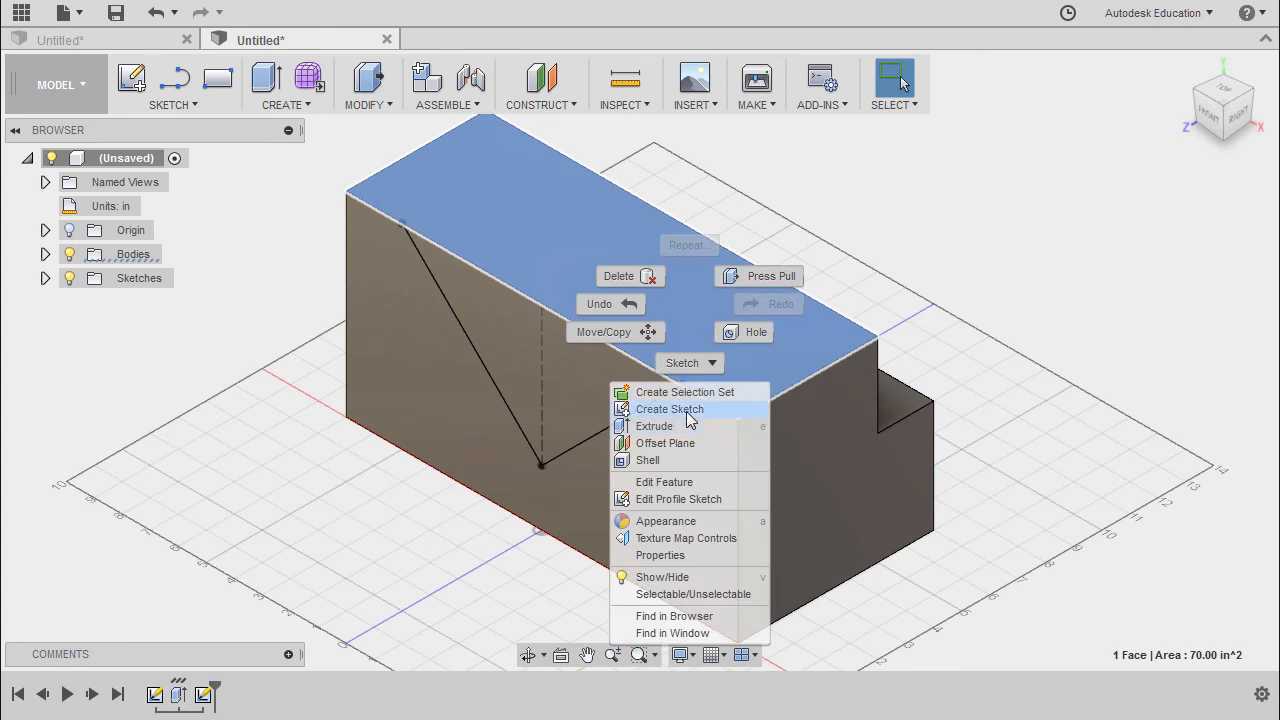
pyautogui.click(668, 408)
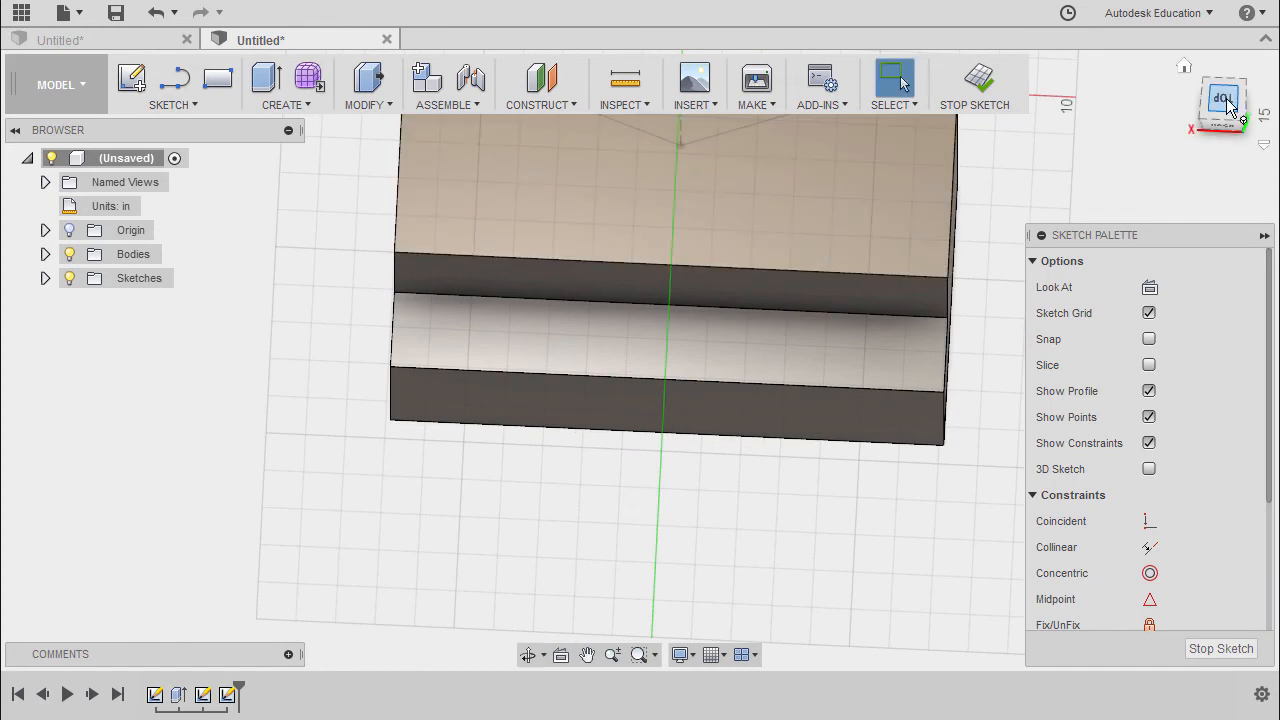
pyautogui.click(1224, 98)
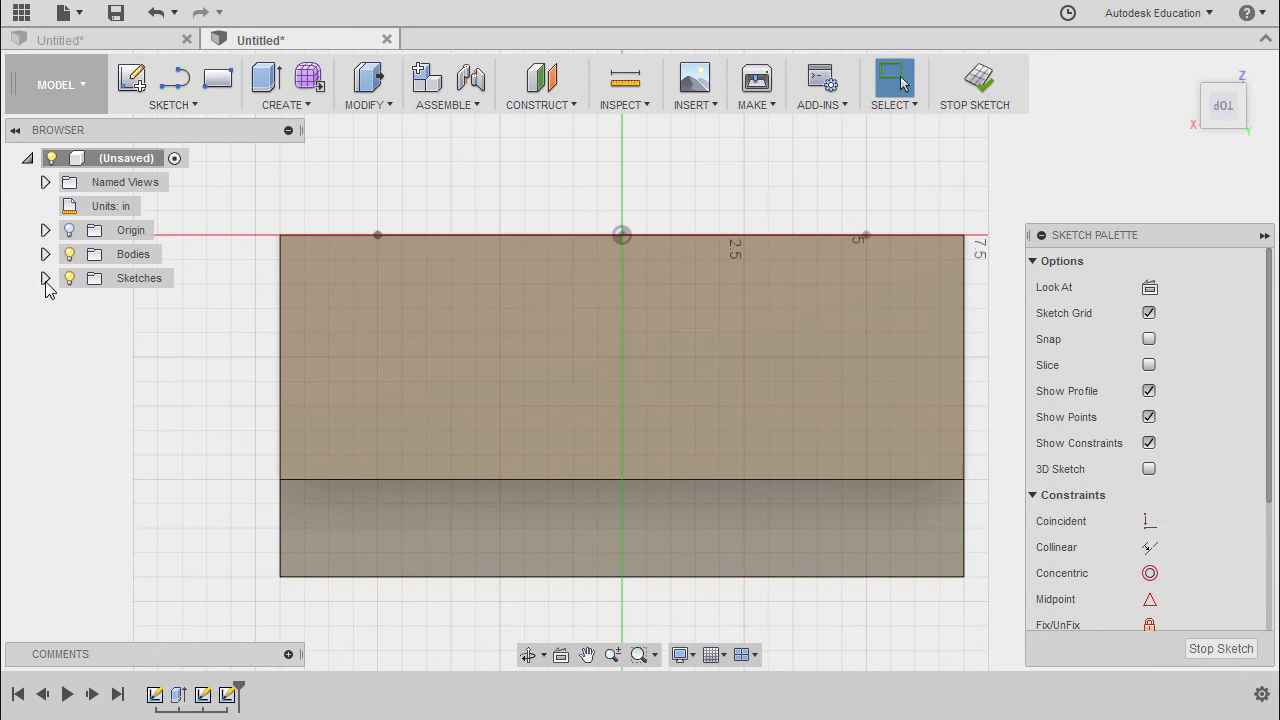
pyautogui.click(44, 278)
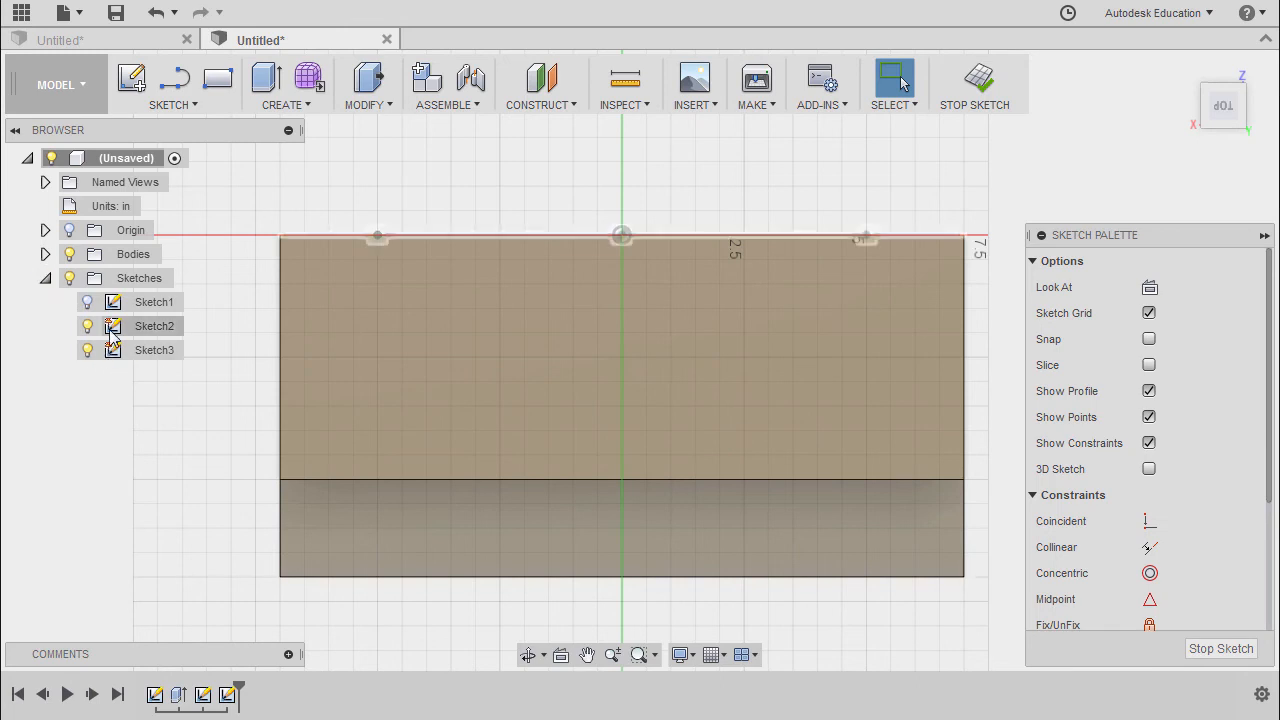
pyautogui.click(154, 324)
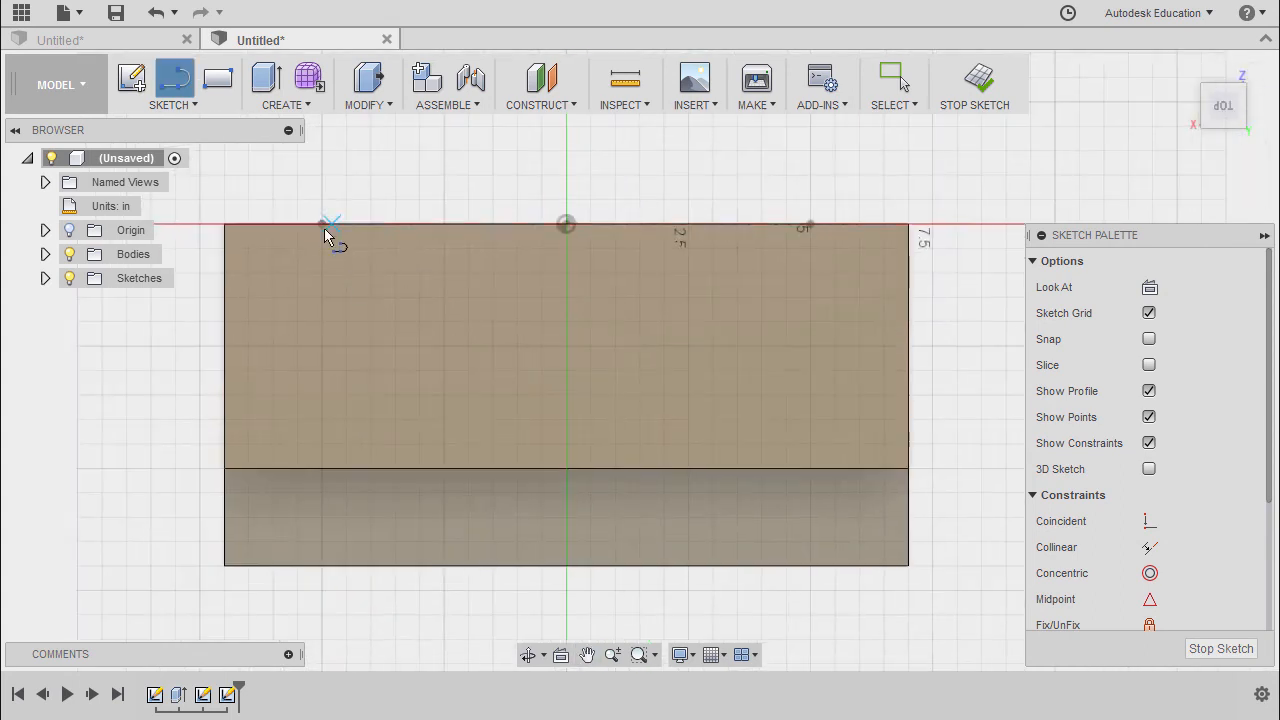
# Draw the V's two legs to a shared tip and place that tip on the dashed centre line
pyautogui.moveTo(322, 224); pyautogui.dragTo(564, 444)
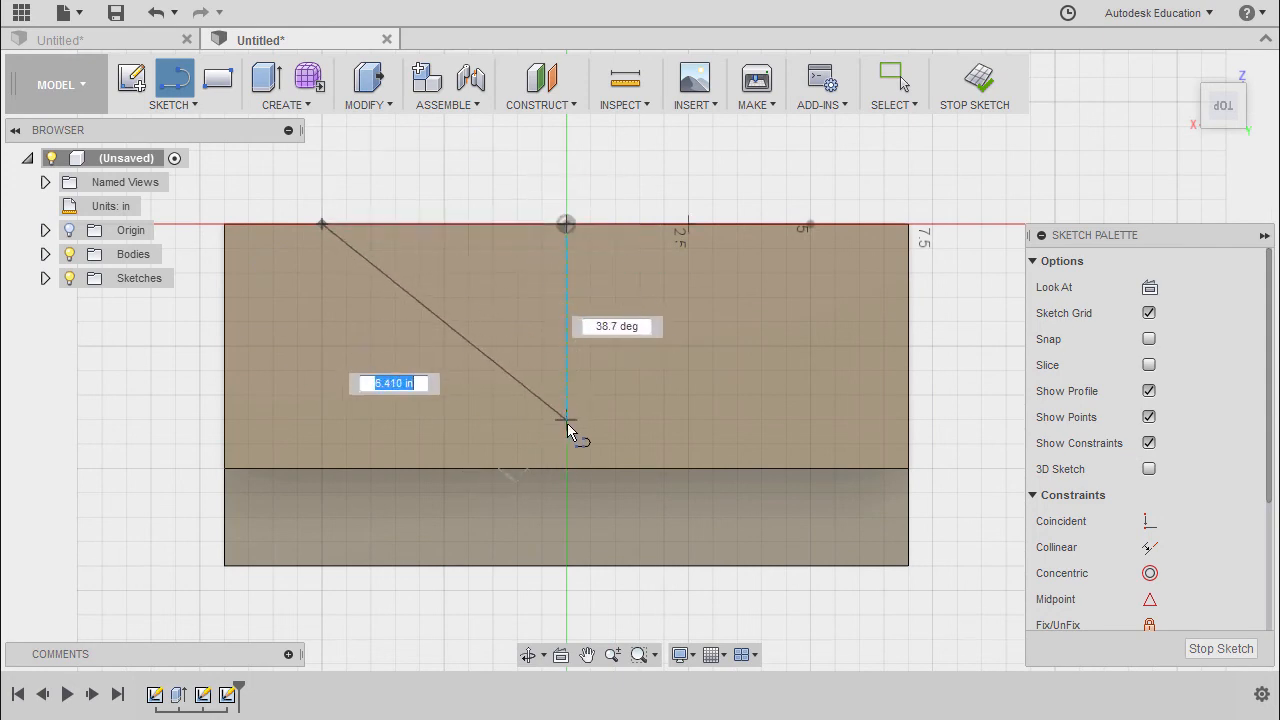
pyautogui.click(810, 222)
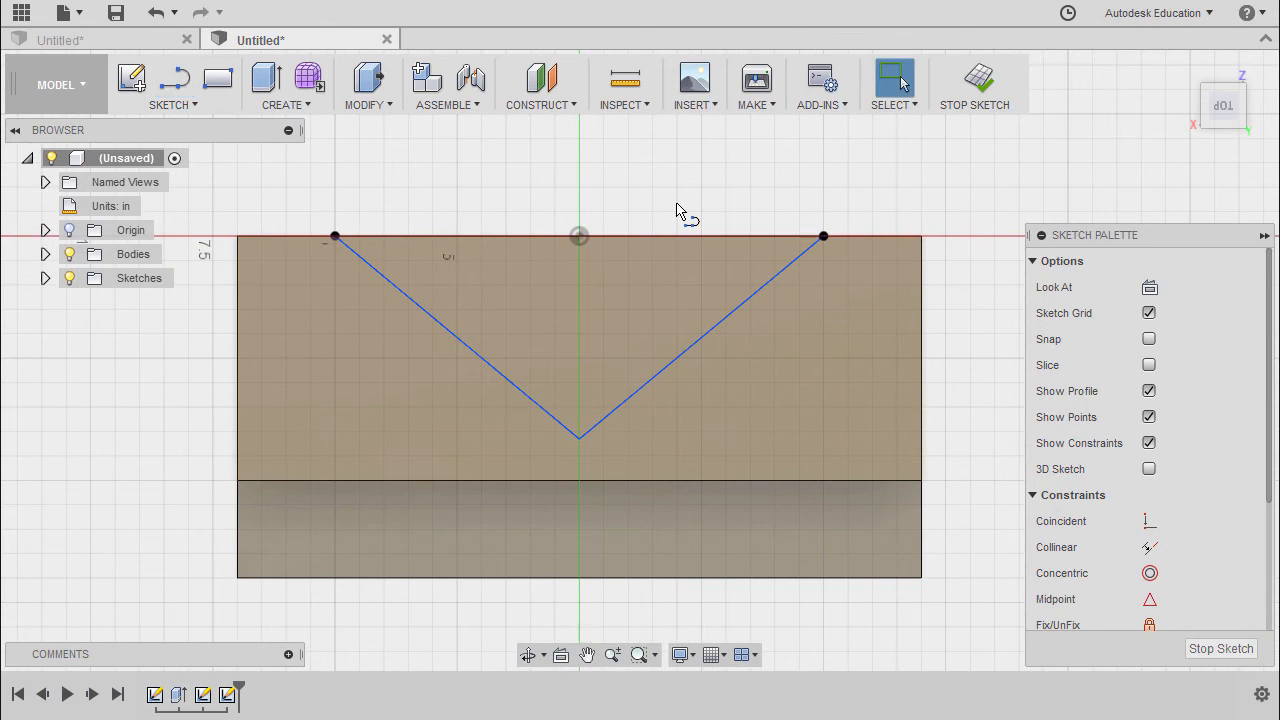
pyautogui.moveTo(680, 212)
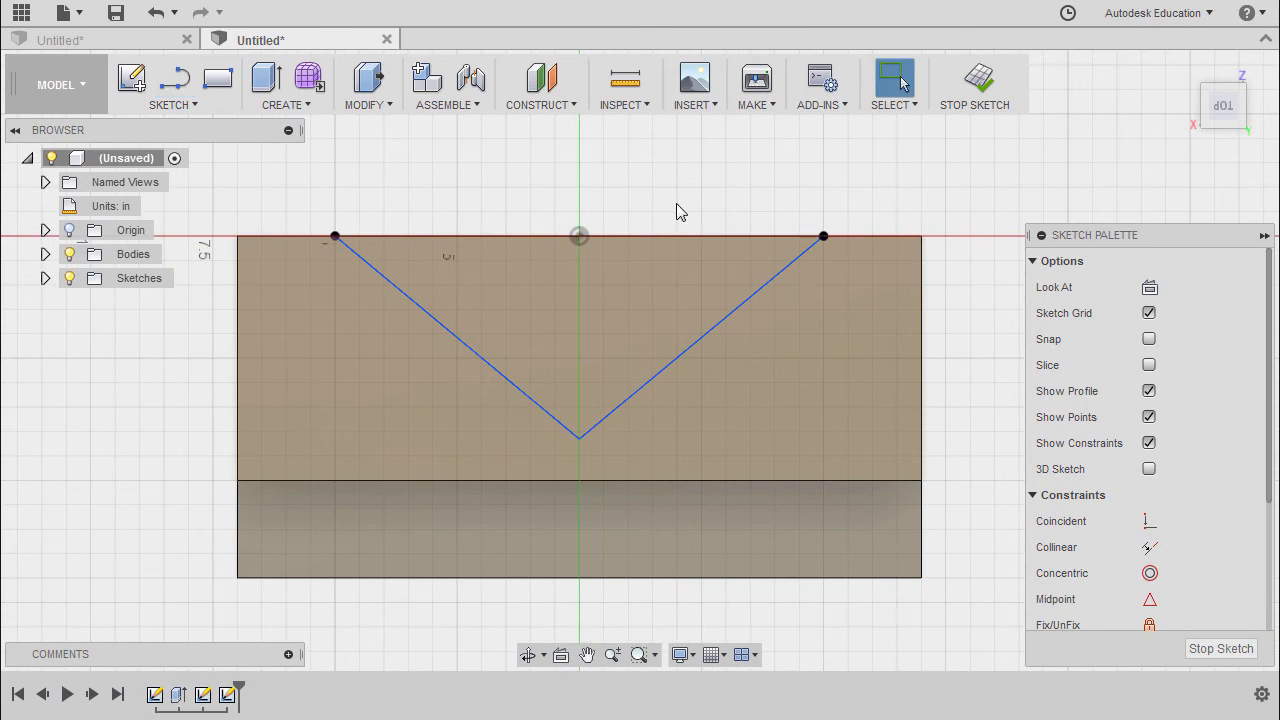
pyautogui.moveTo(672, 198)
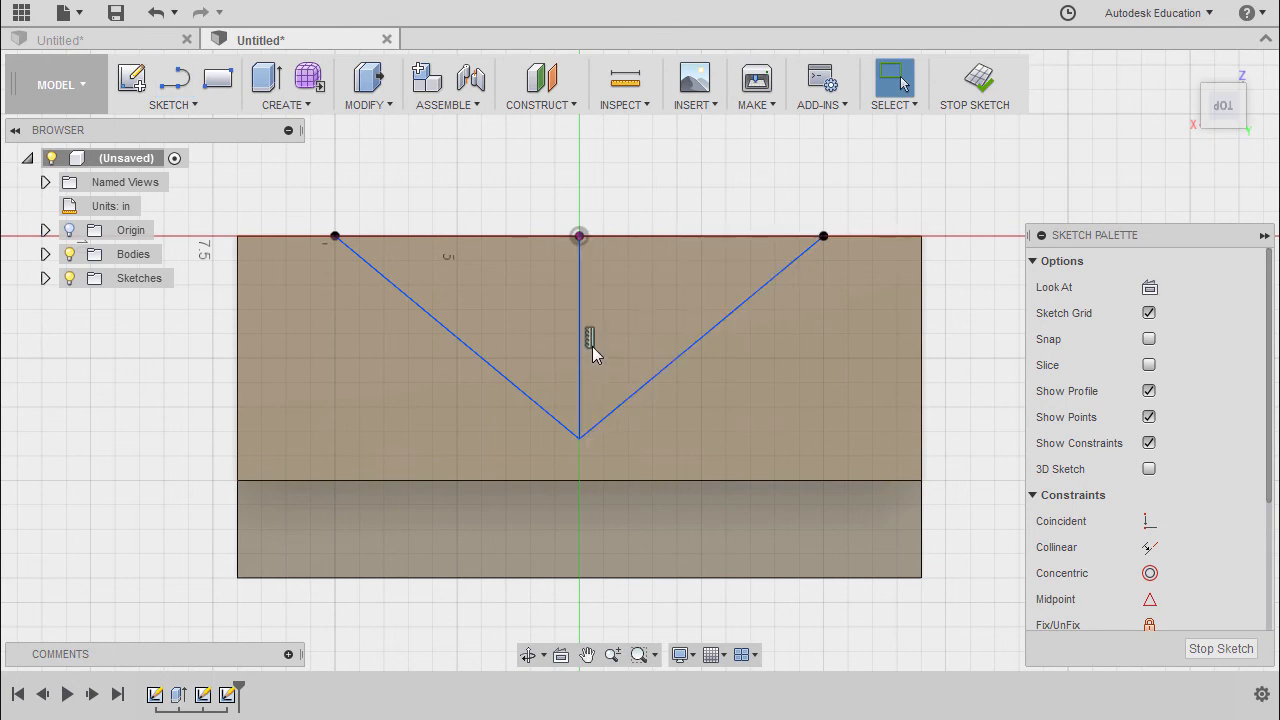
pyautogui.click(700, 330)
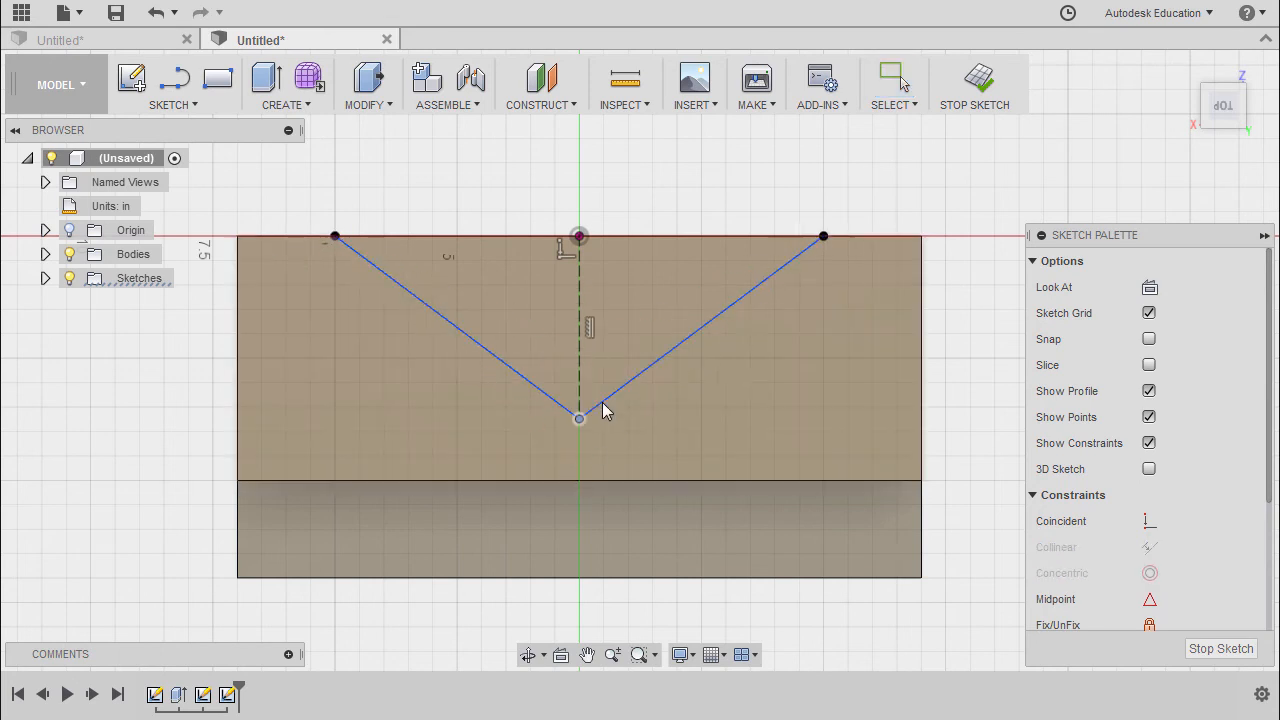
pyautogui.moveTo(578, 418); pyautogui.dragTo(578, 364)
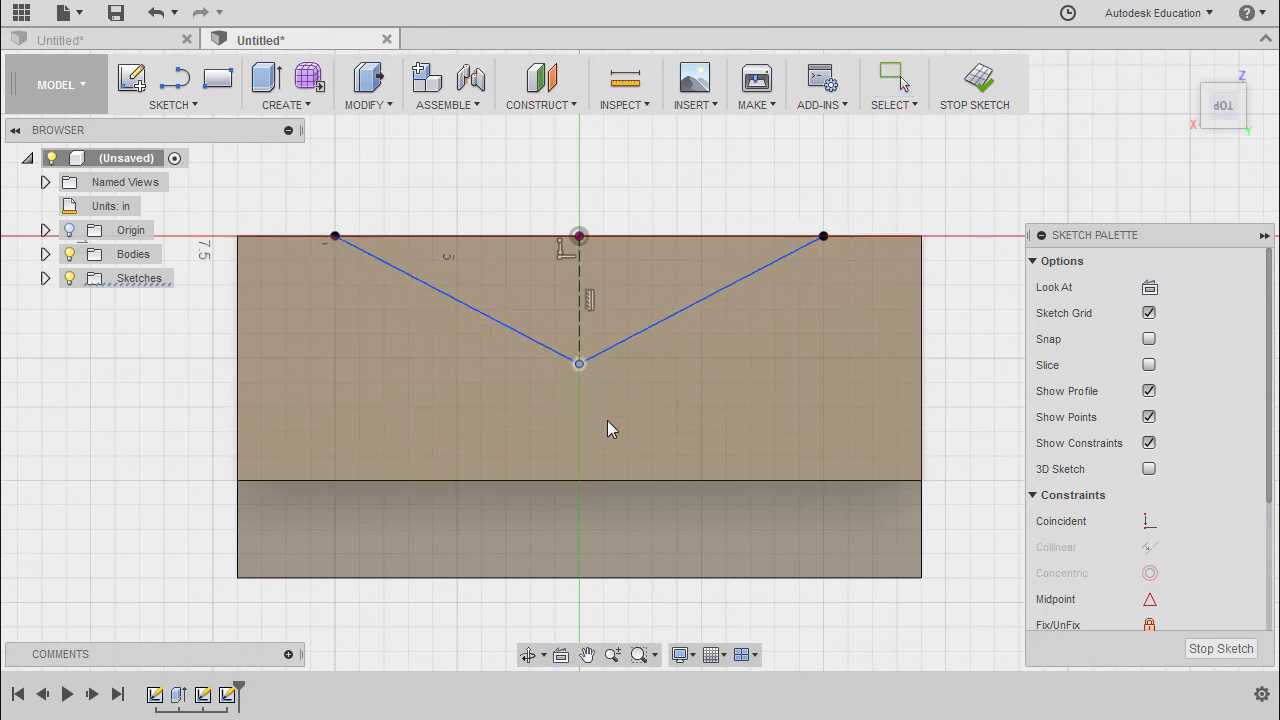
pyautogui.click(892, 76)
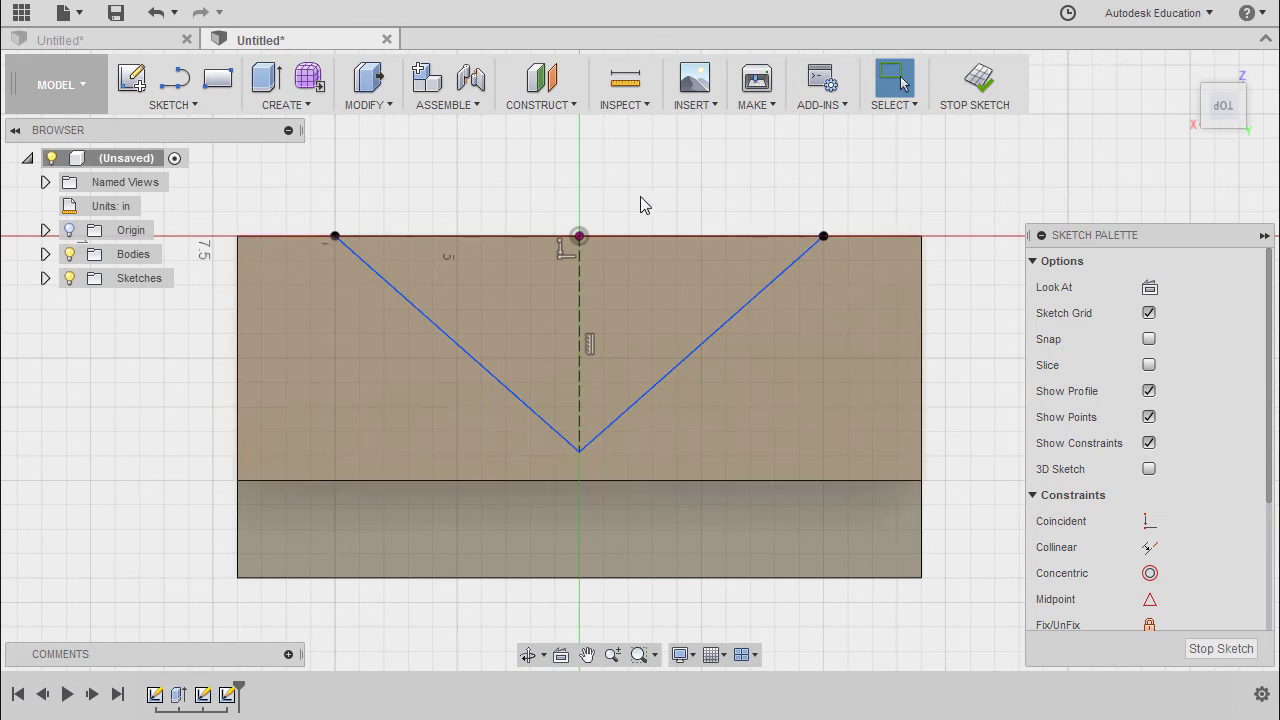
pyautogui.moveTo(696, 236)
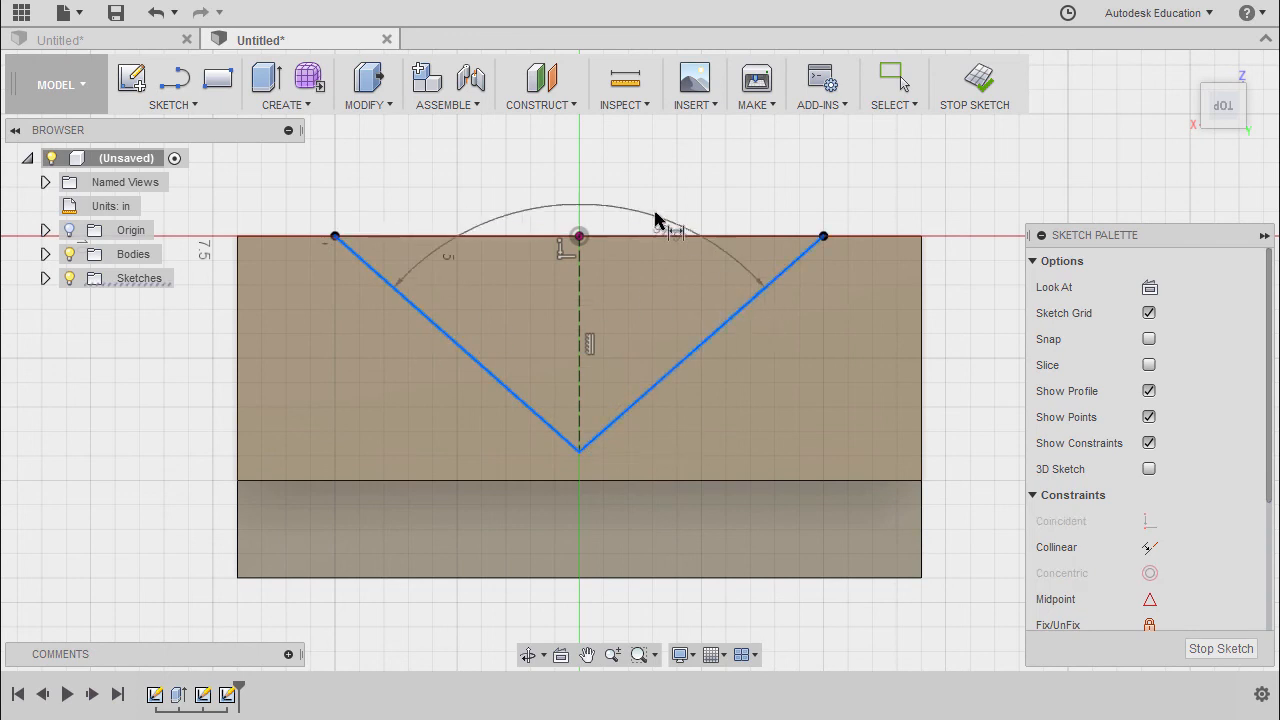
# Dimension the top-face V at 70° between its legs and finish the sketch
pyautogui.click(656, 220)
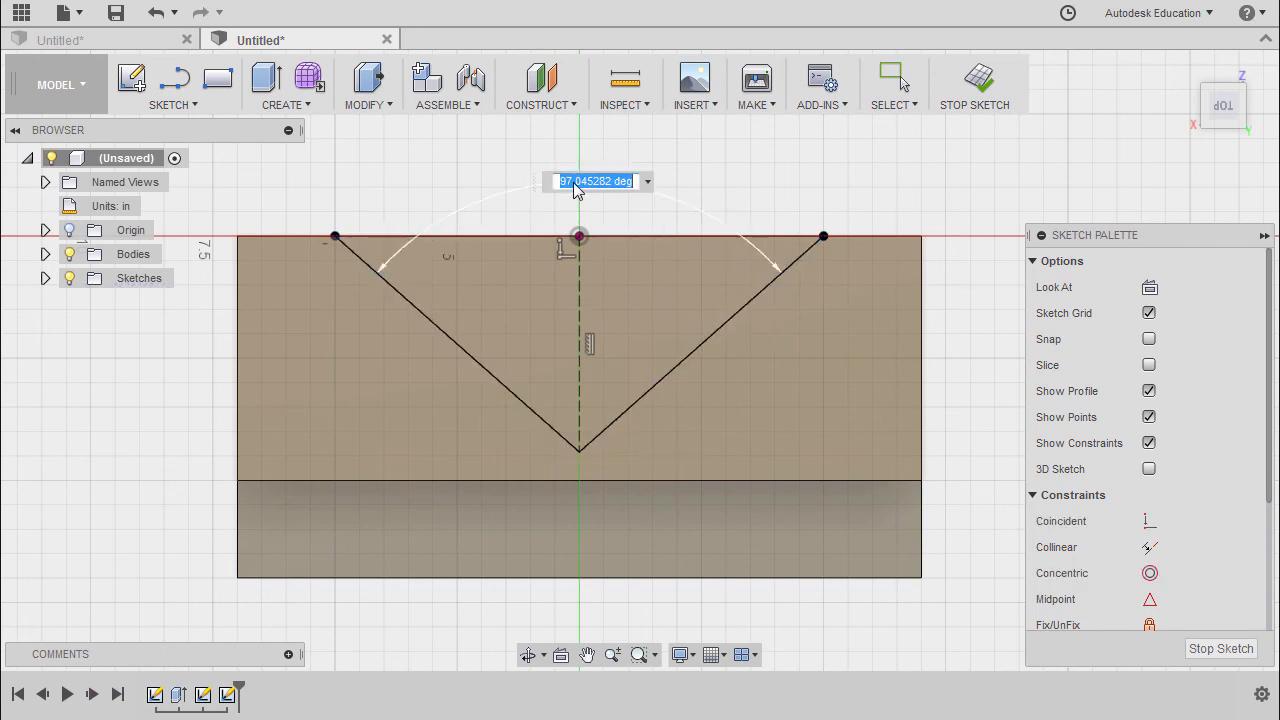
pyautogui.write('70')
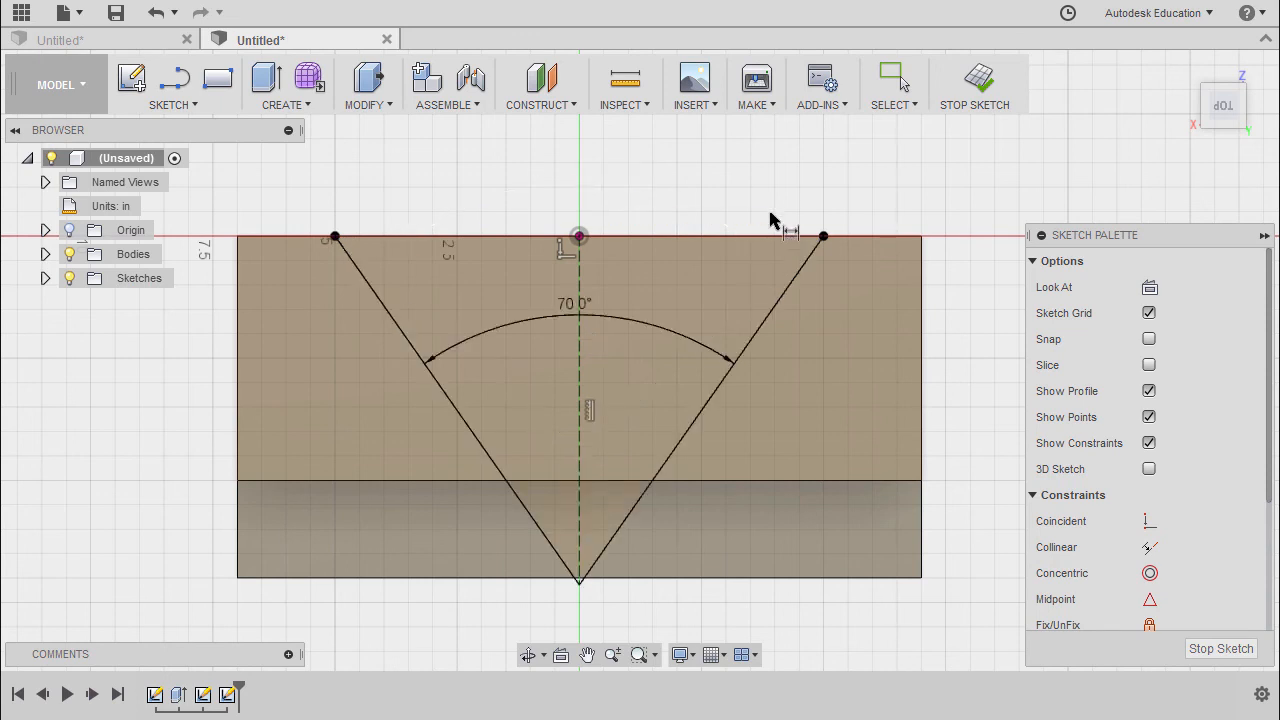
pyautogui.click(892, 76)
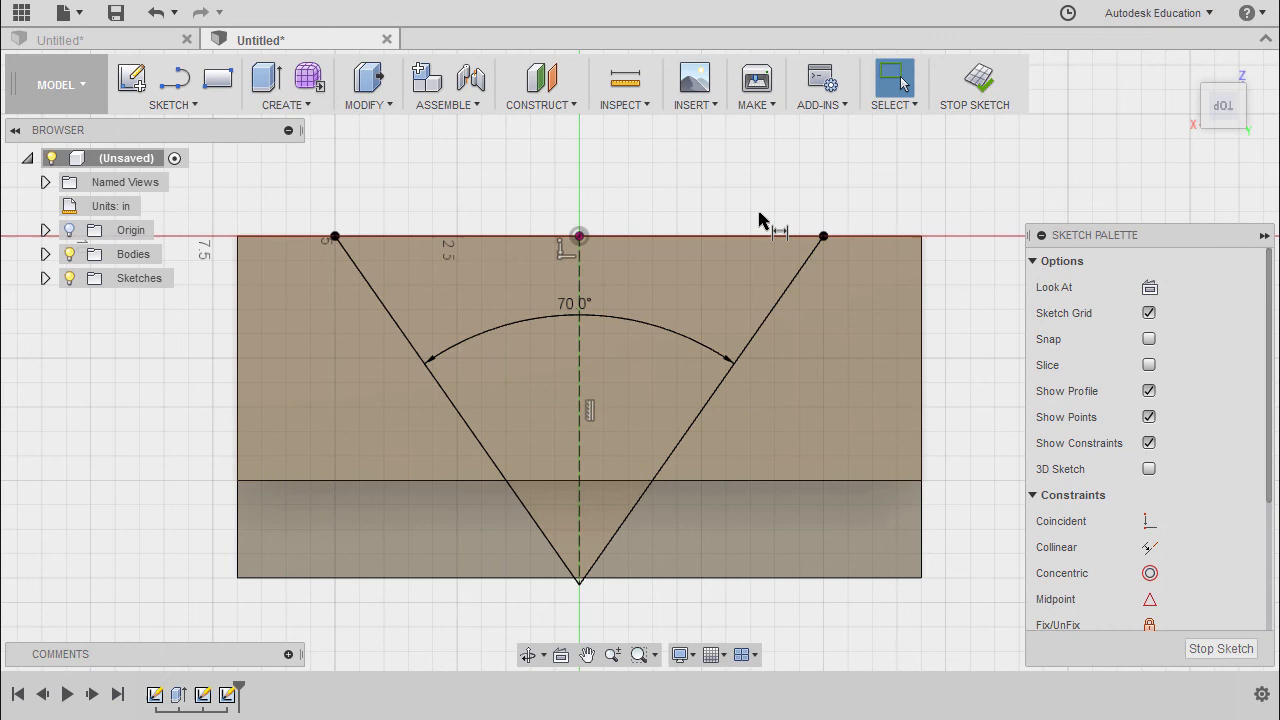
pyautogui.moveTo(996, 90)
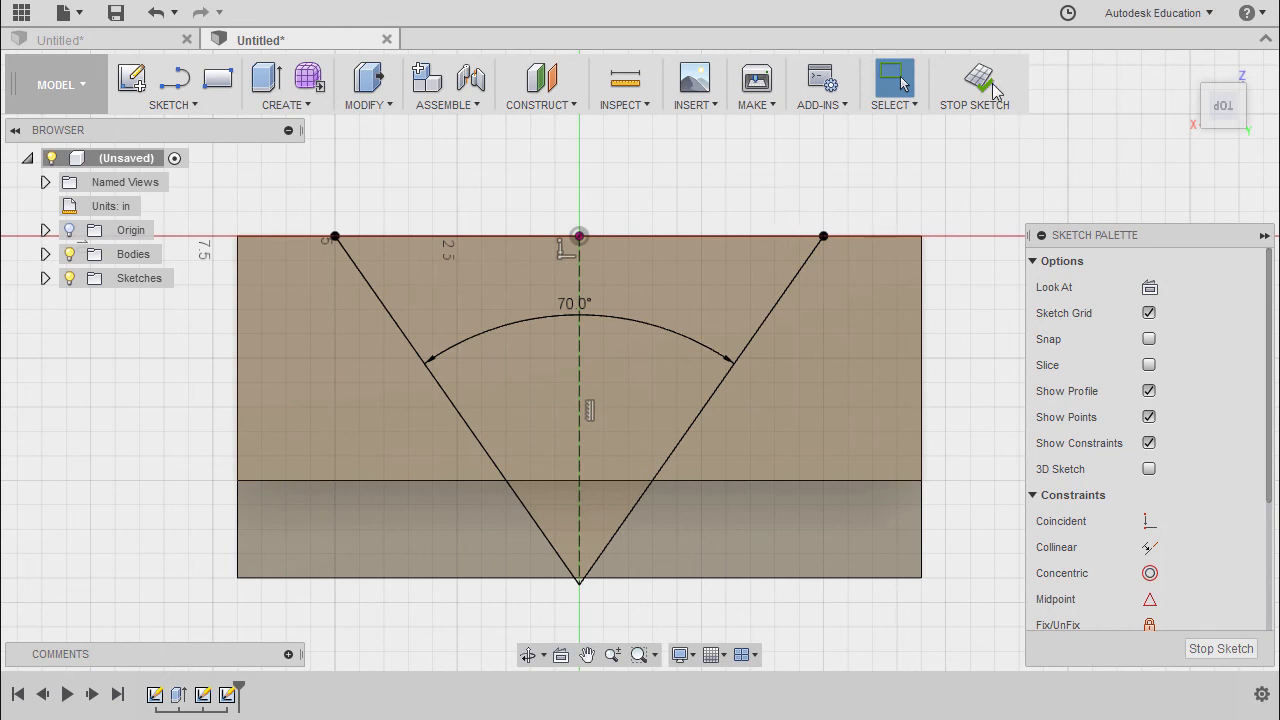
pyautogui.click(974, 84)
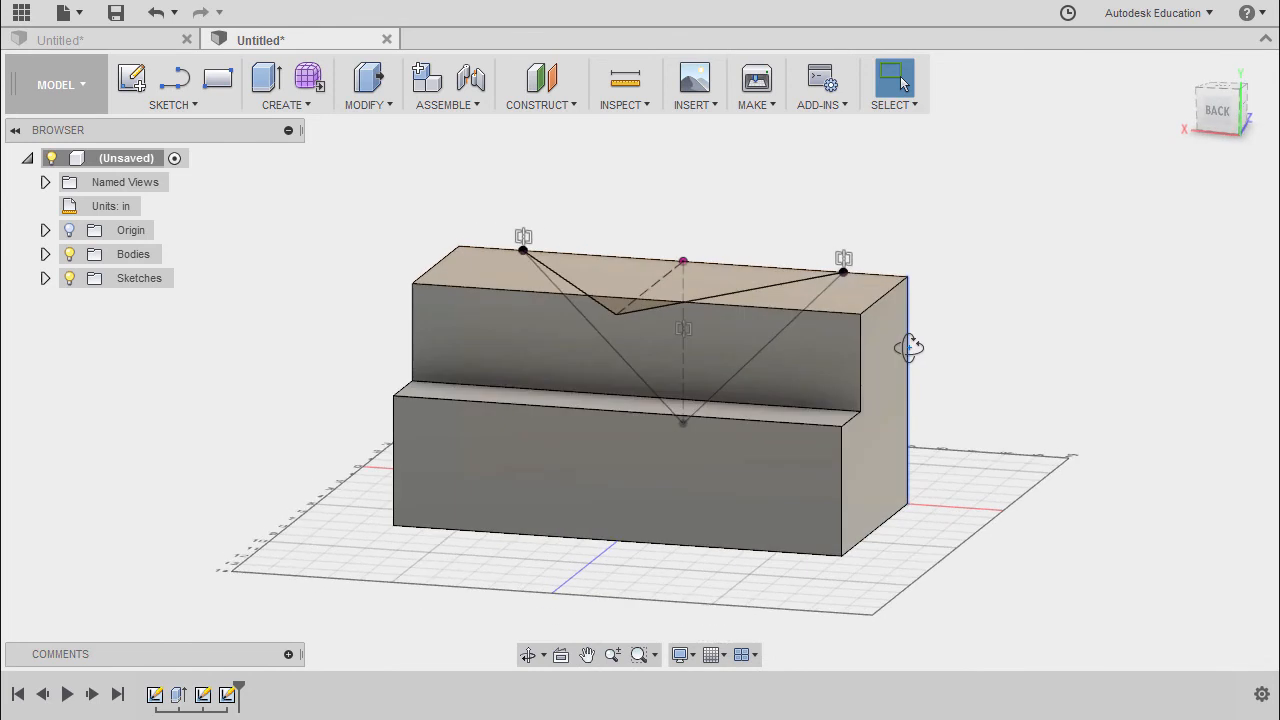
pyautogui.moveTo(940, 268)
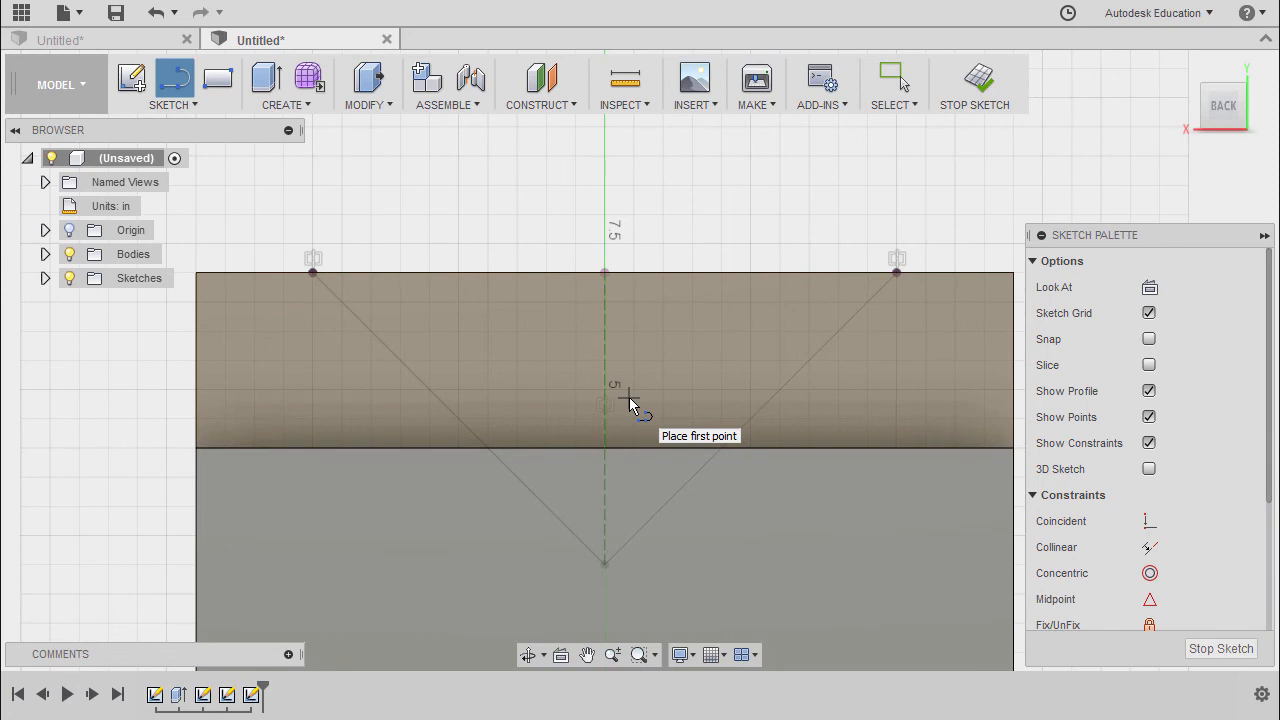
pyautogui.moveTo(184, 130)
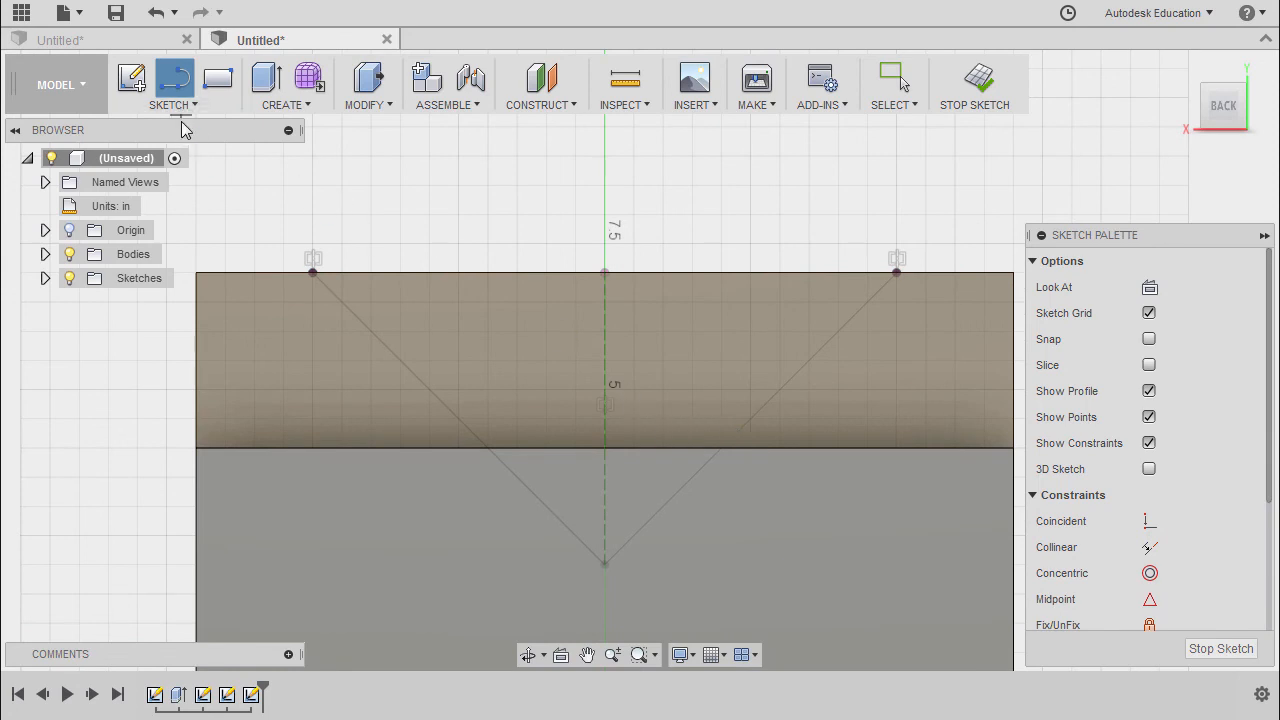
# Intersect the first V sketch's lines with the new sketch plane to get two points
pyautogui.click(170, 84)
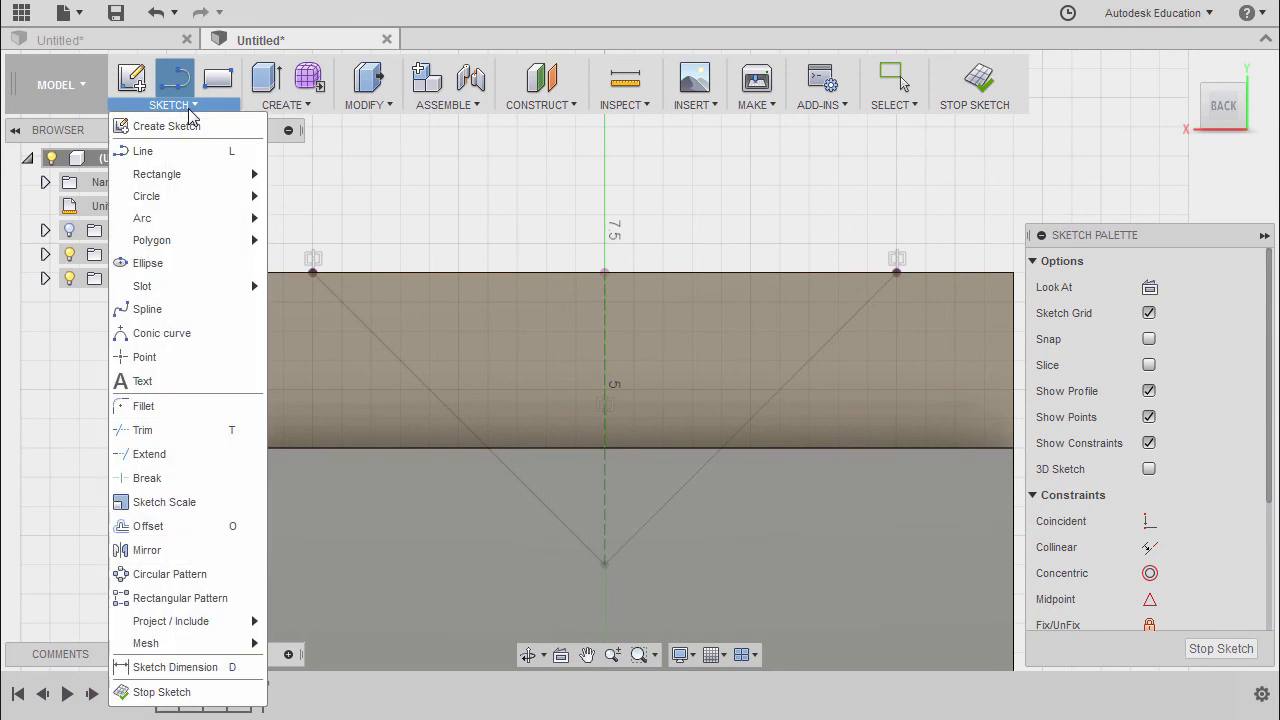
pyautogui.moveTo(180, 598)
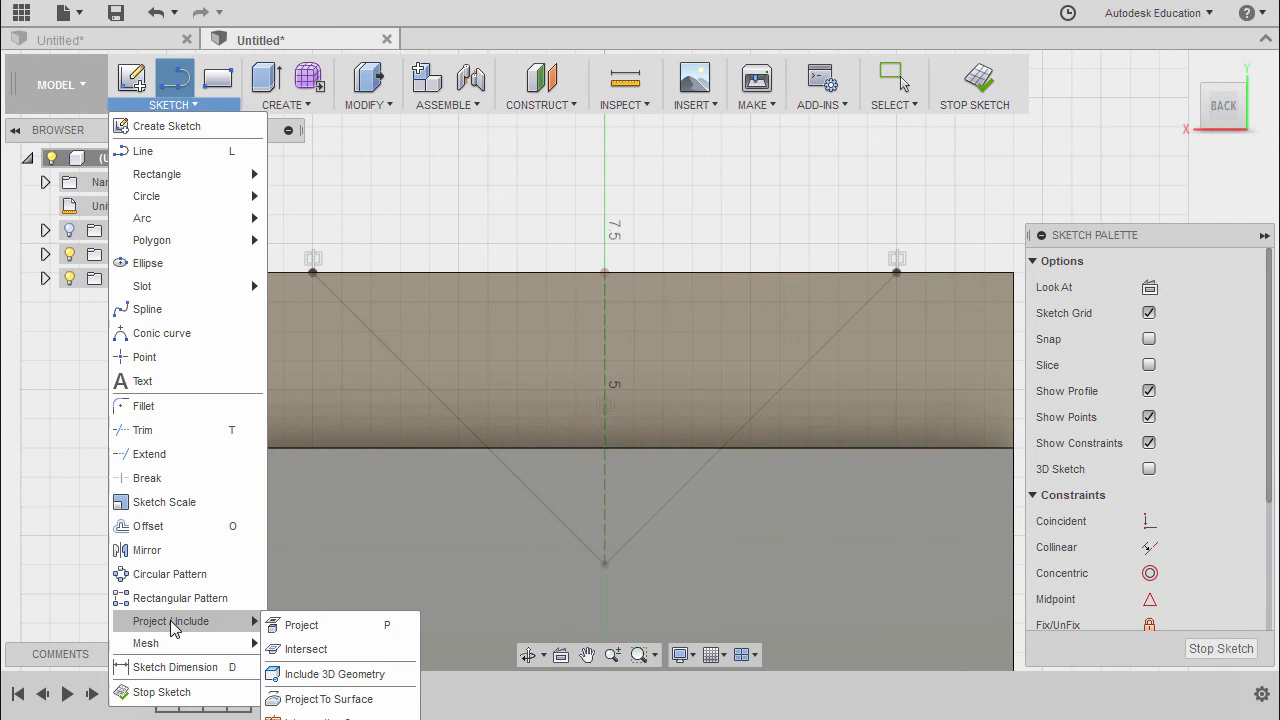
pyautogui.click(306, 648)
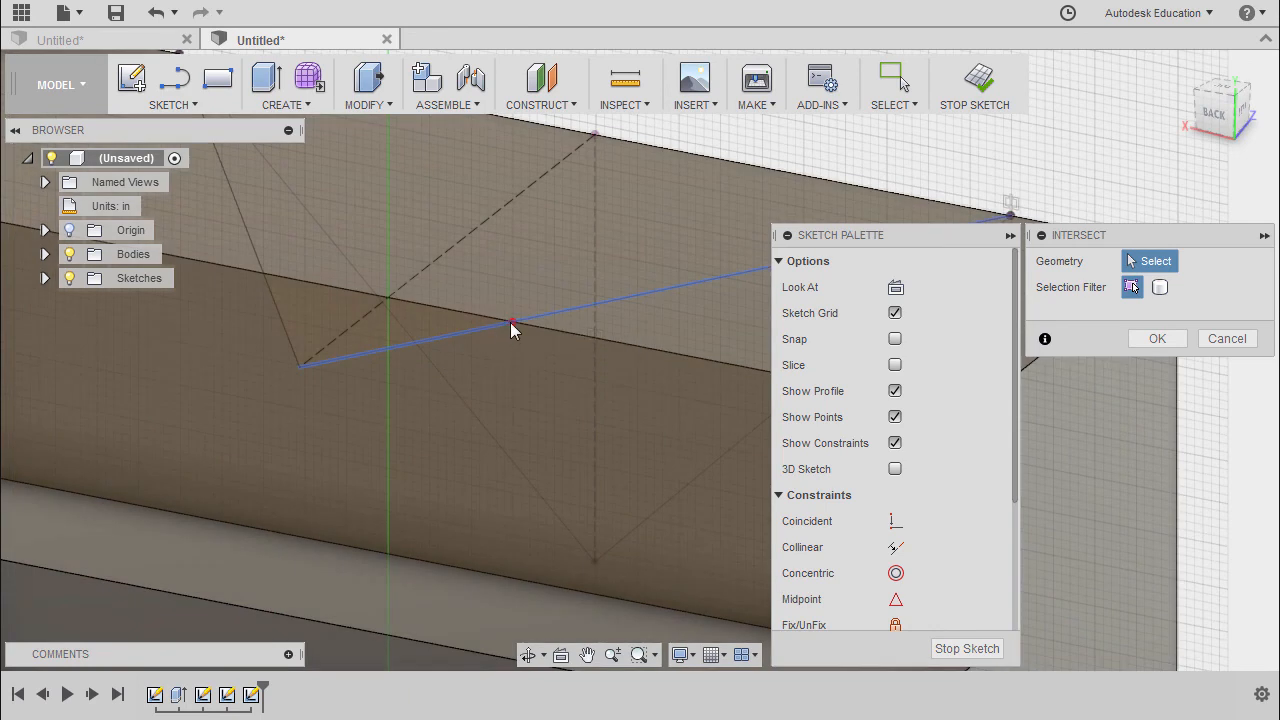
pyautogui.moveTo(516, 330)
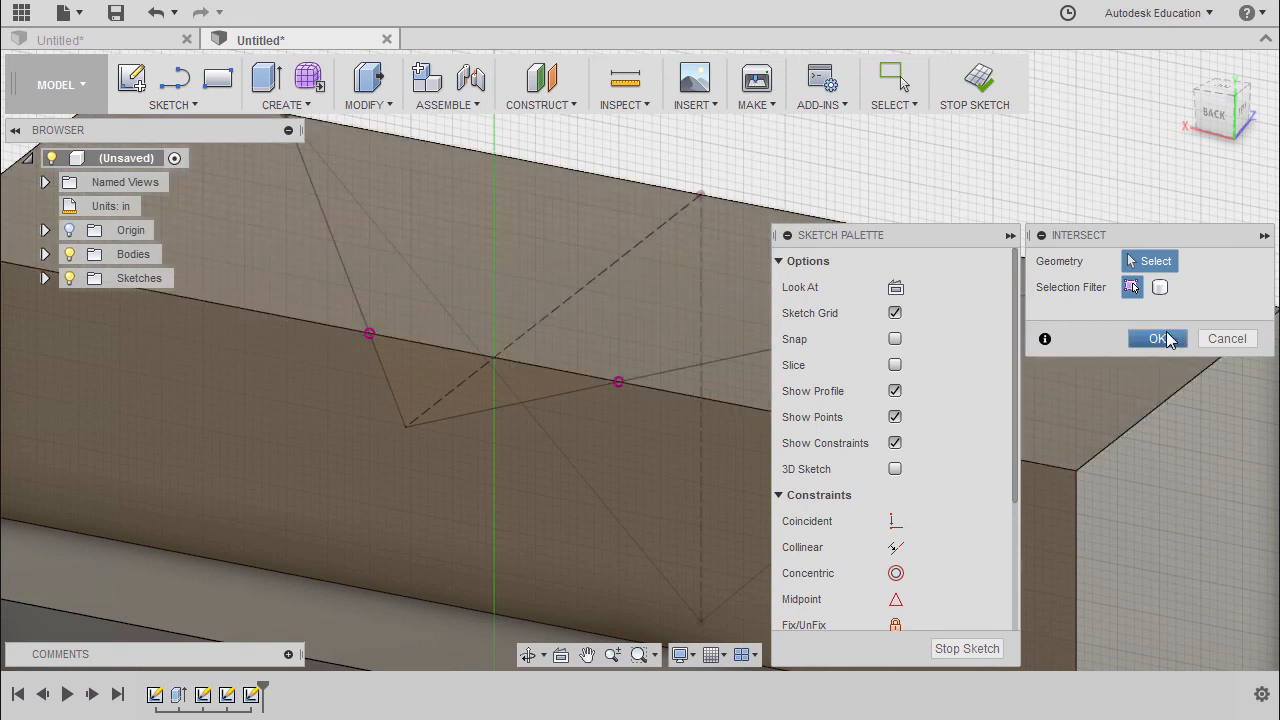
pyautogui.click(1156, 338)
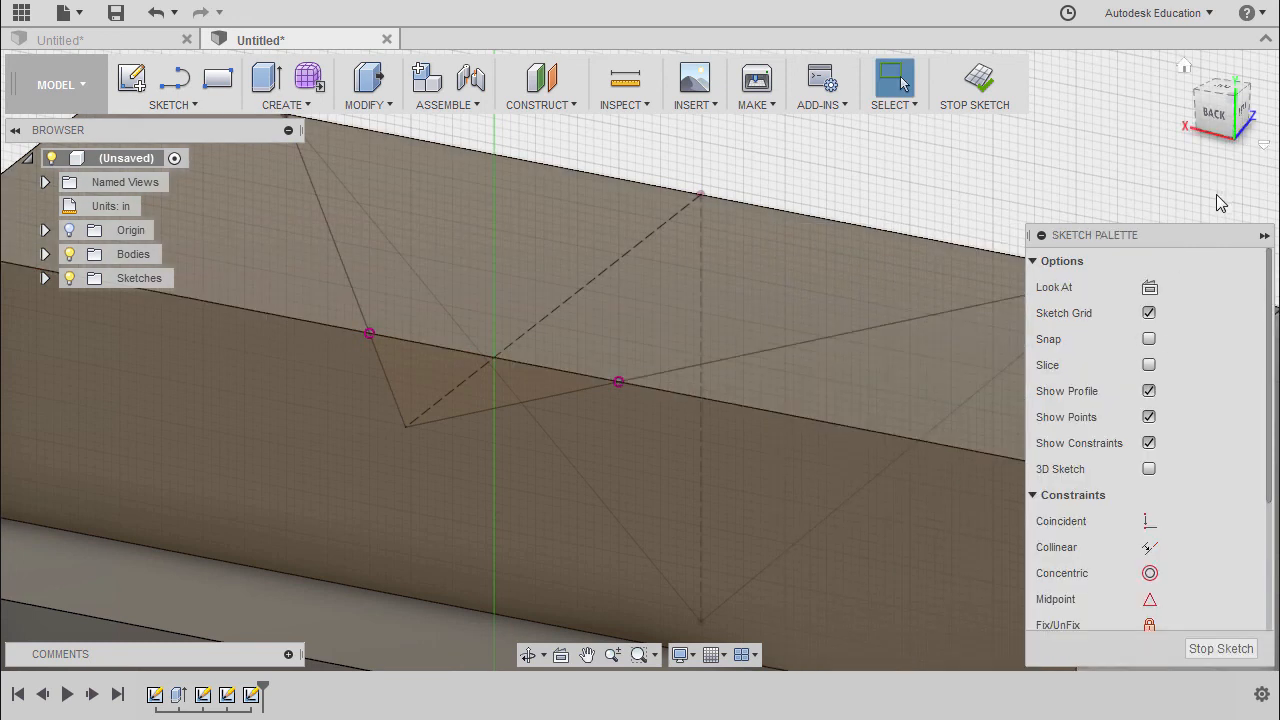
# Draw a V from the two intersection points to the centreline, opening at 100°
pyautogui.click(1148, 288)
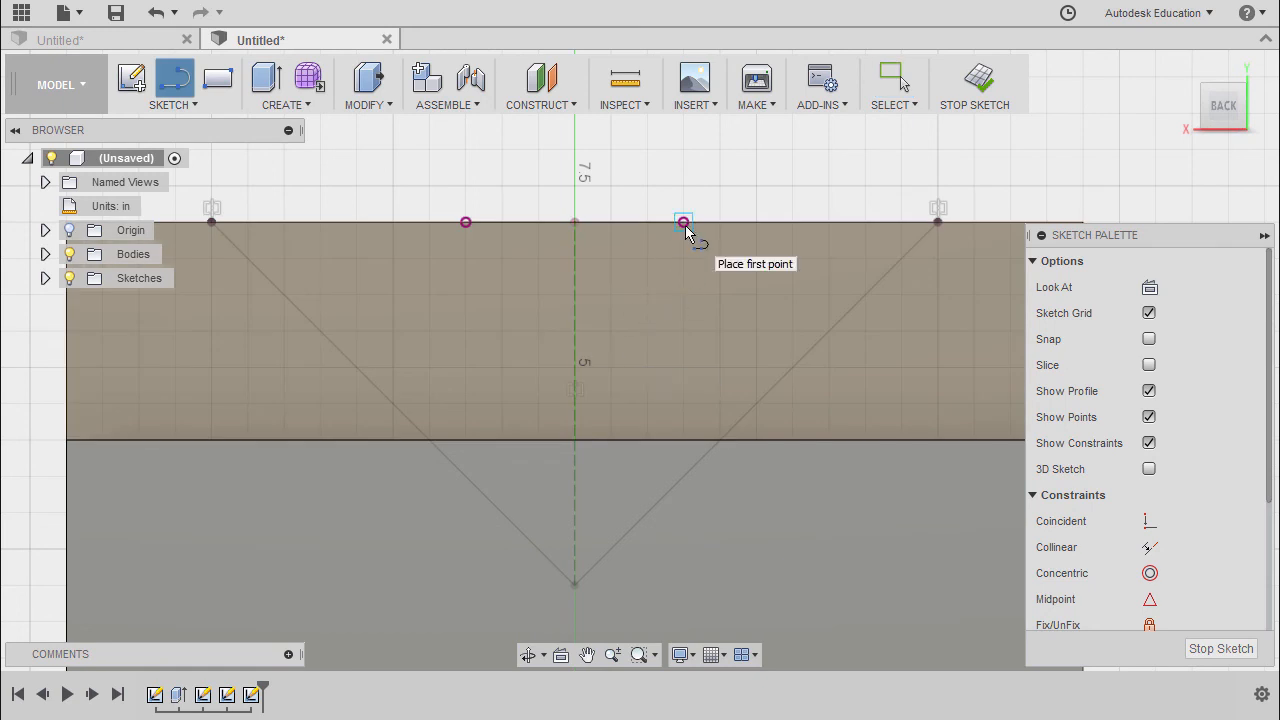
pyautogui.click(684, 222)
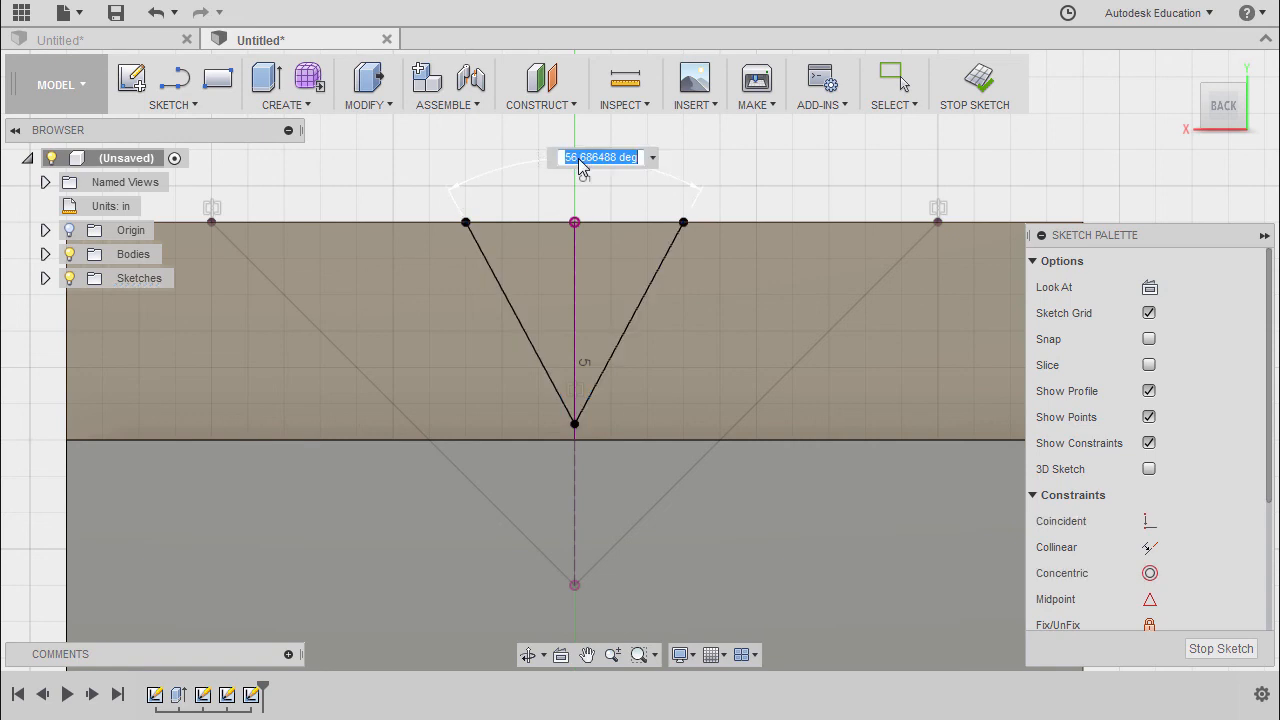
pyautogui.write('1')
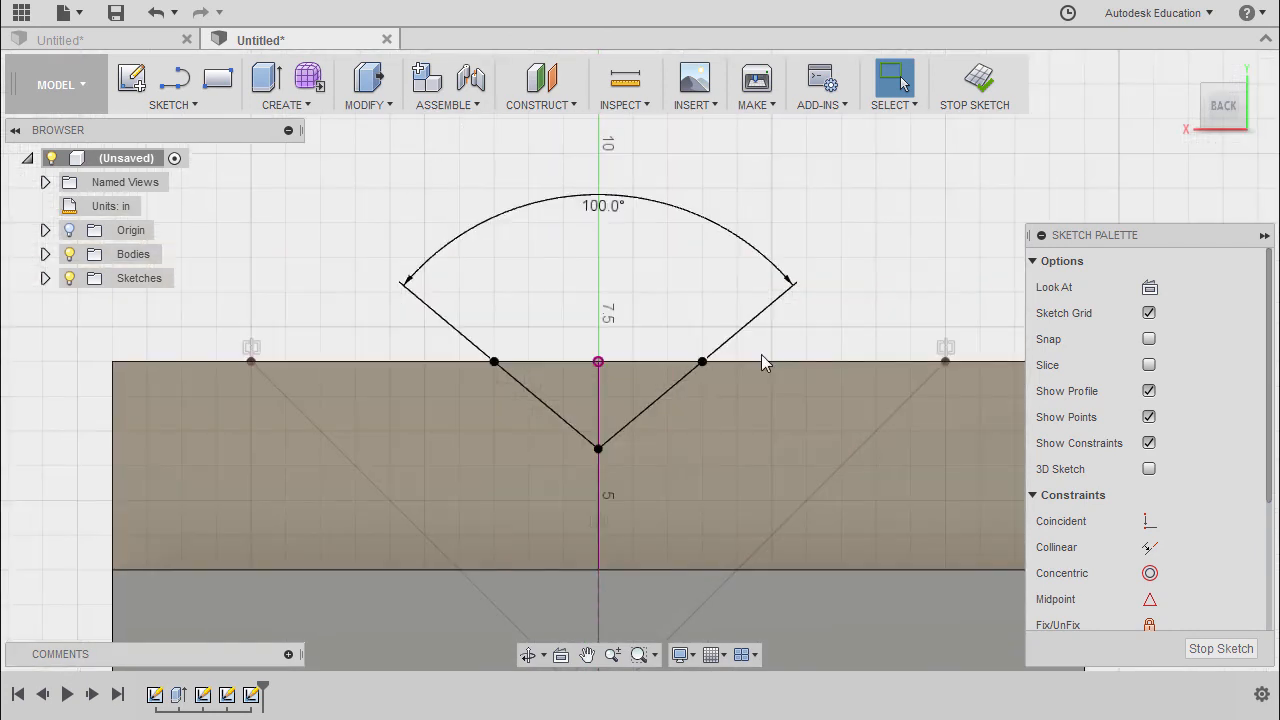
pyautogui.moveTo(978, 80)
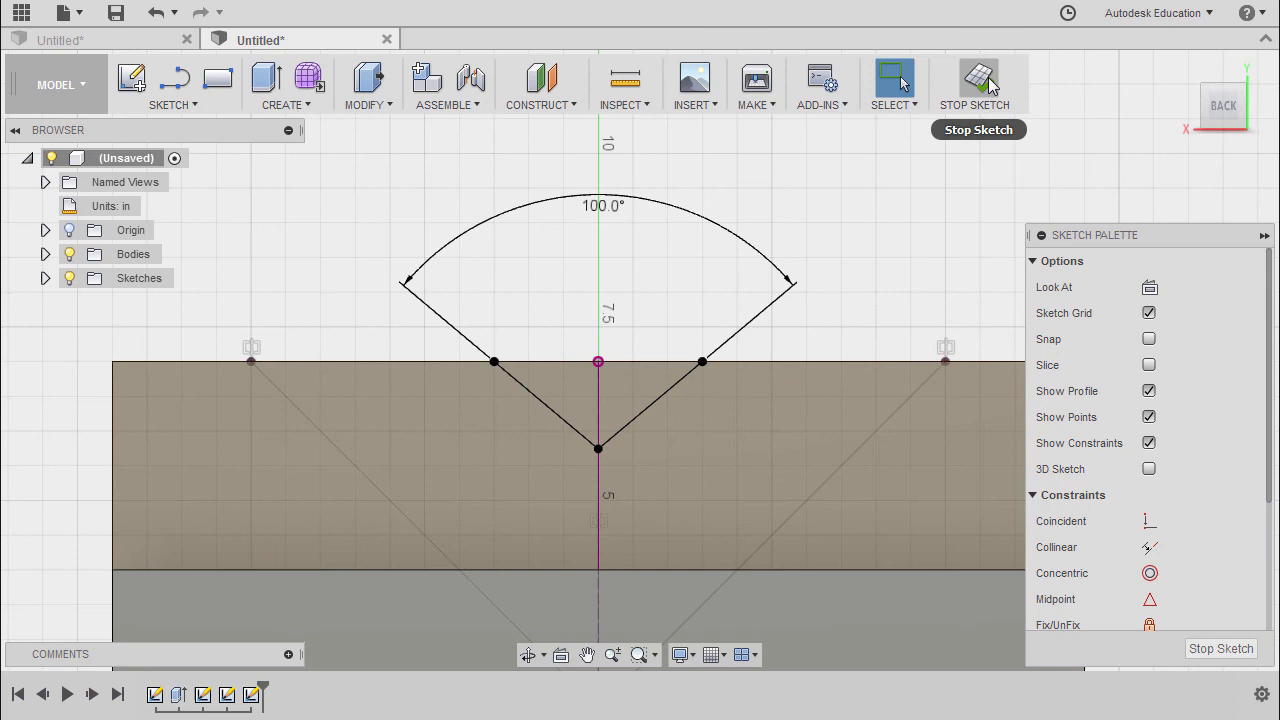
# Finish the 100° V sketch and return to the 3D view of the block
pyautogui.click(976, 78)
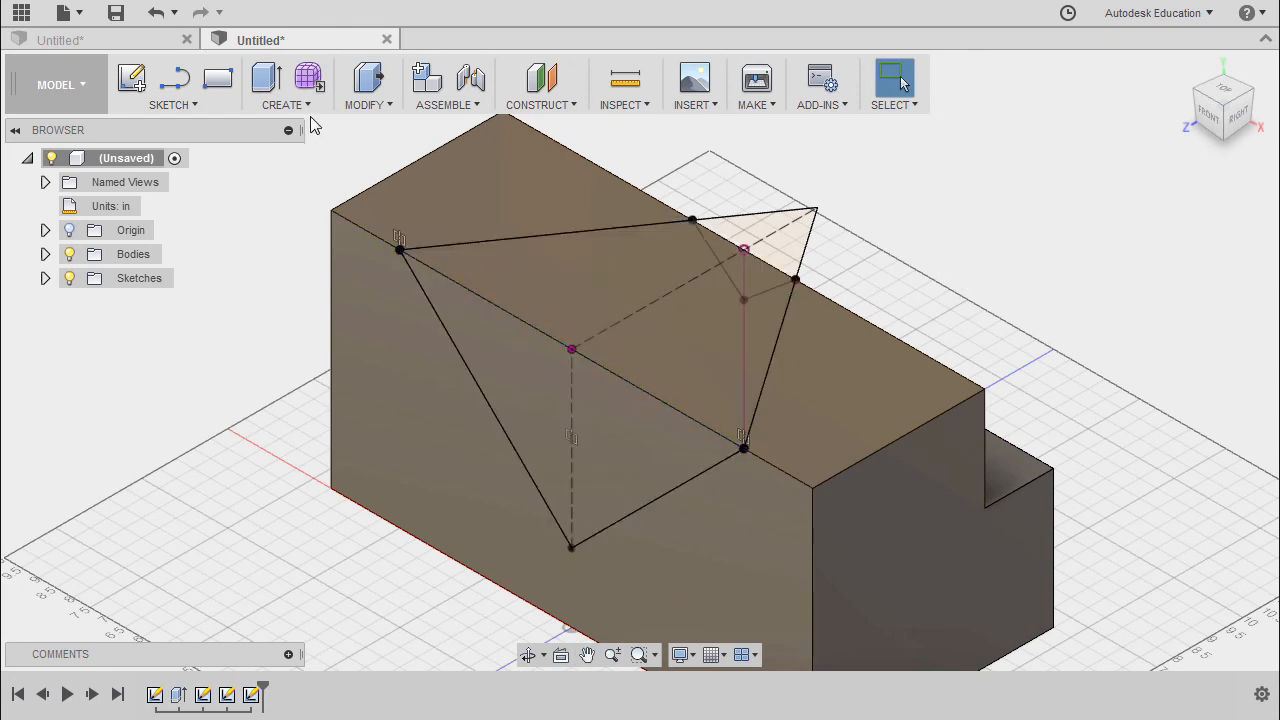
# Loft between the two V profiles as a Cut, carving a V-shaped notch into the block
pyautogui.click(288, 84)
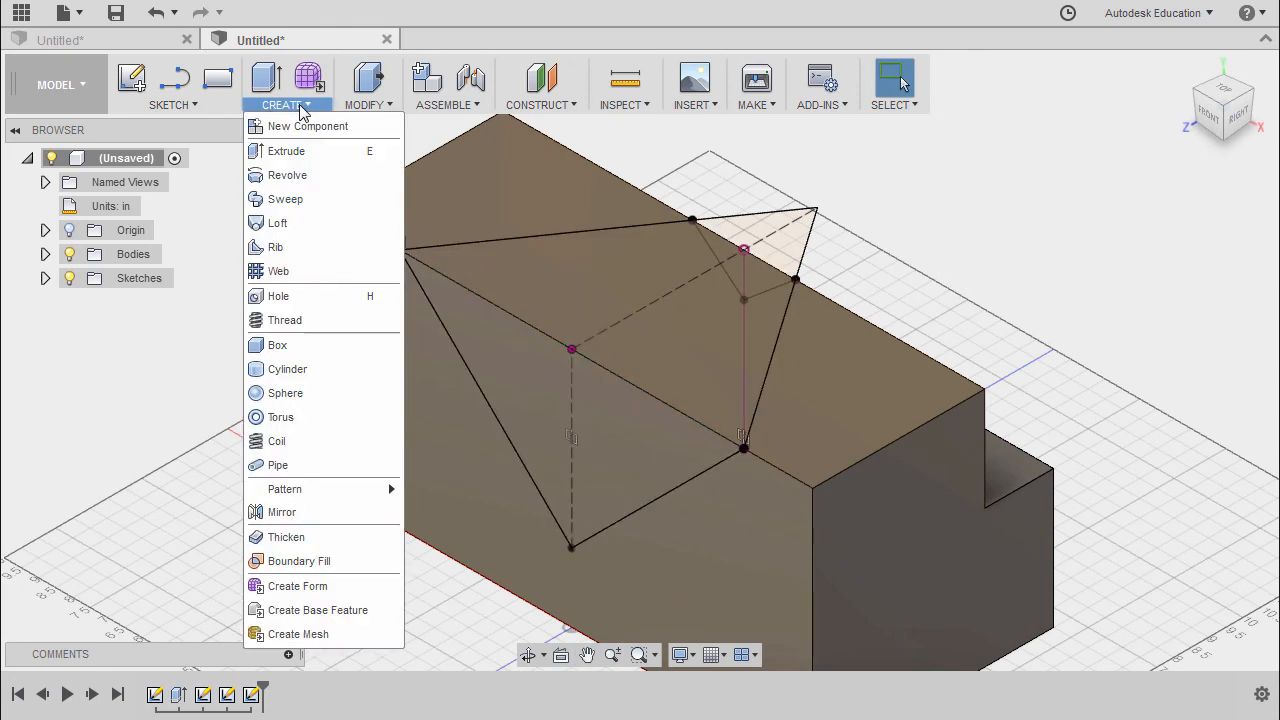
pyautogui.moveTo(278, 224)
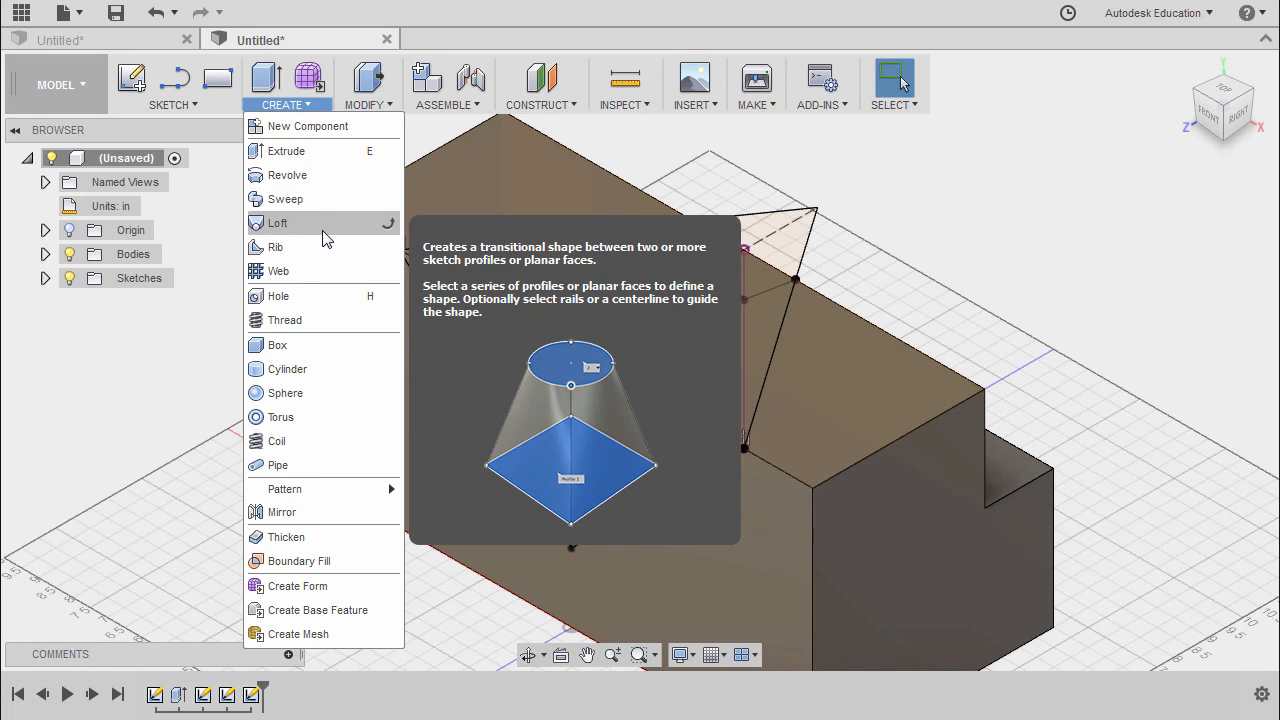
pyautogui.click(276, 222)
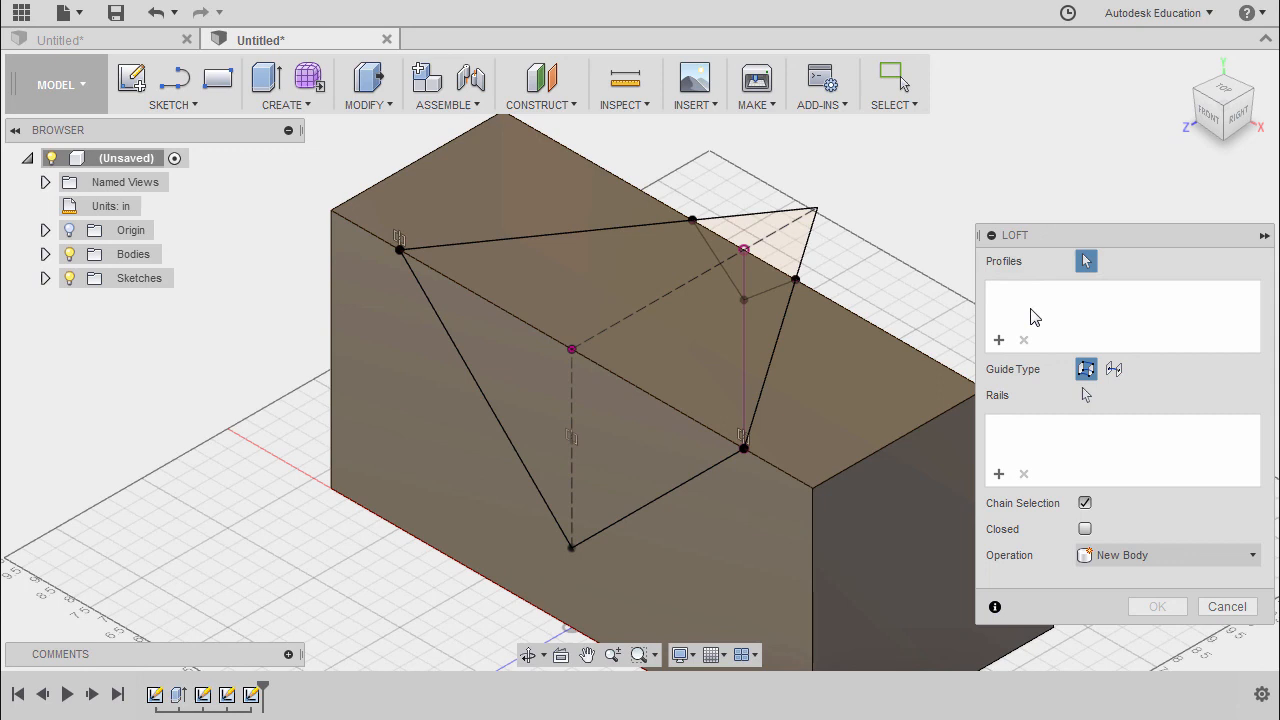
pyautogui.click(676, 476)
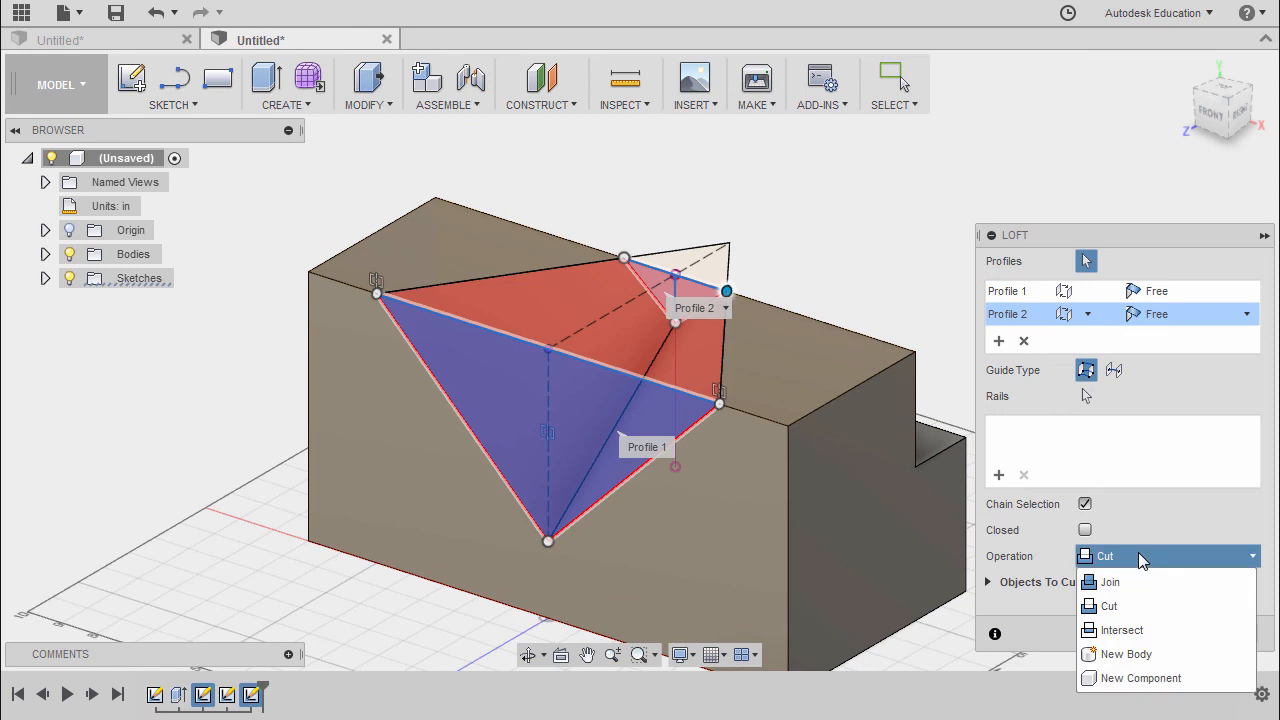
pyautogui.click(1108, 604)
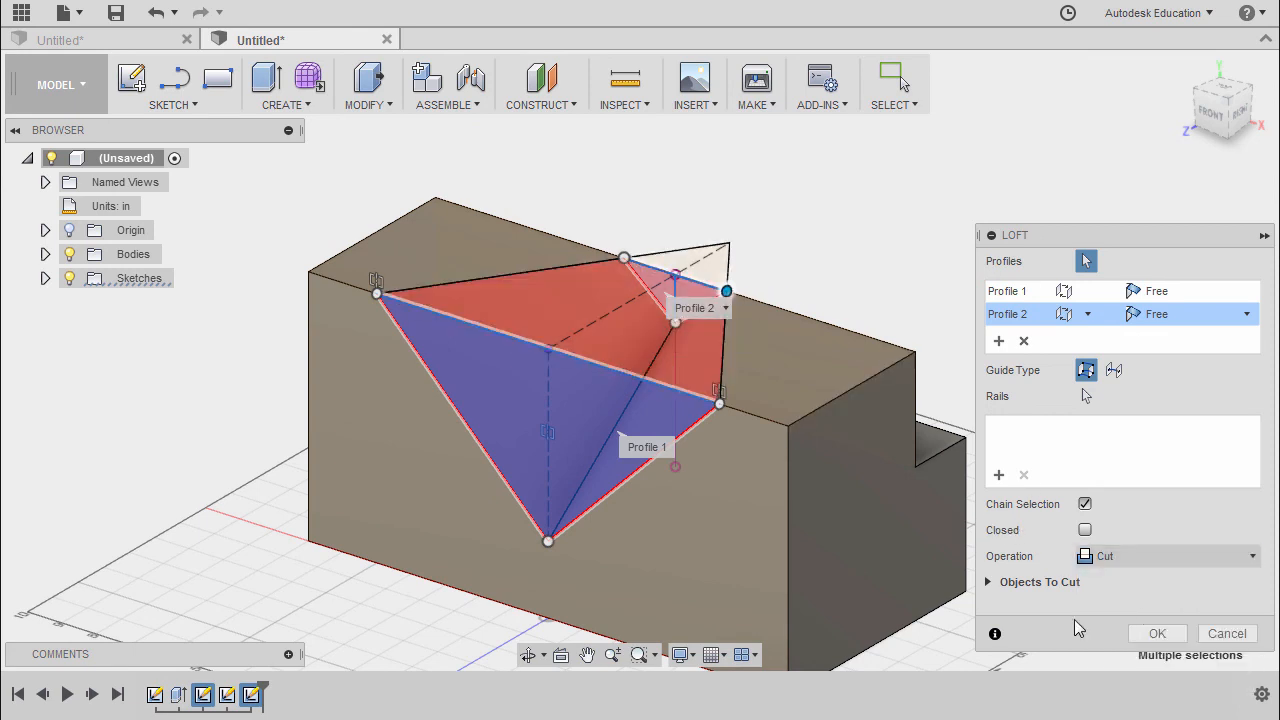
pyautogui.click(1156, 632)
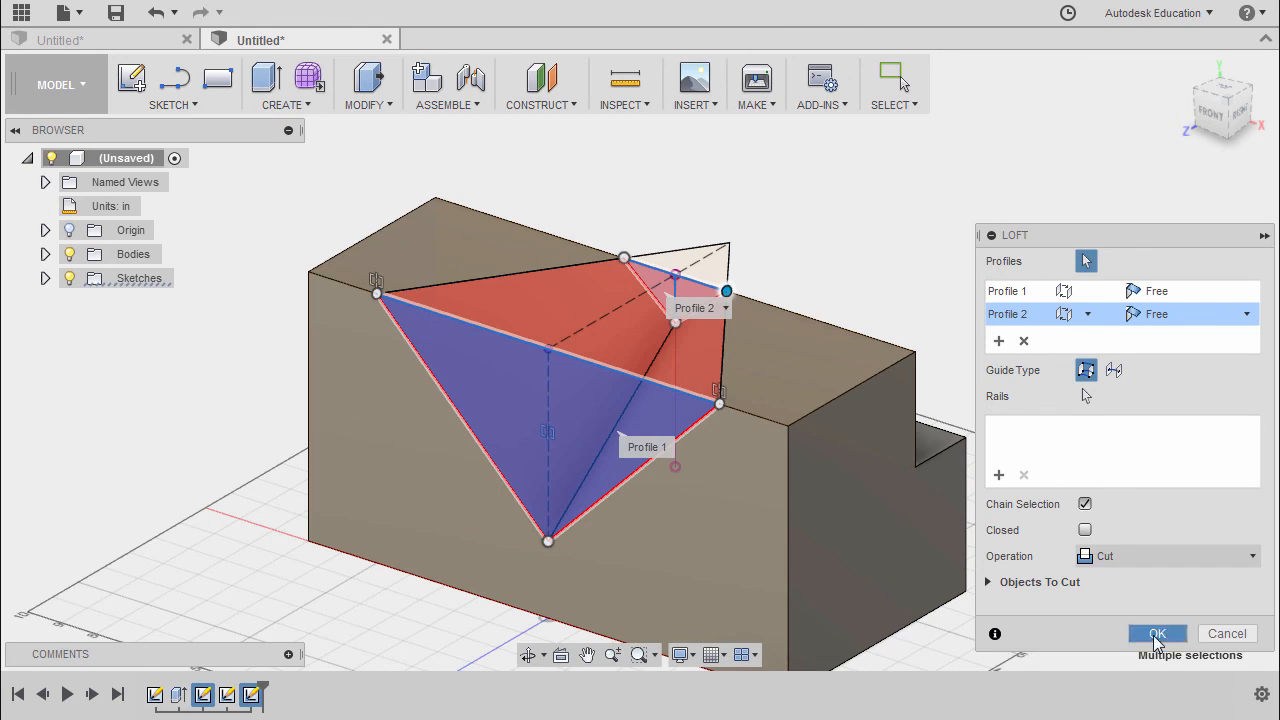
pyautogui.click(1156, 632)
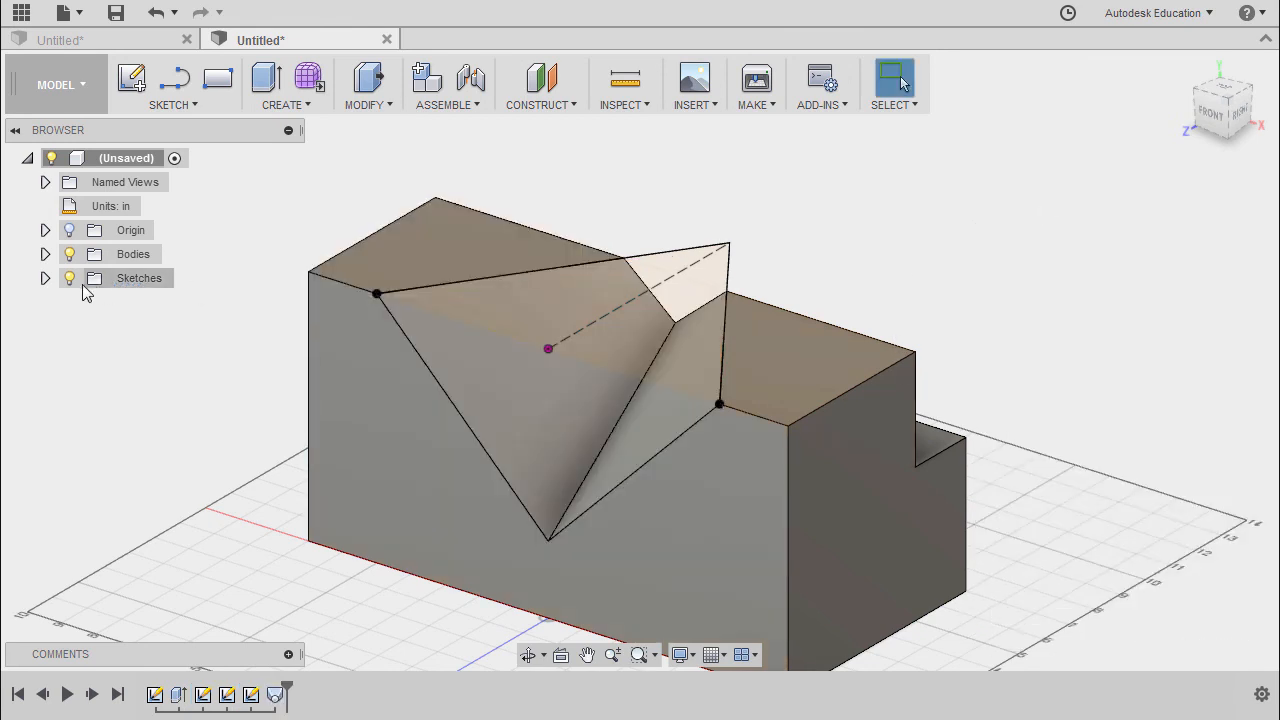
# Expand the Sketches folder and hide Sketch3
pyautogui.click(44, 276)
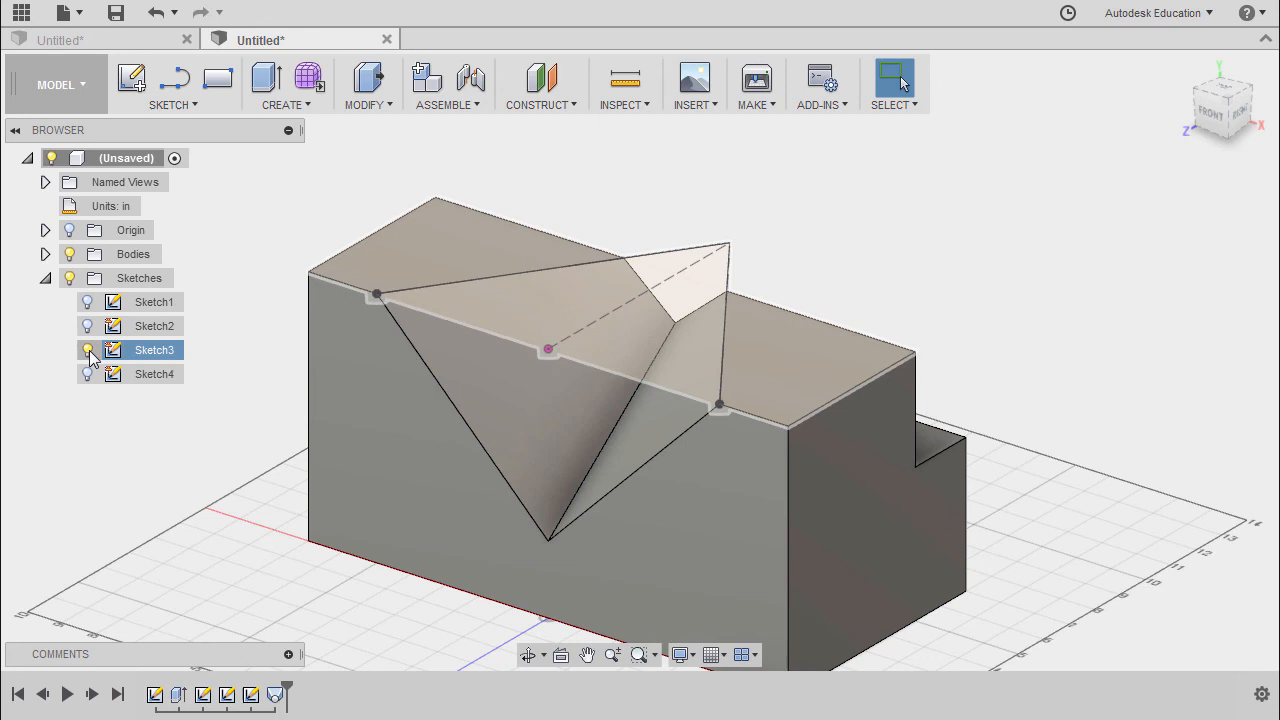
pyautogui.click(88, 350)
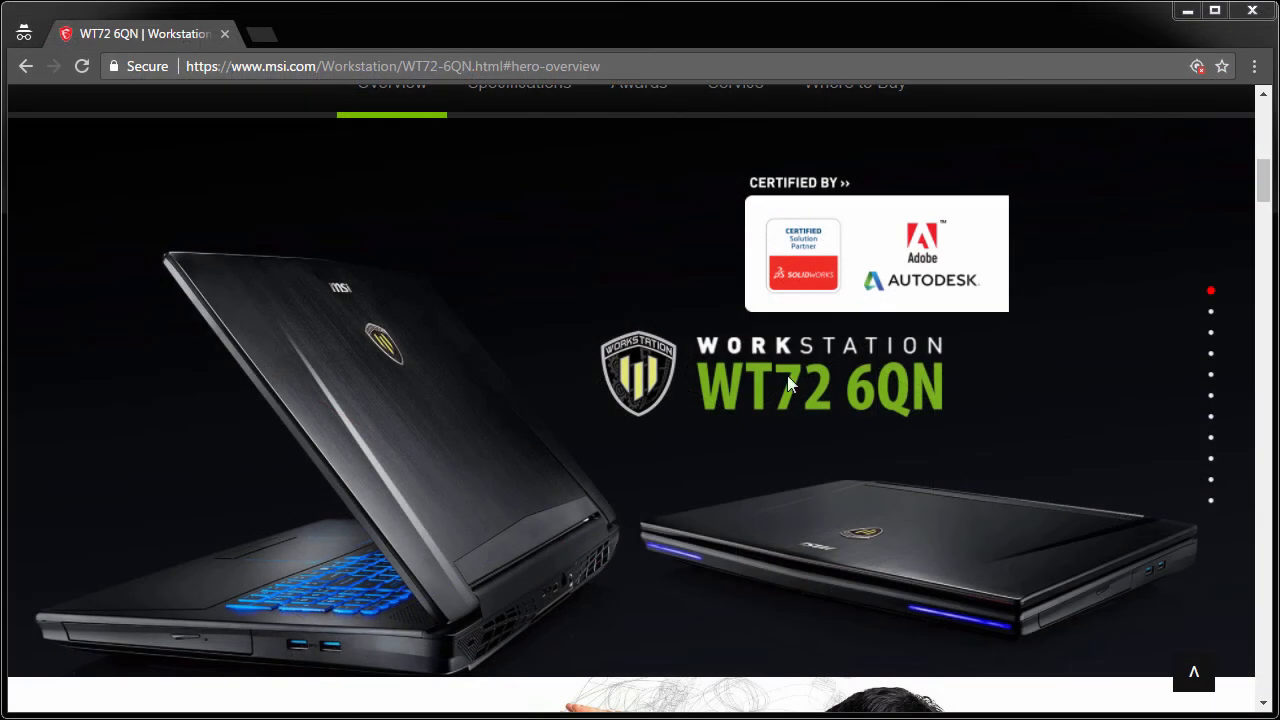
pyautogui.moveTo(864, 424)
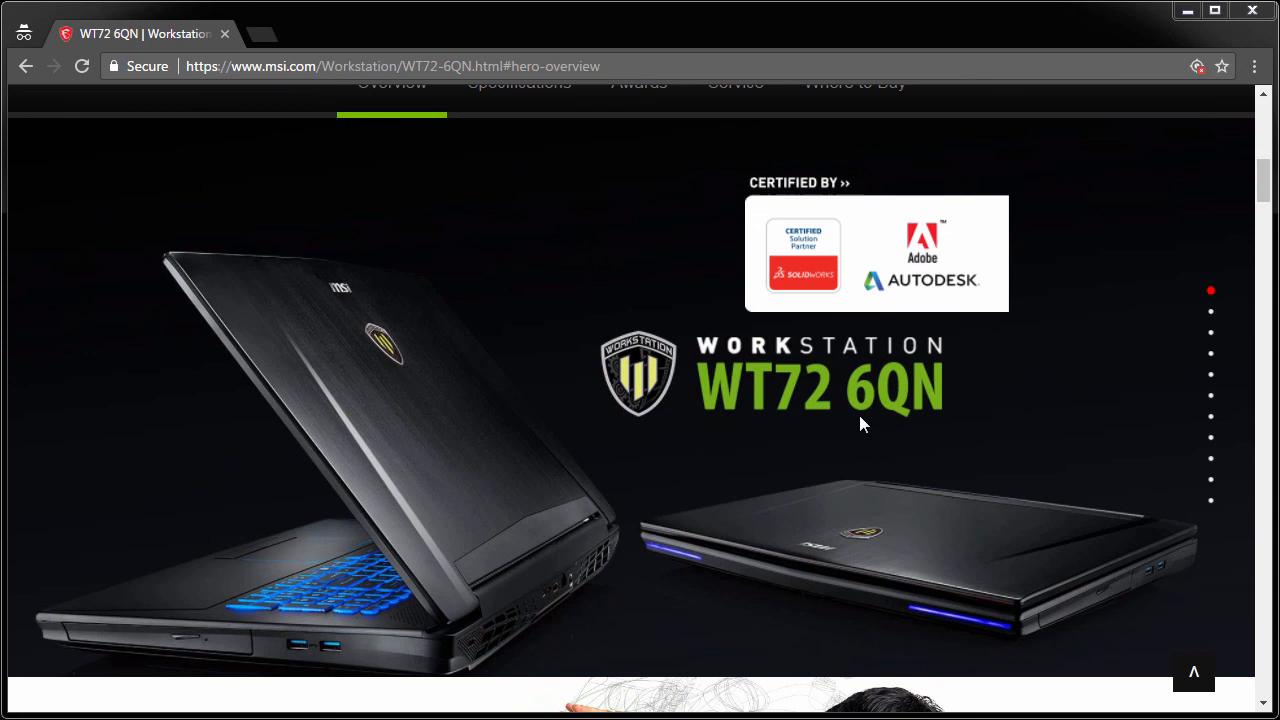
pyautogui.moveTo(948, 308)
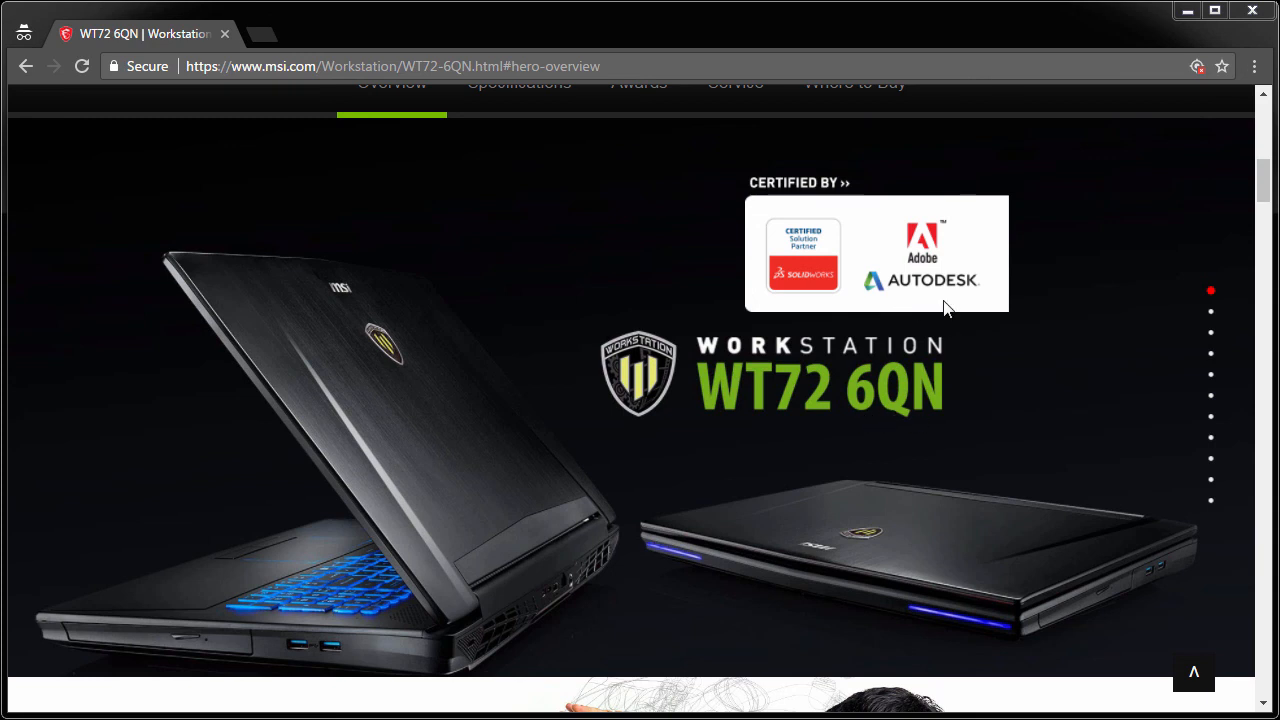
# View the Autodesk certification details from the MSI WT72 6QN page
pyautogui.click(922, 280)
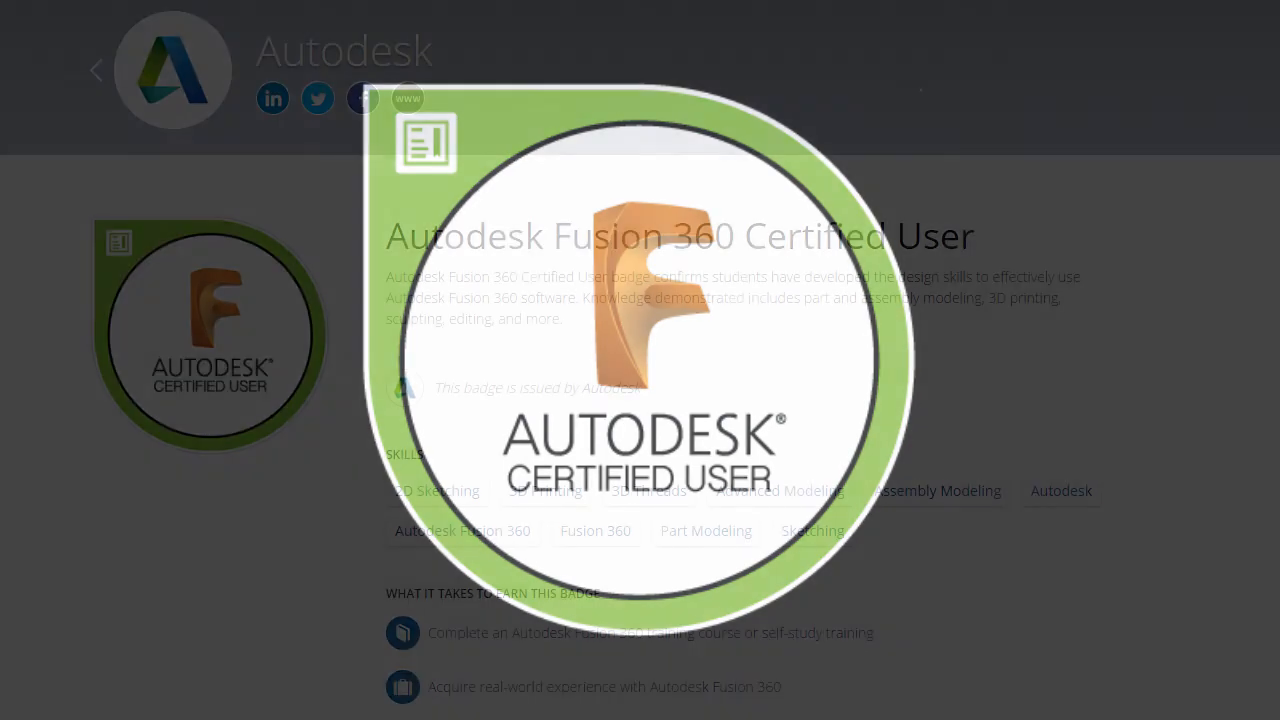